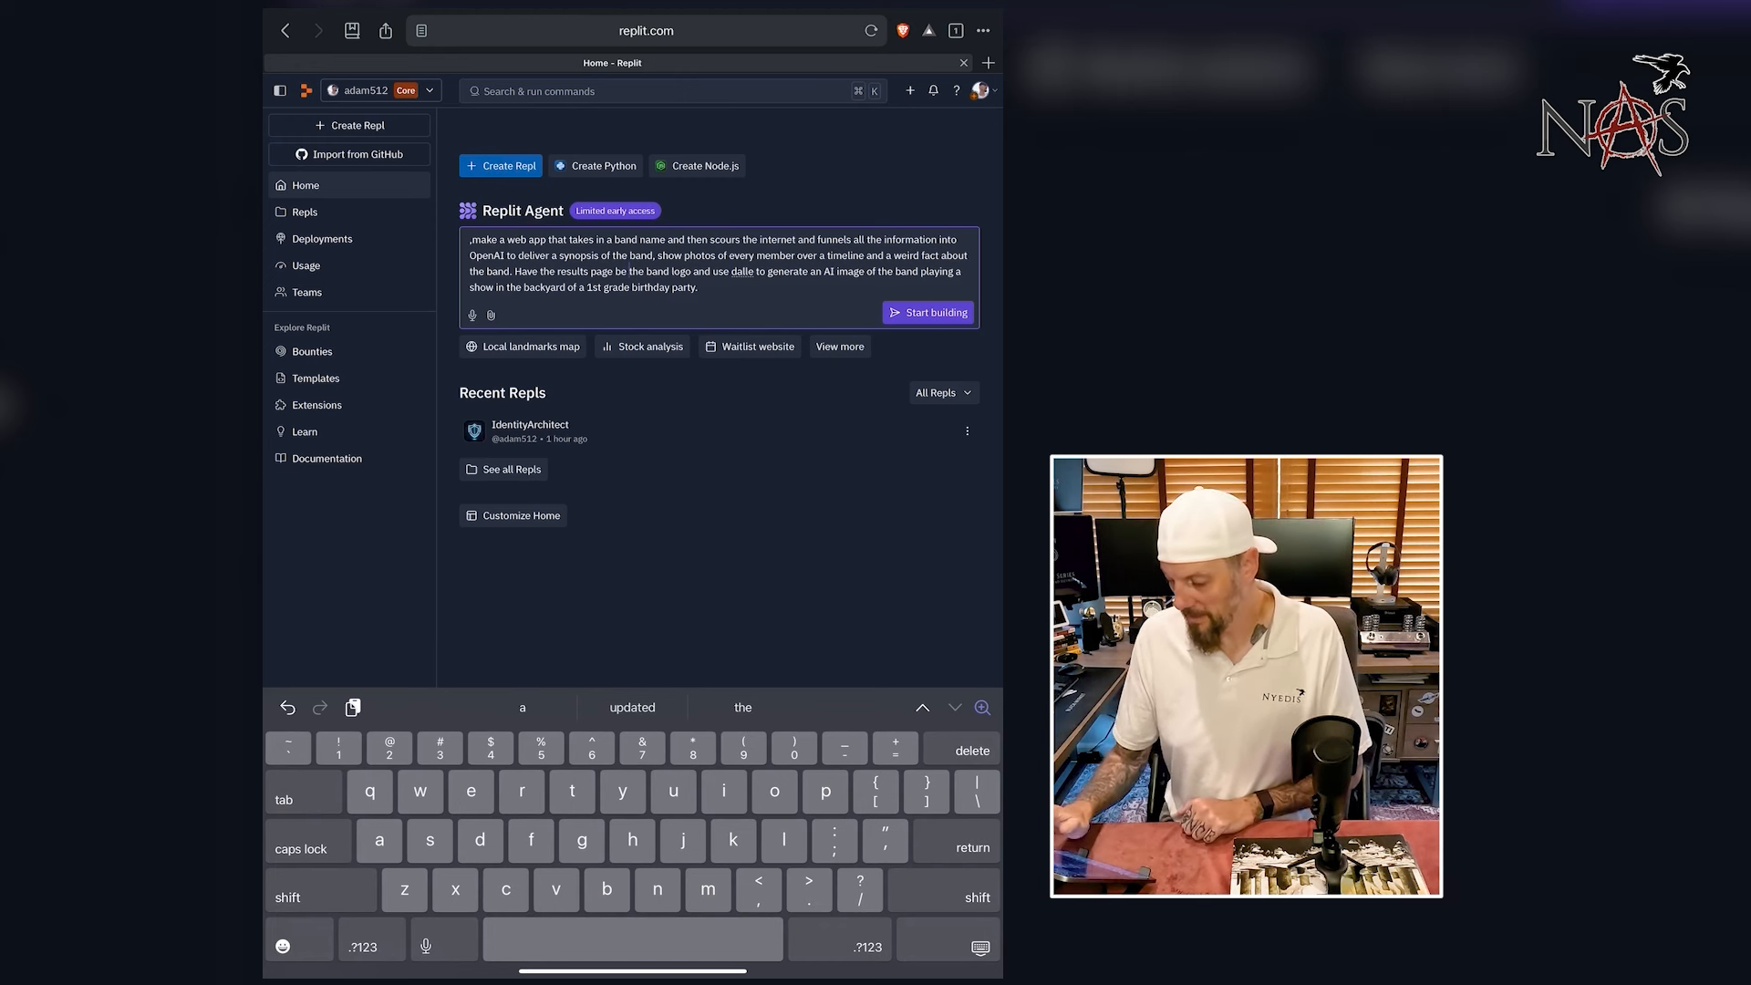
- Submit the band-information web app description to Replit Agent with Start building
left_click(928, 312)
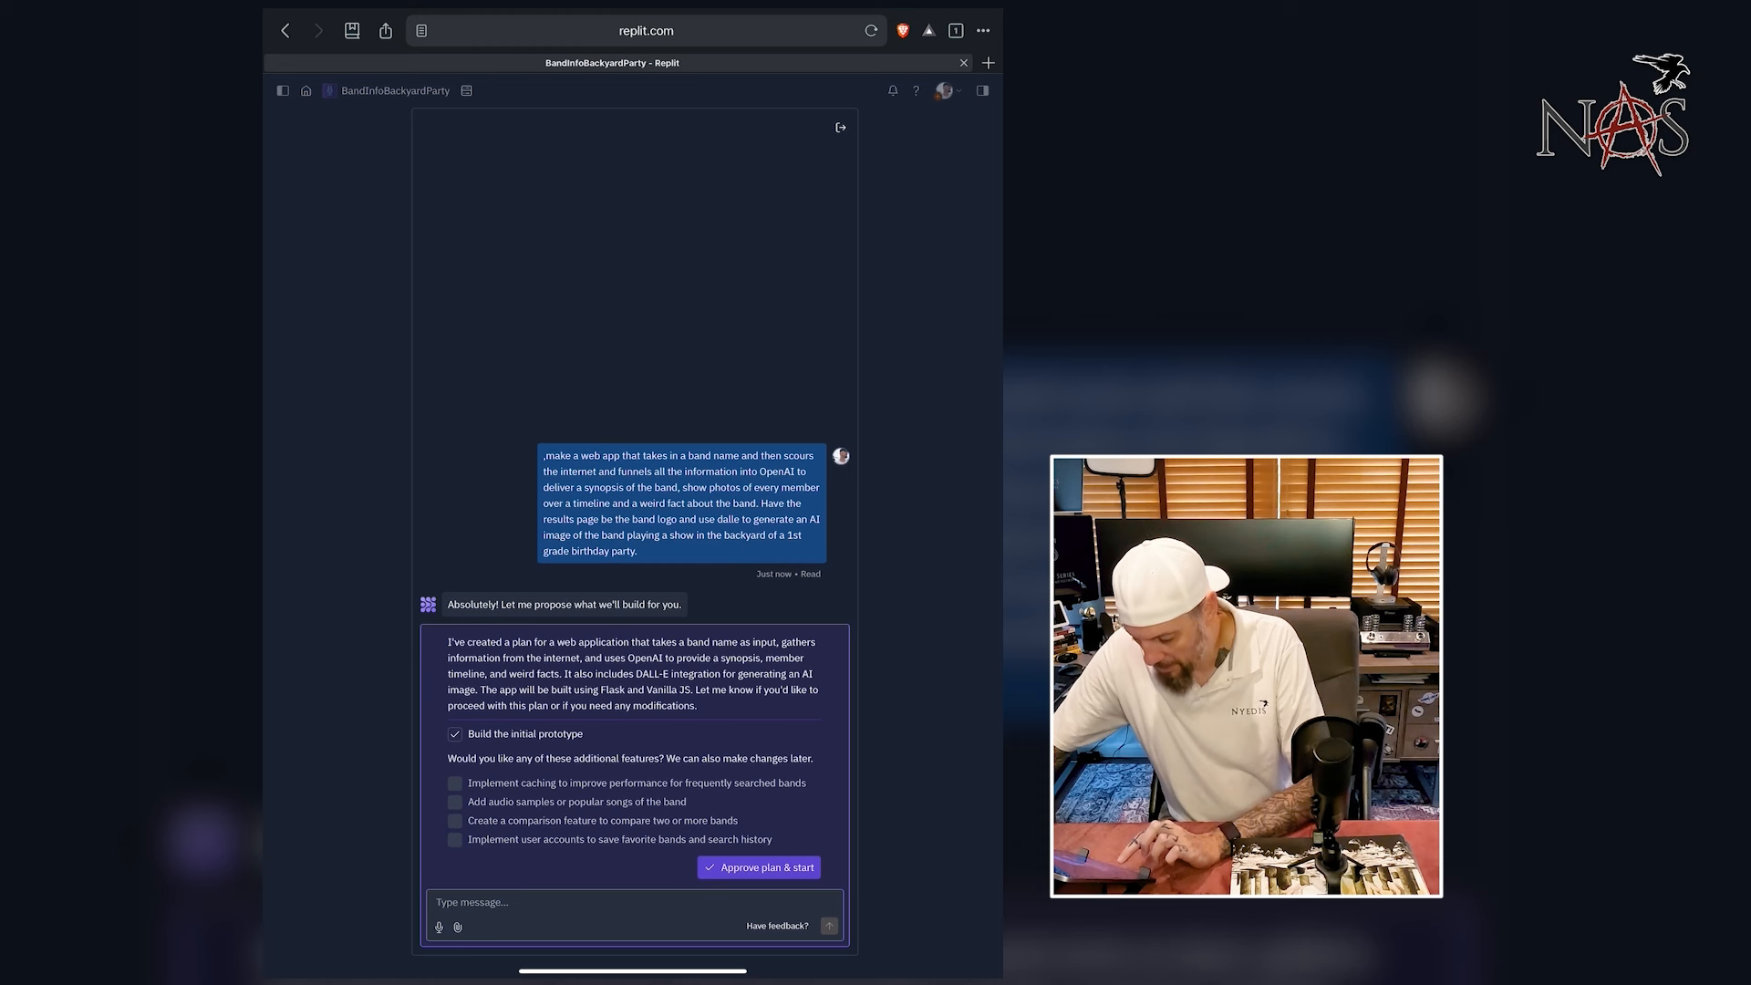
- Approve the agent's Flask and DALL-E plan so the prototype build begins
left_click(455, 801)
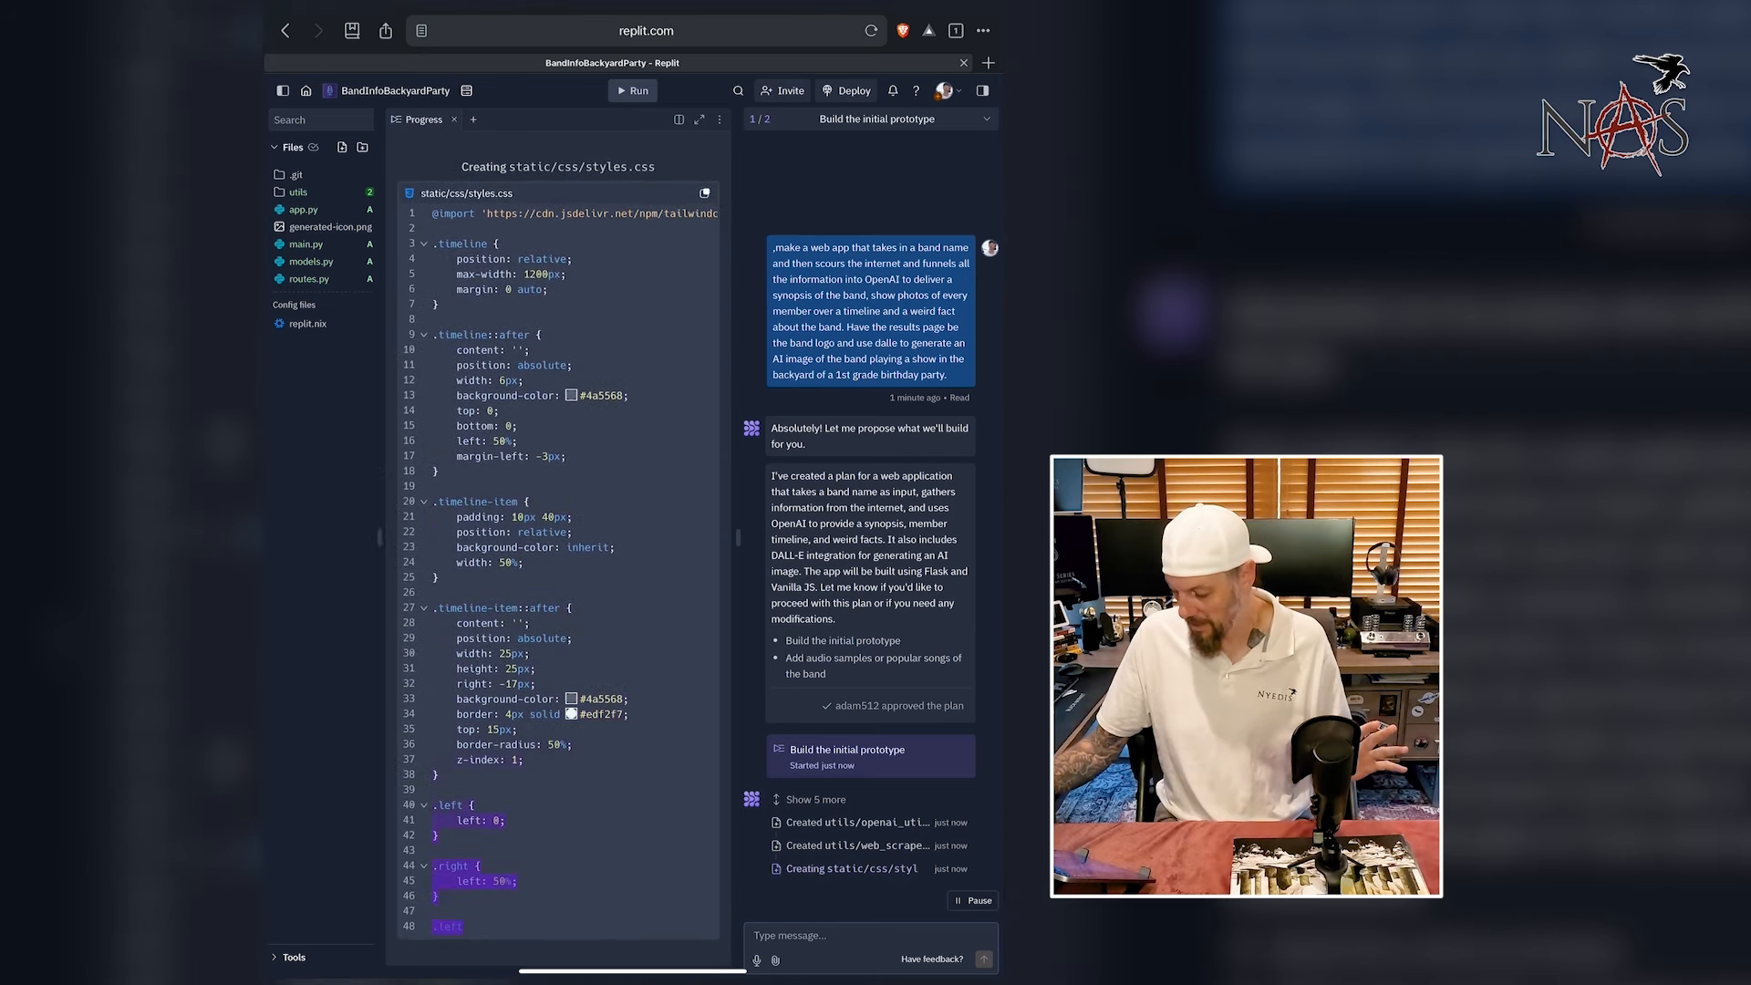
- Scroll the agent chat to follow file creation and dependency installs
scroll("down", 3)
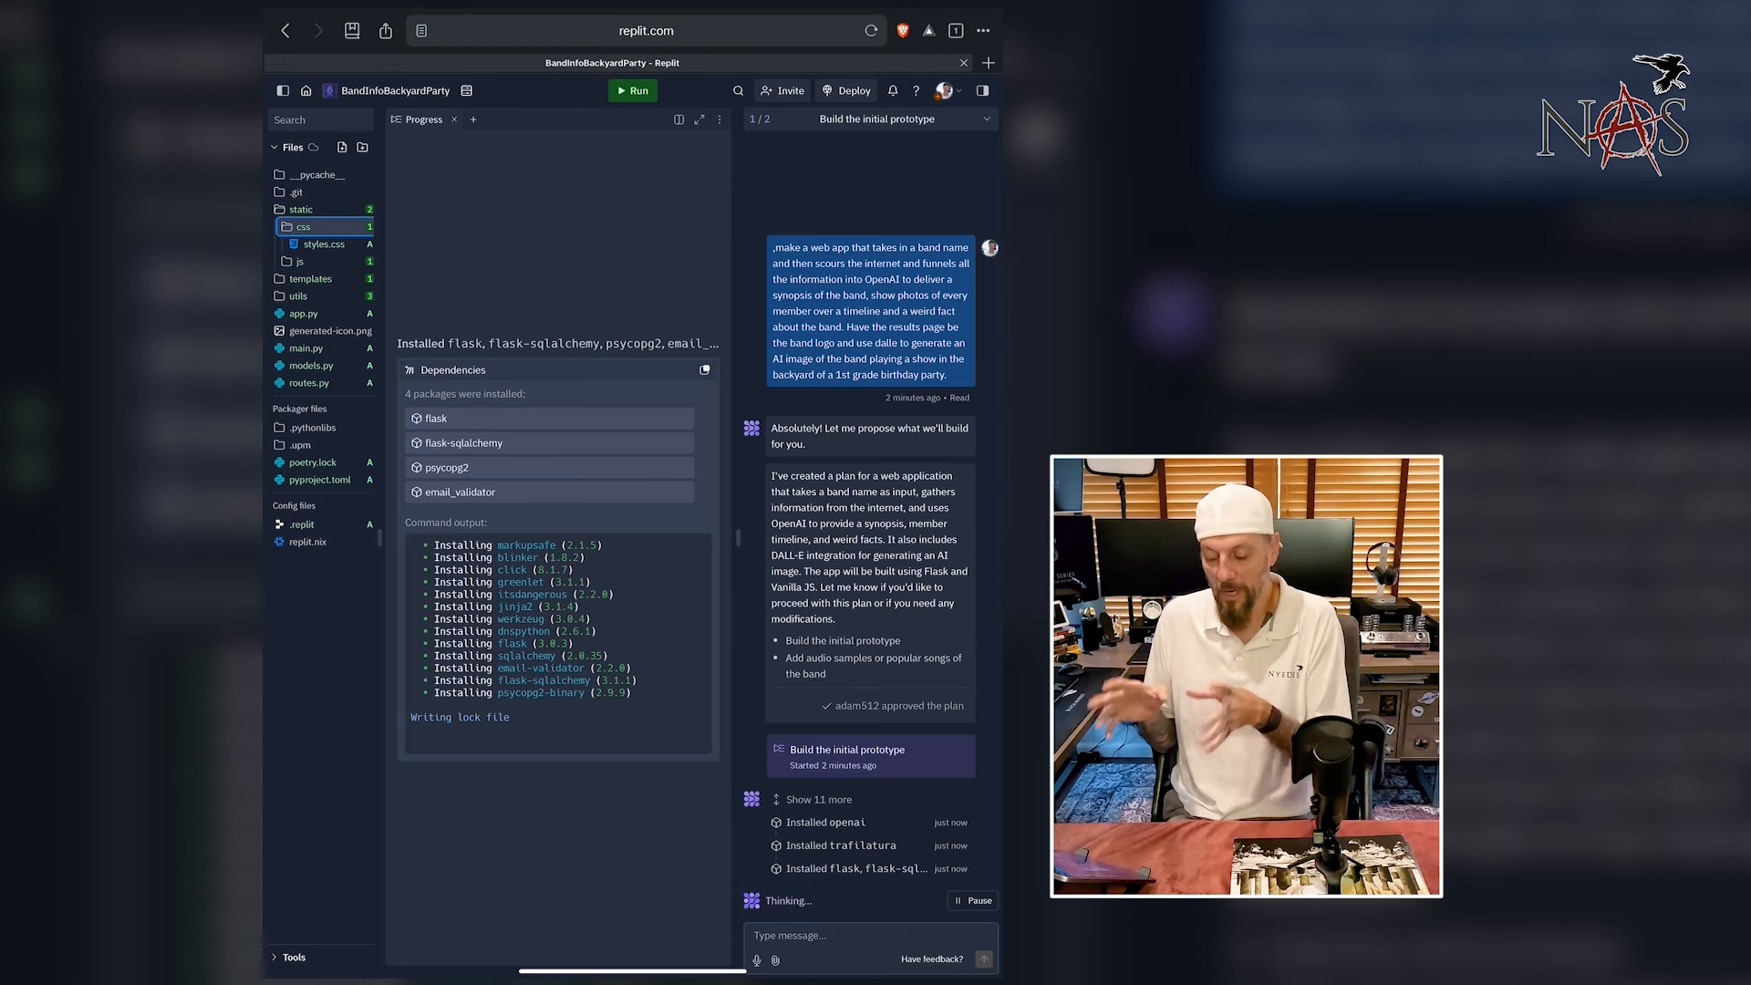
- Bring up the agent's Secrets prompt asking for the OPENAI_API key value
left_click(632, 90)
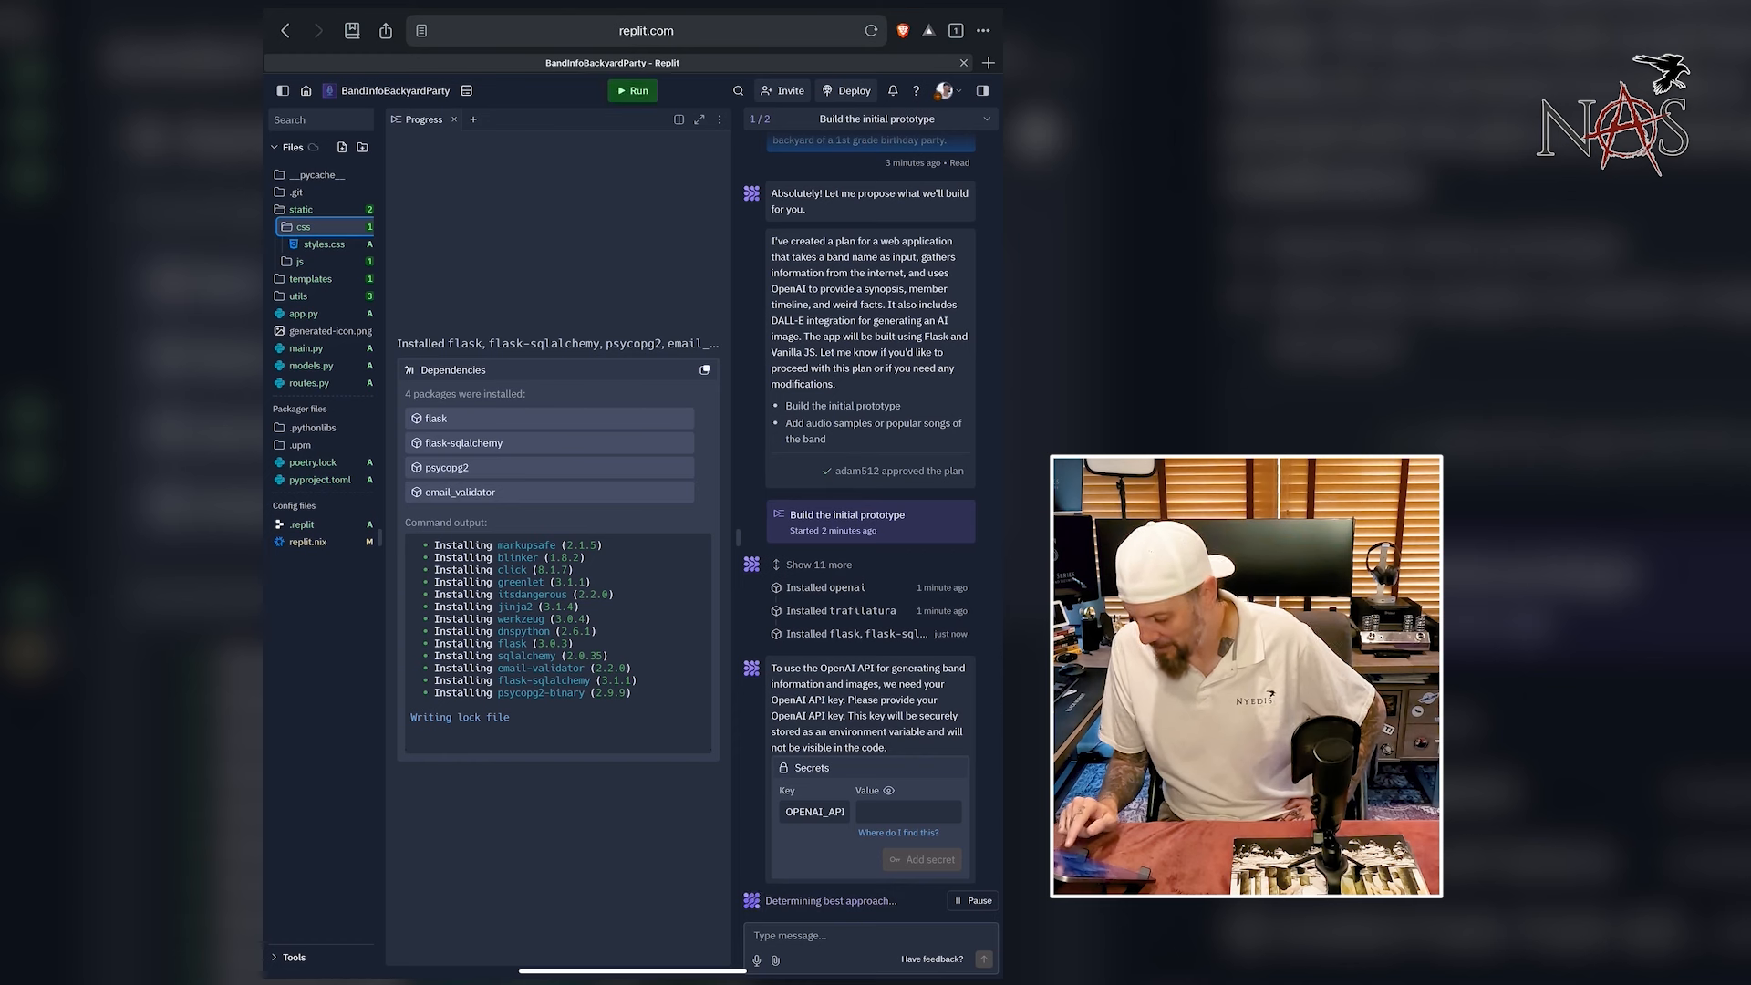
left_click(632, 89)
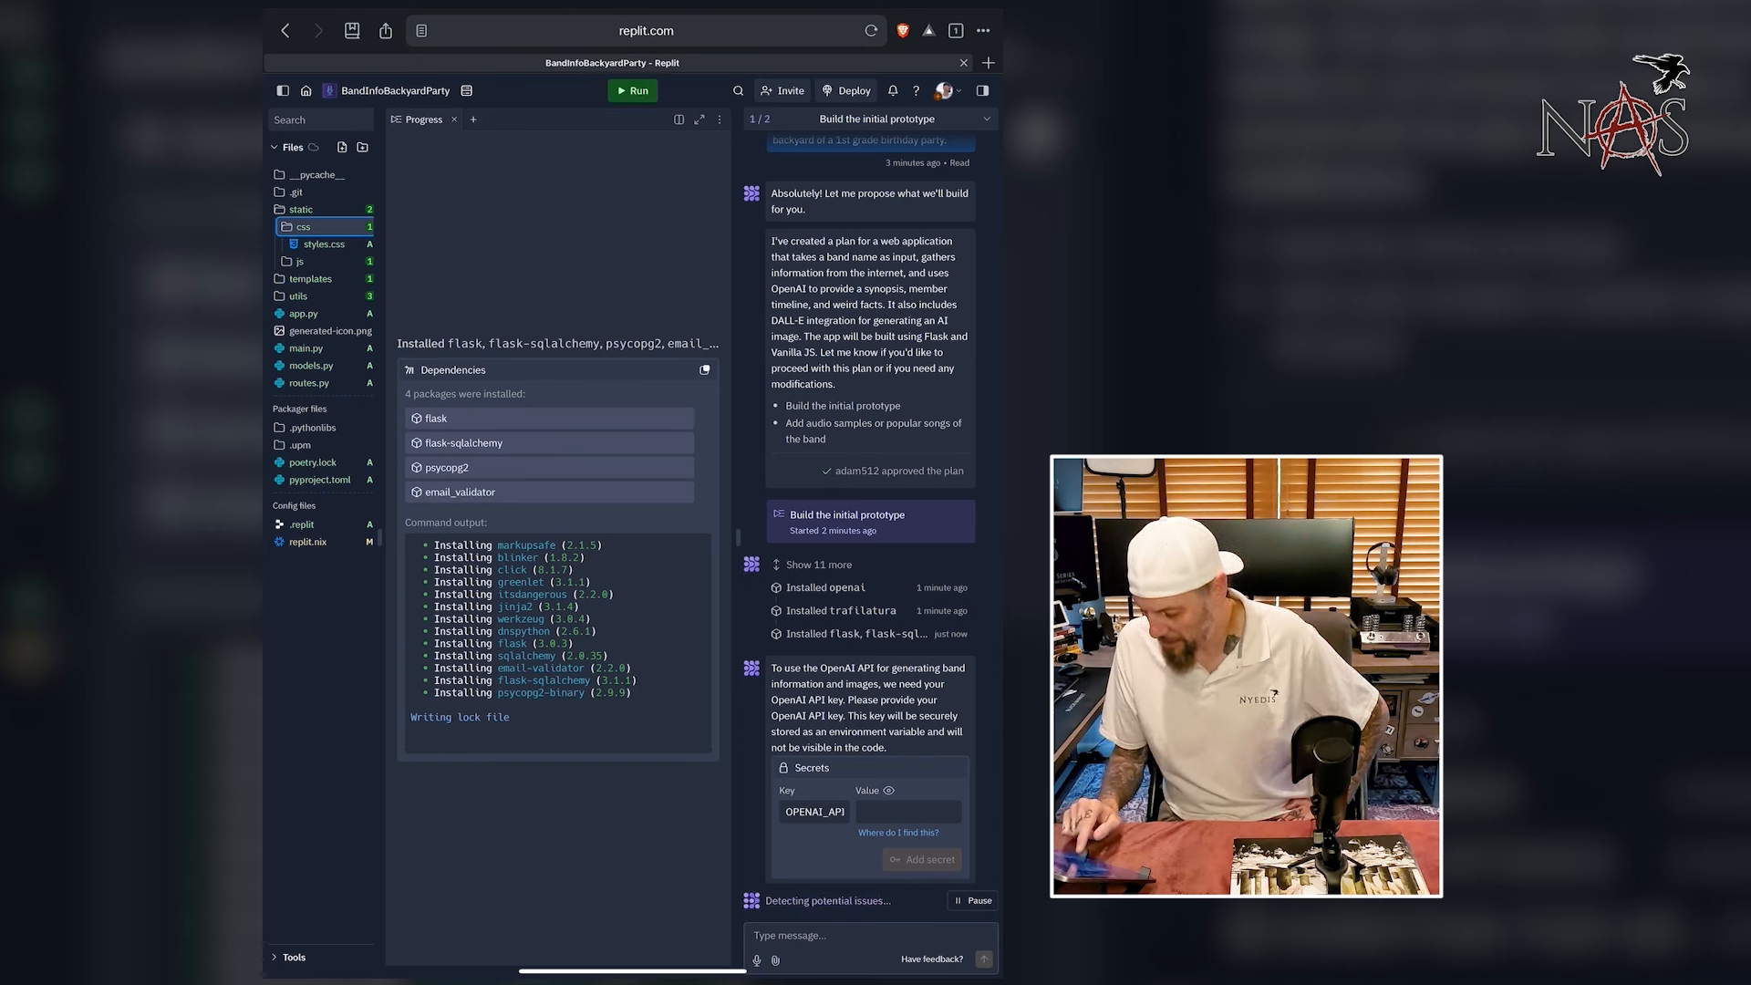
left_click(632, 91)
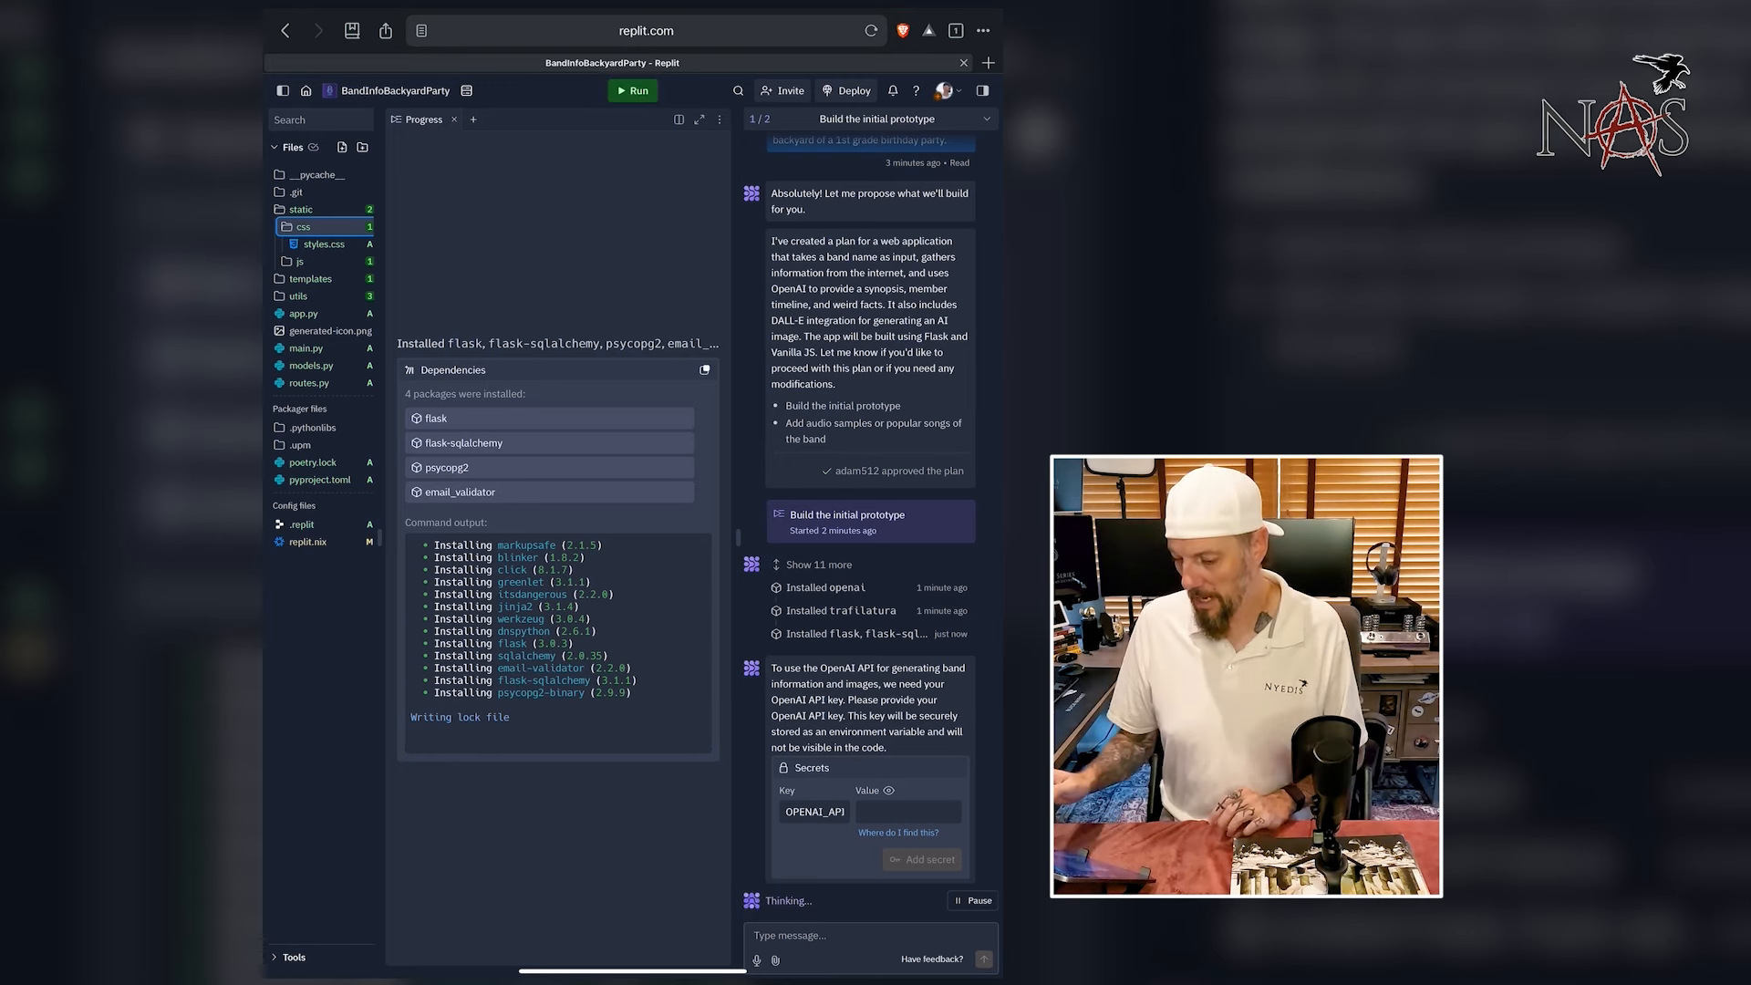
- Open a new Brave tab and navigate to the OpenAI platform address
left_click(988, 62)
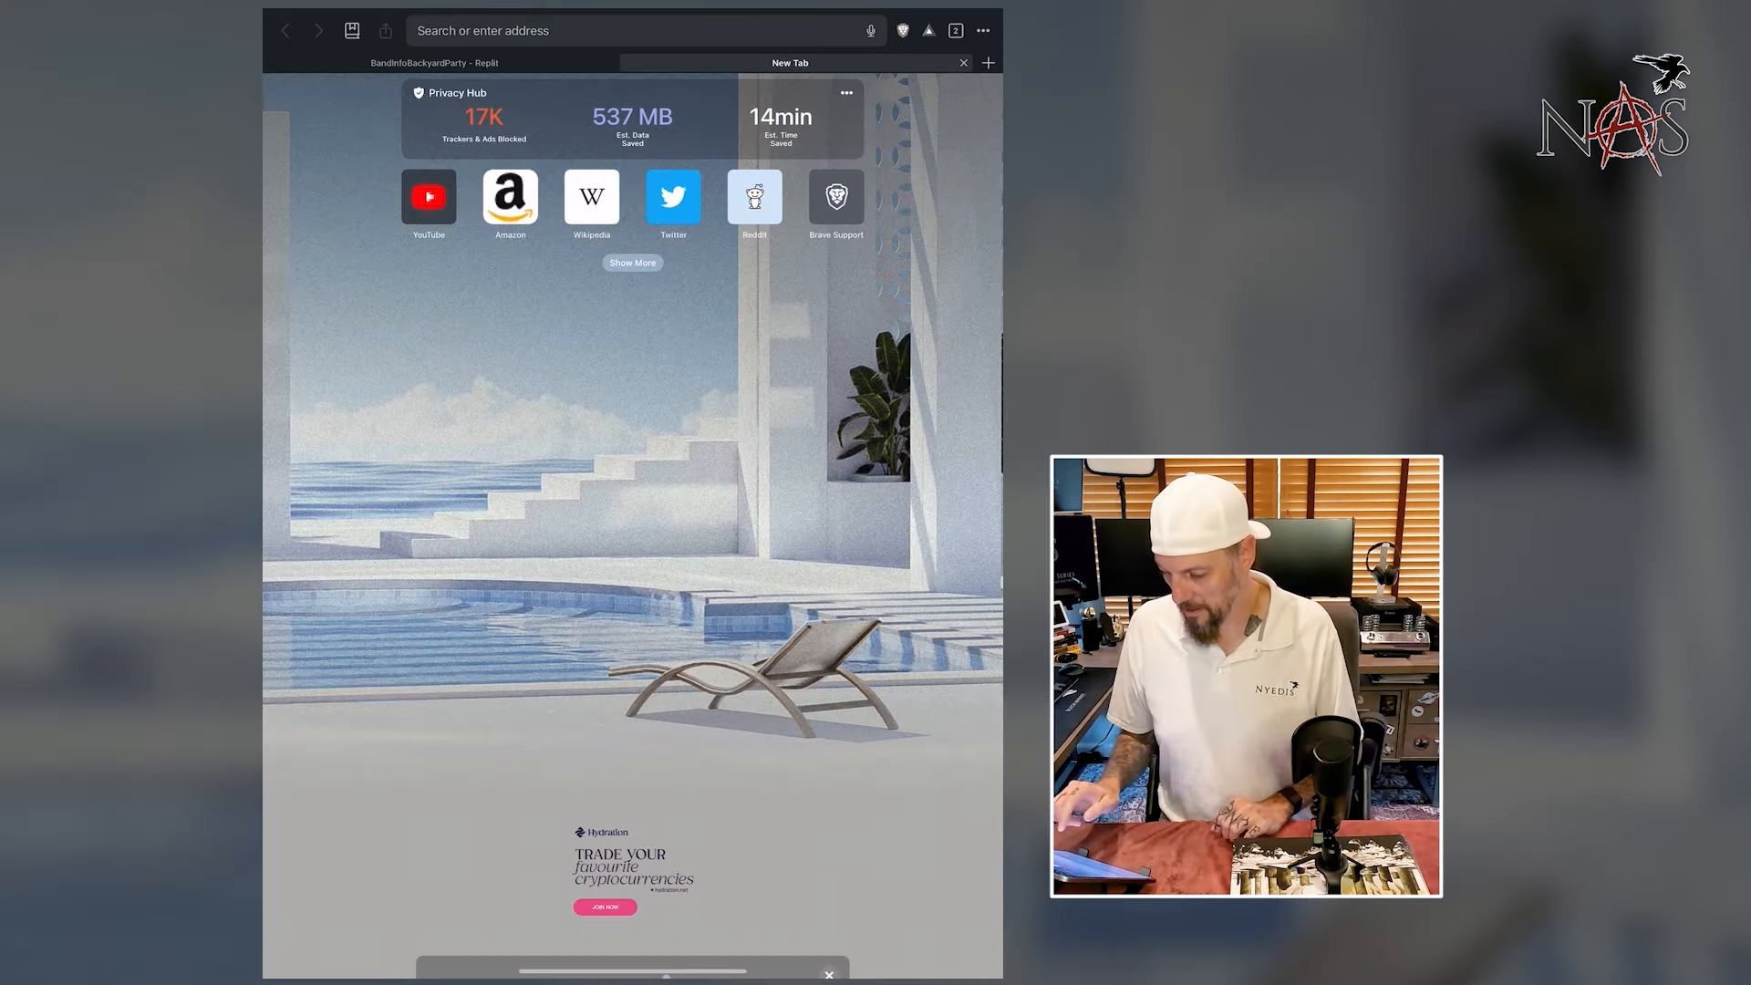
left_click(641, 30)
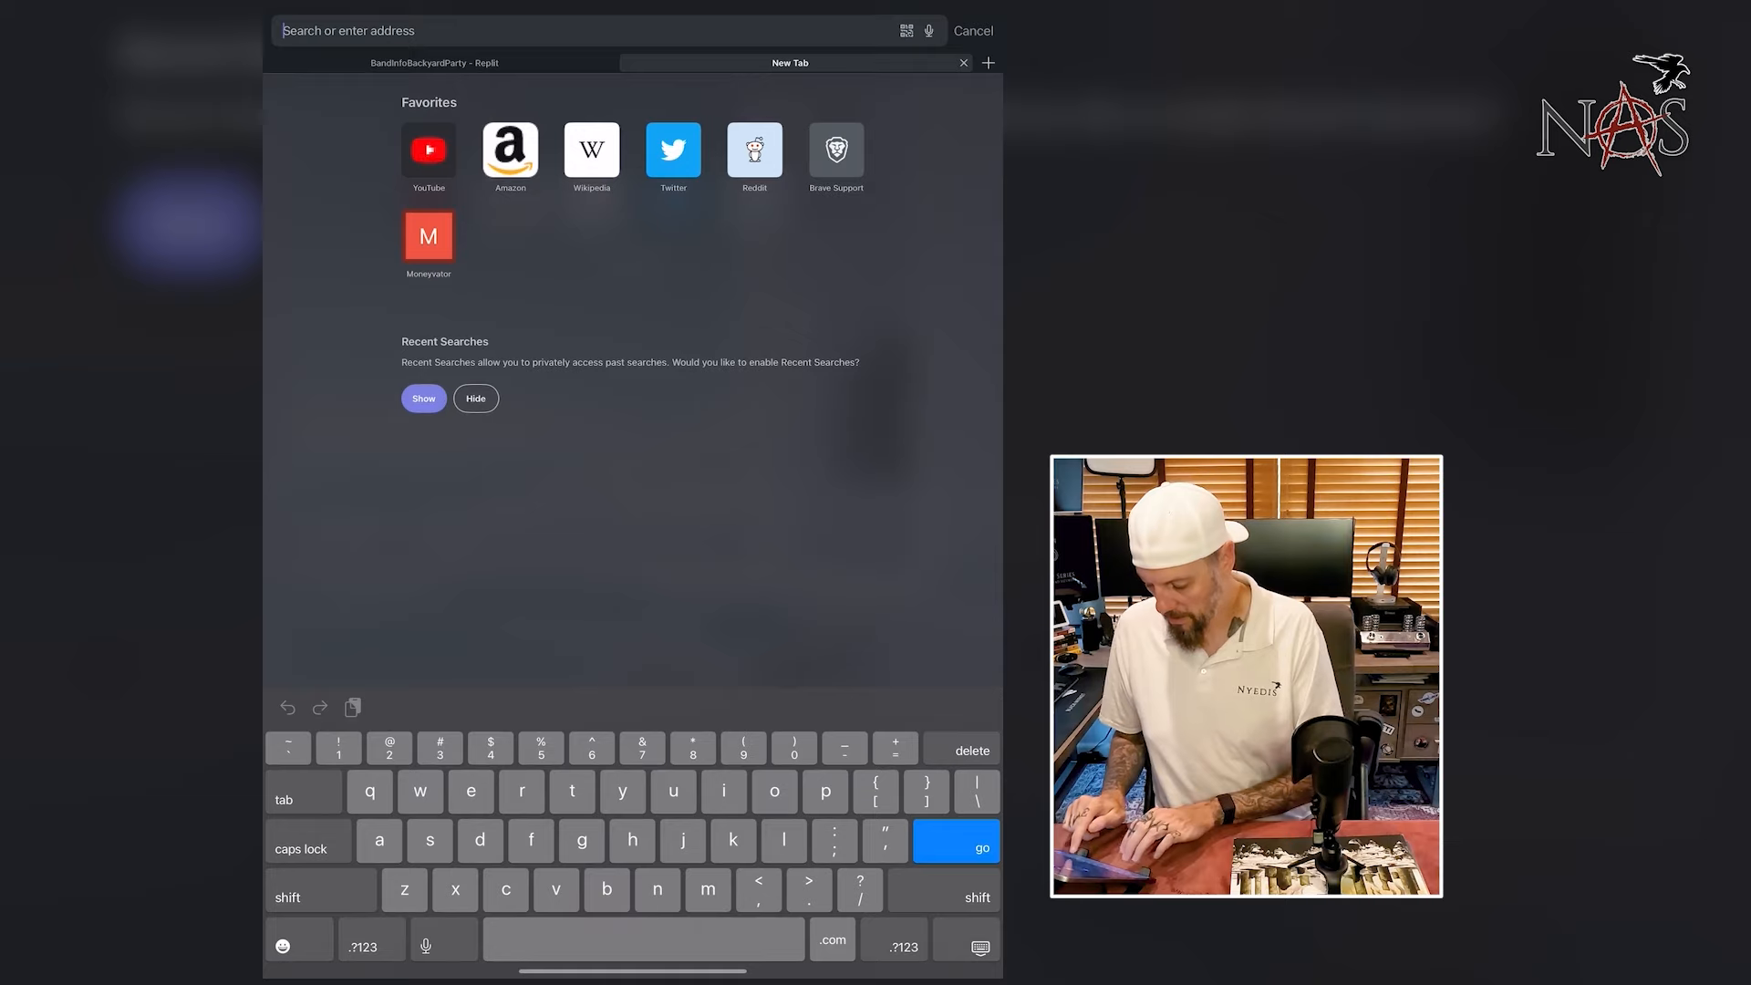
type("openai.com")
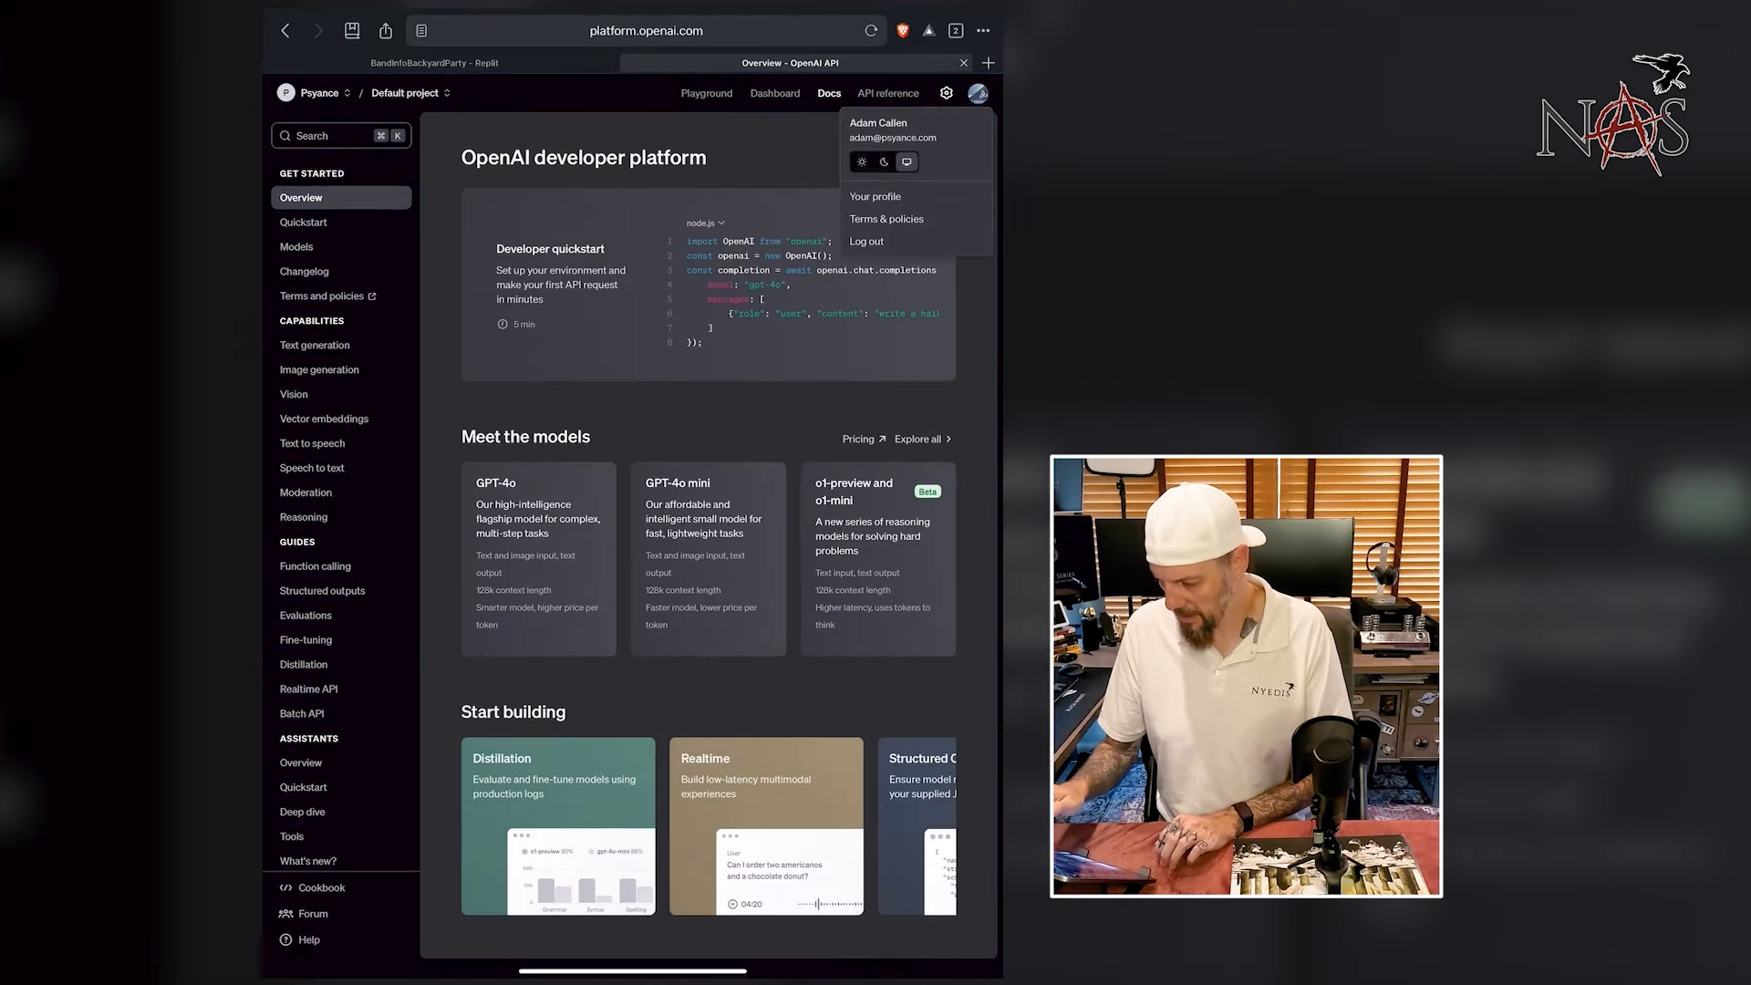
- Create a new secret key under User API keys in the OpenAI profile settings
left_click(875, 196)
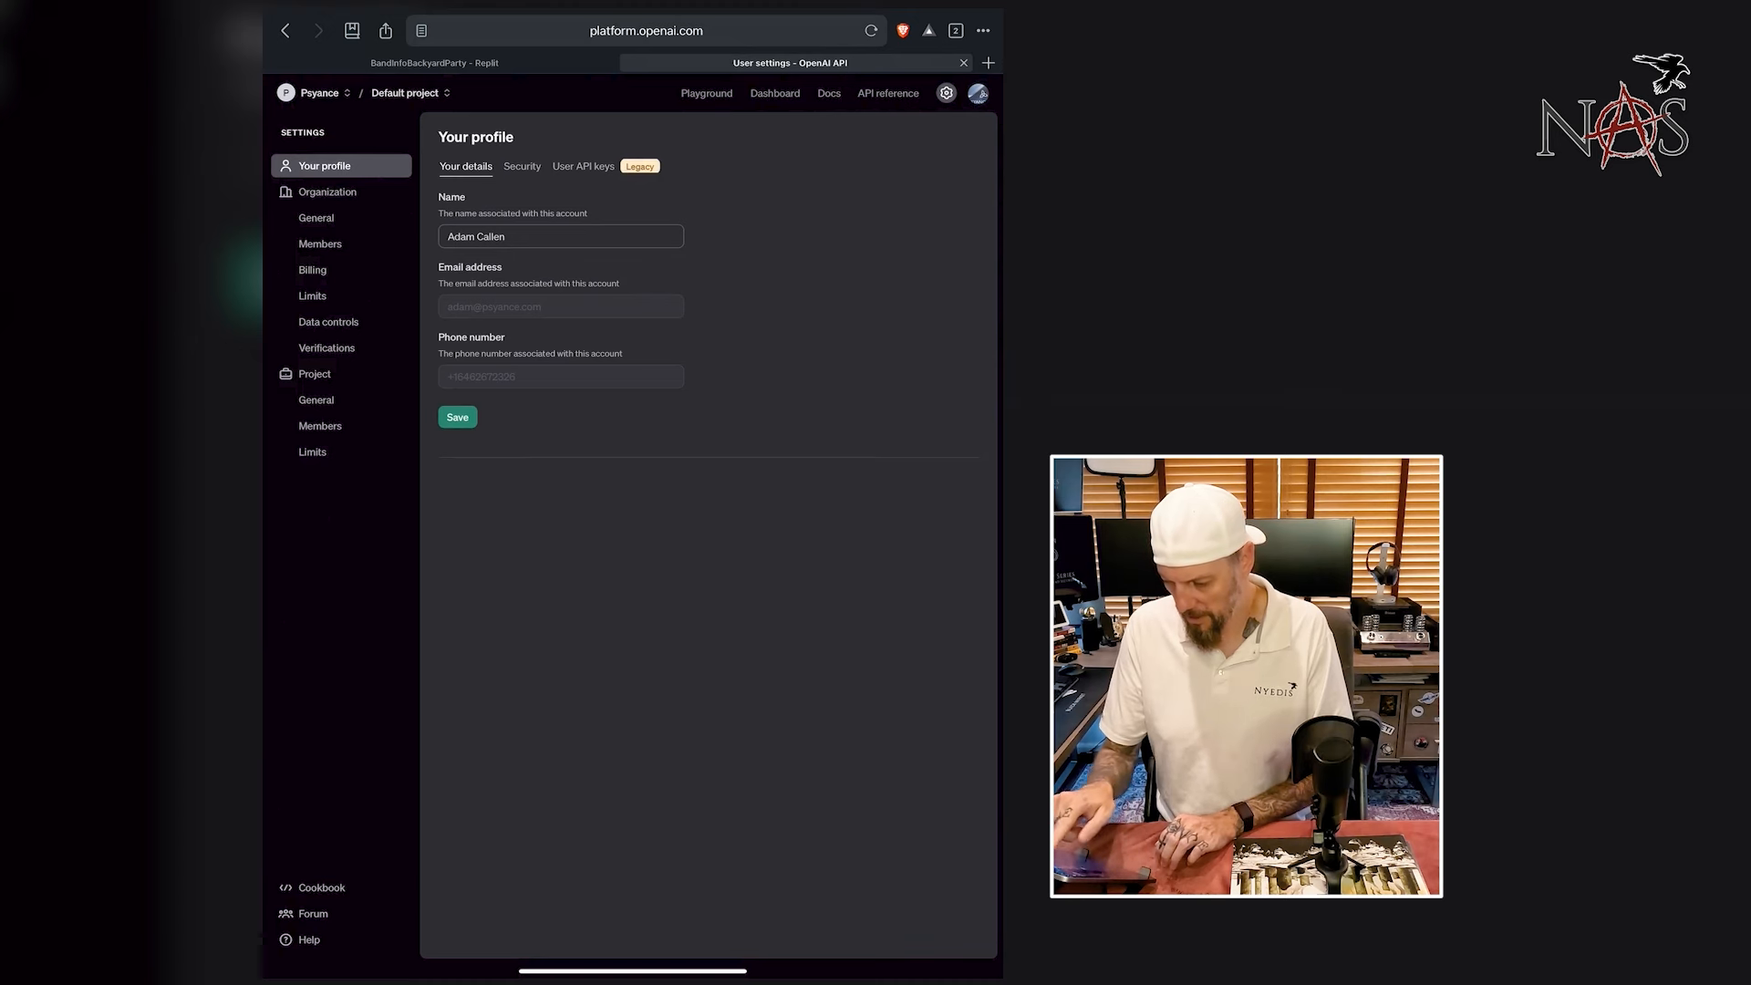
left_click(583, 166)
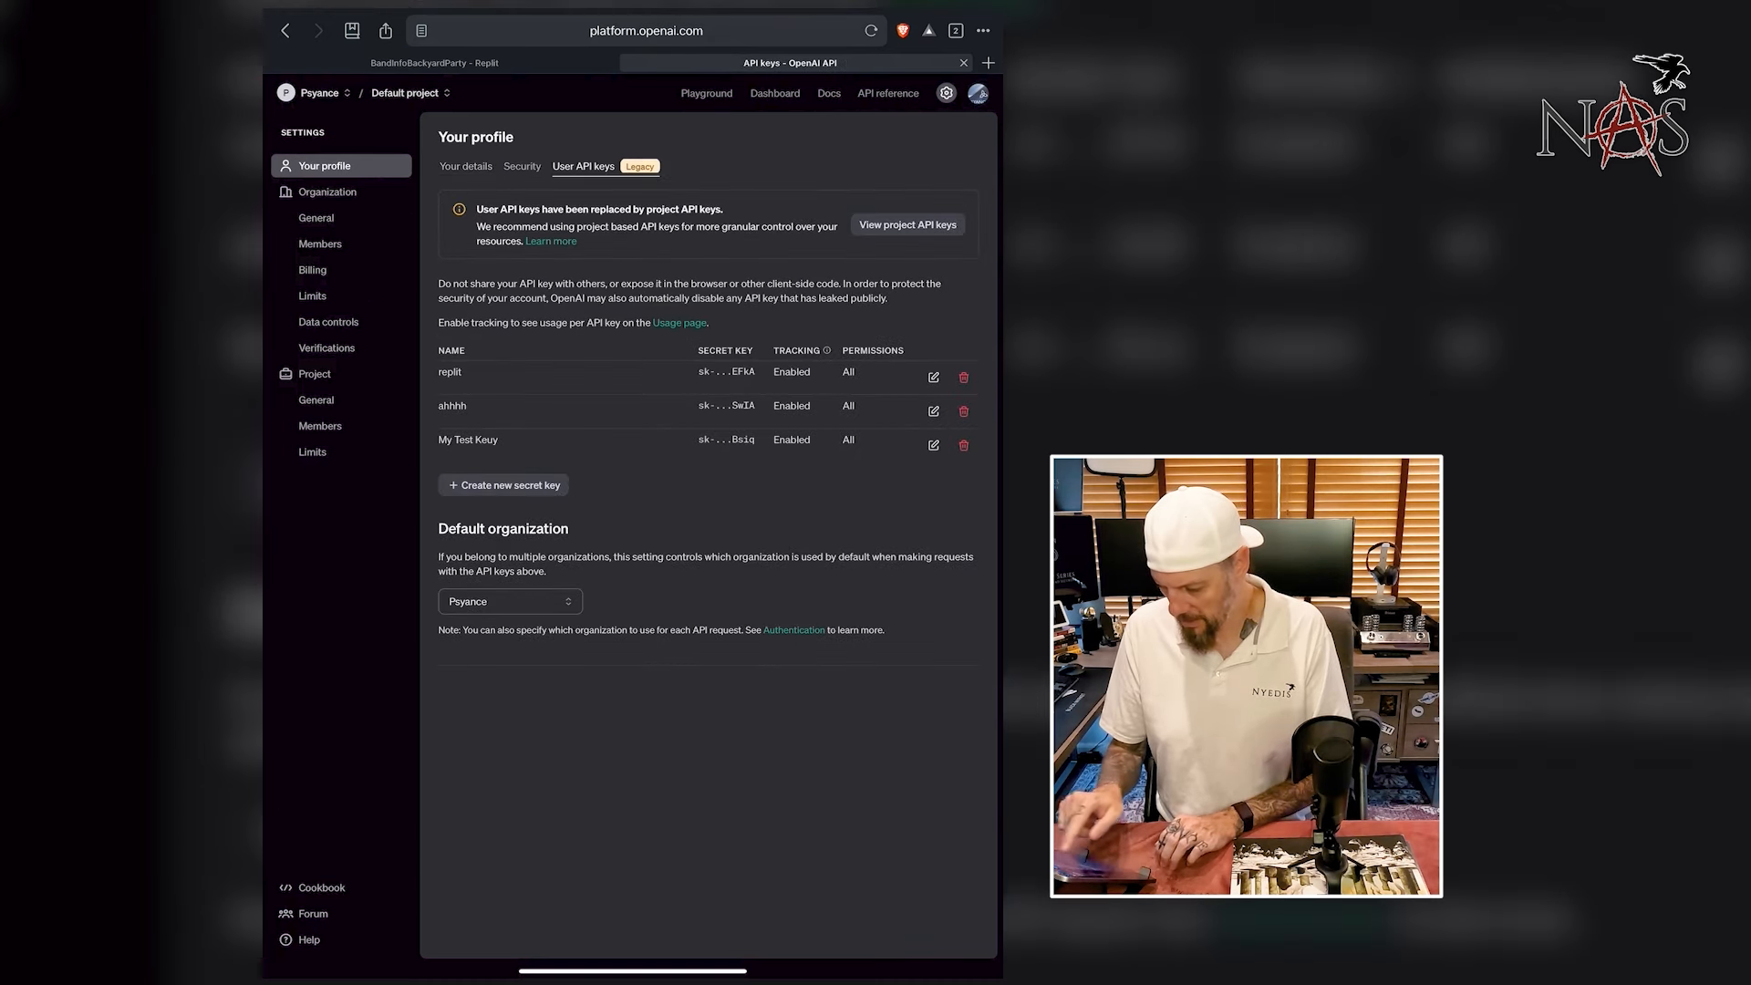
left_click(933, 376)
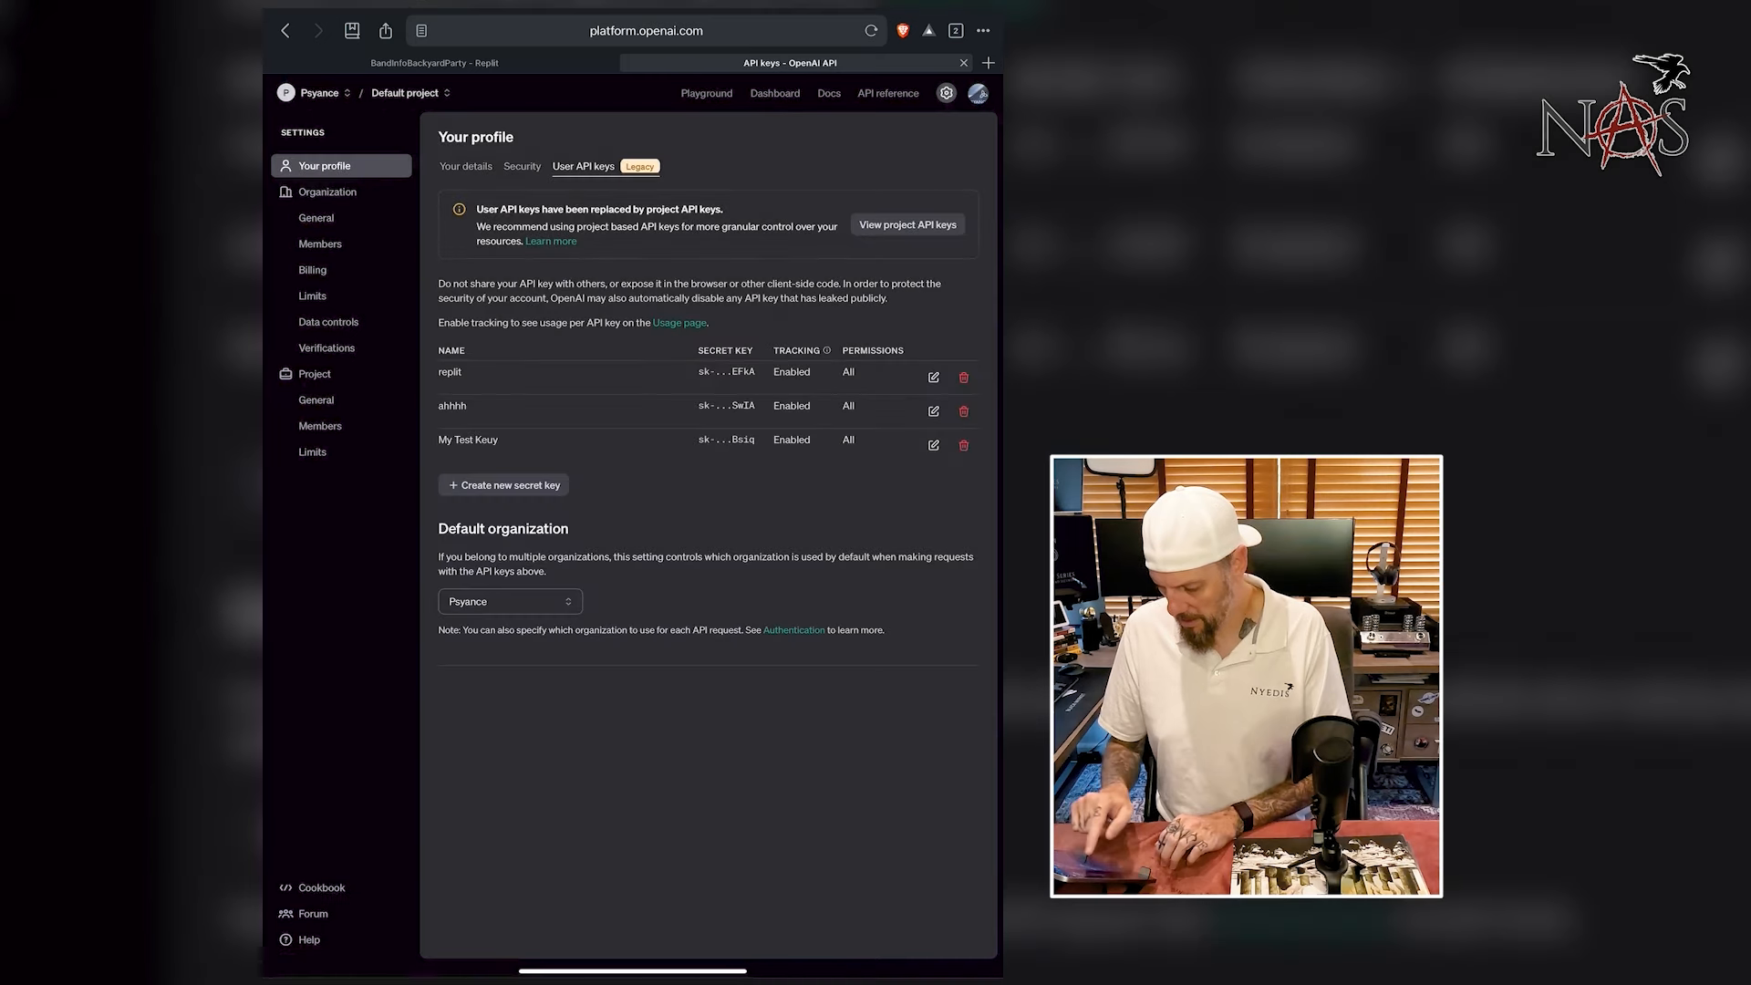
left_click(504, 484)
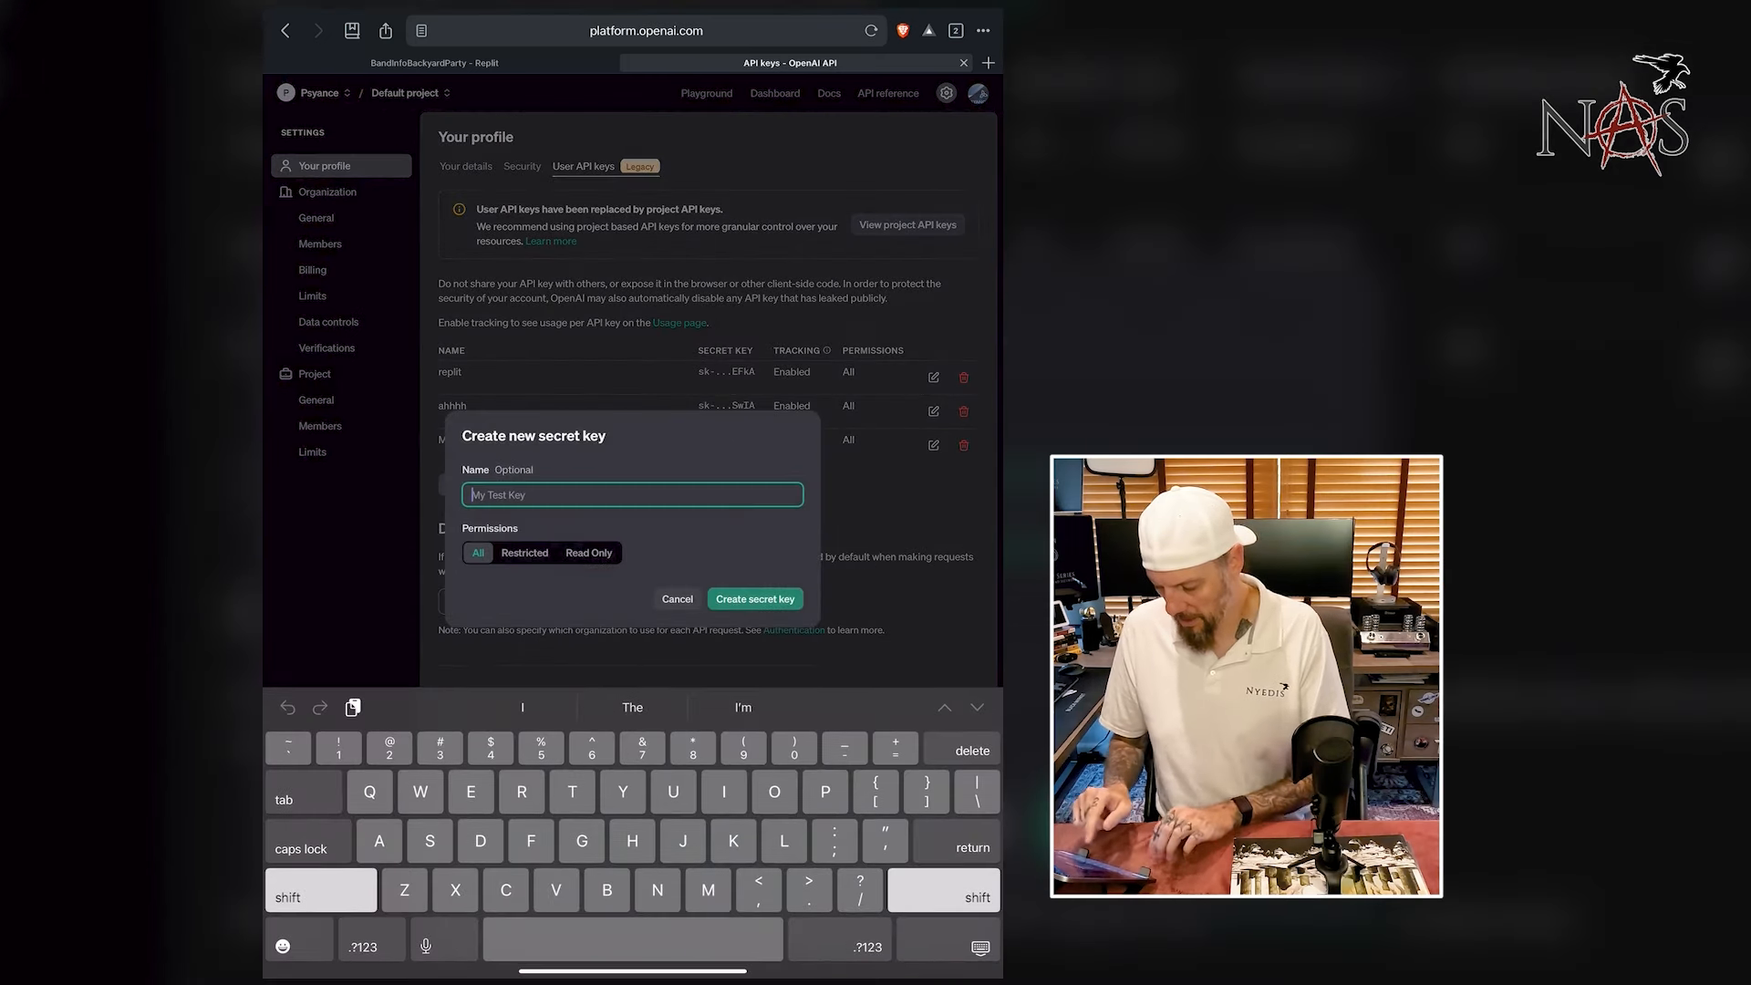
type("Delete")
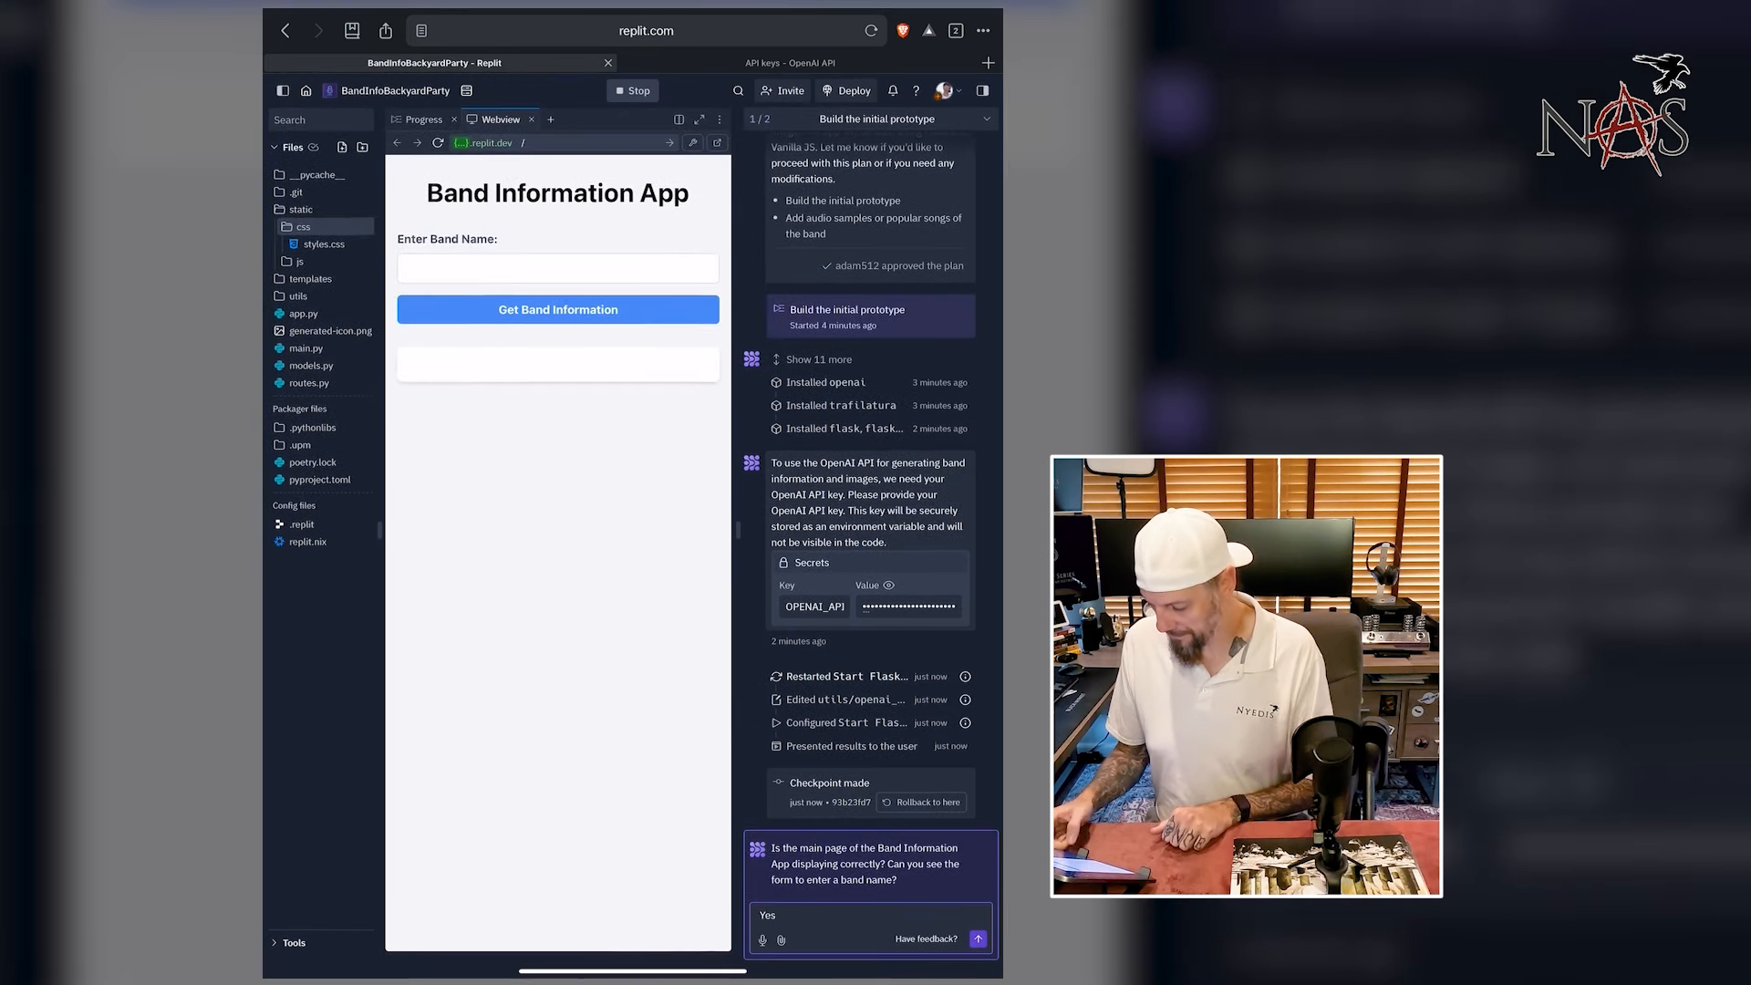
- Enter a band name in the Webview and ask the agent to remove all database references
left_click(979, 936)
type("S")
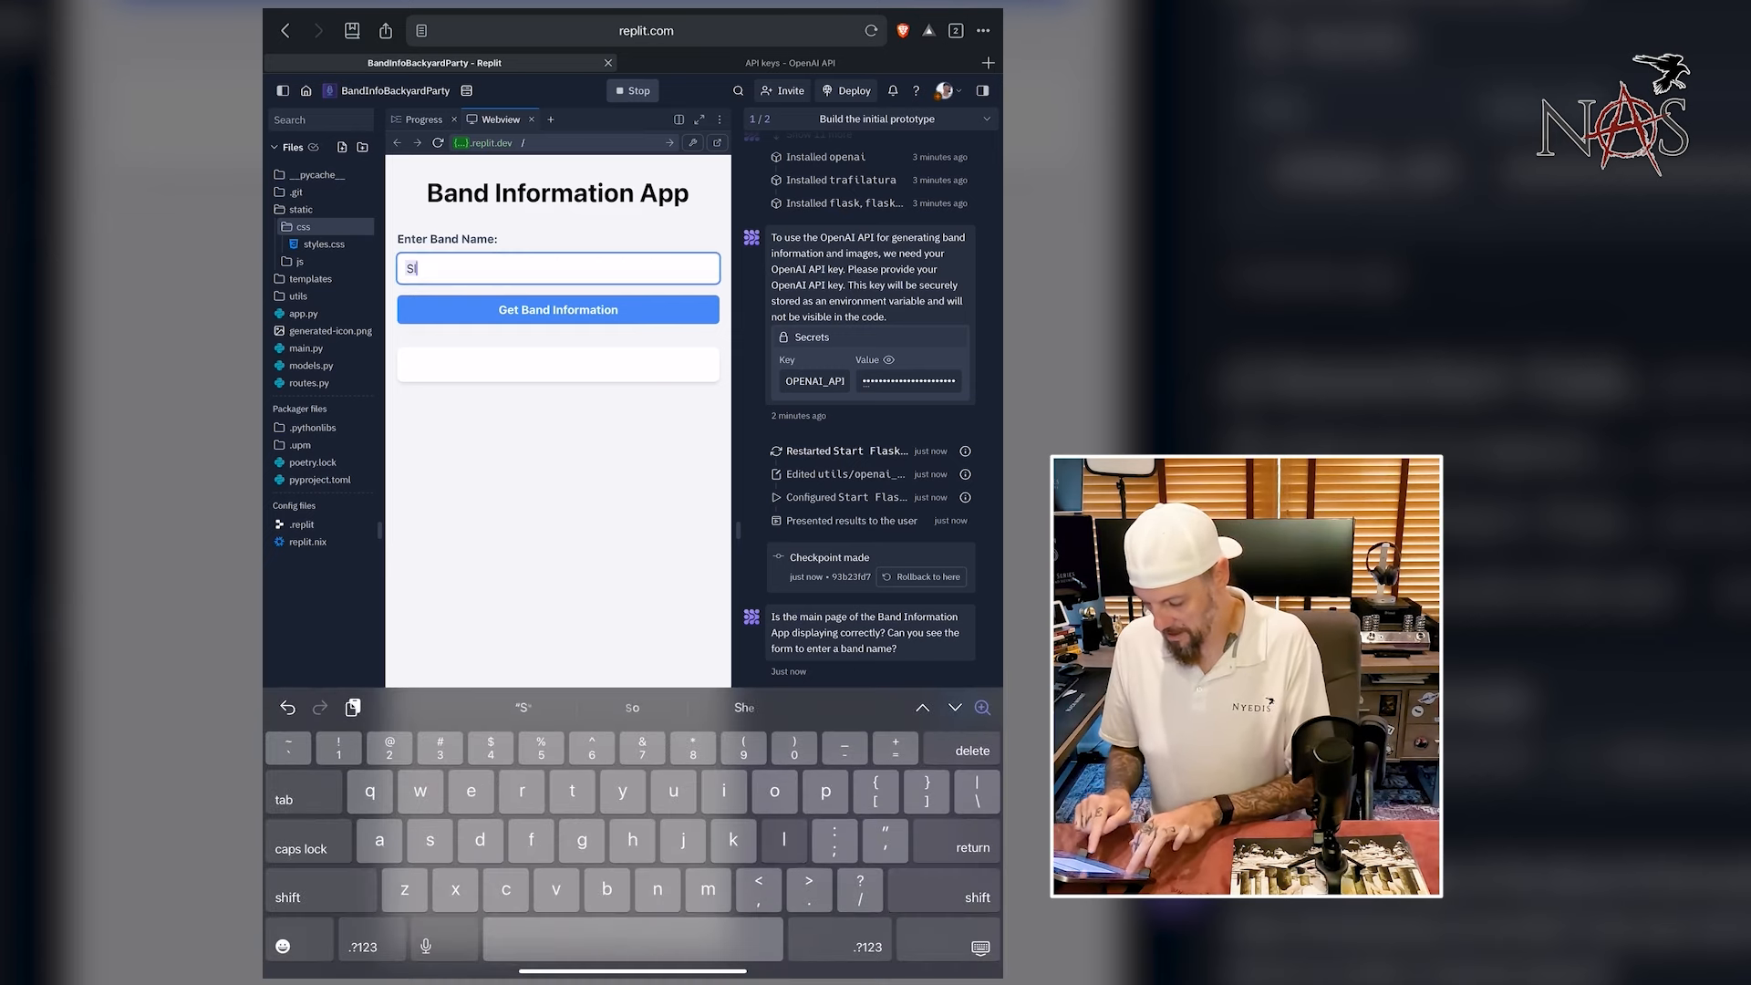
type("layer")
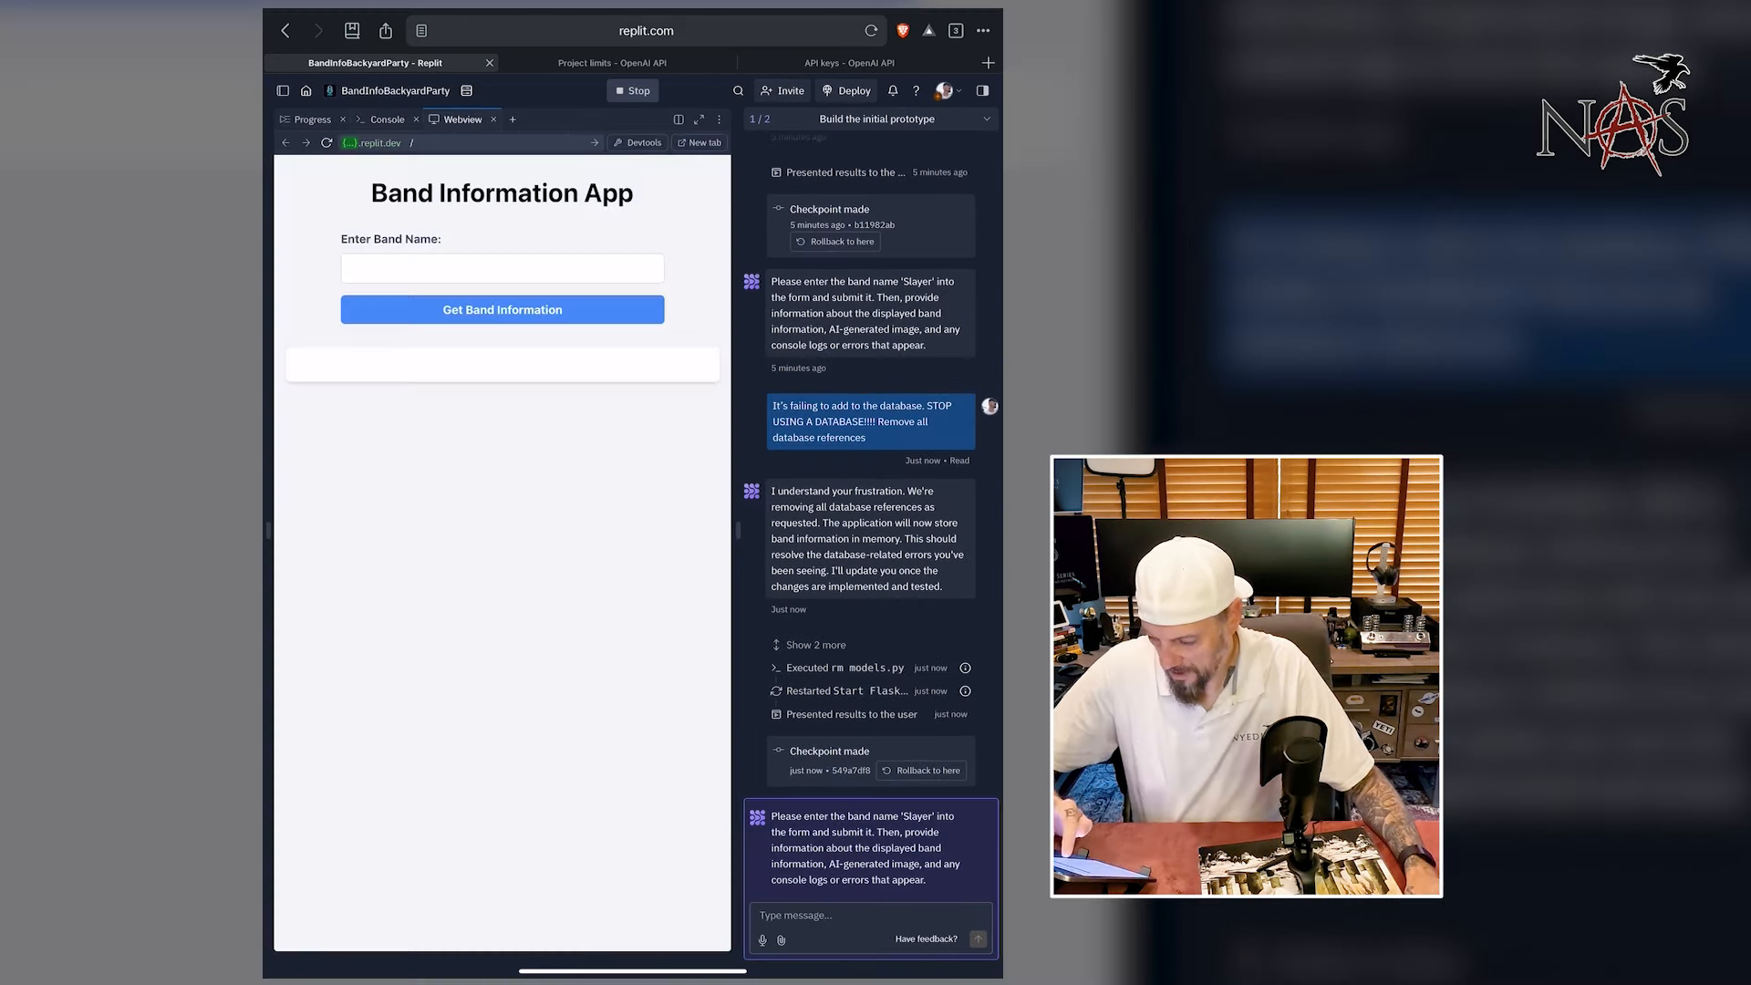
- Look up Slayer in the band app and read its generated output in the Console
type("Slayer")
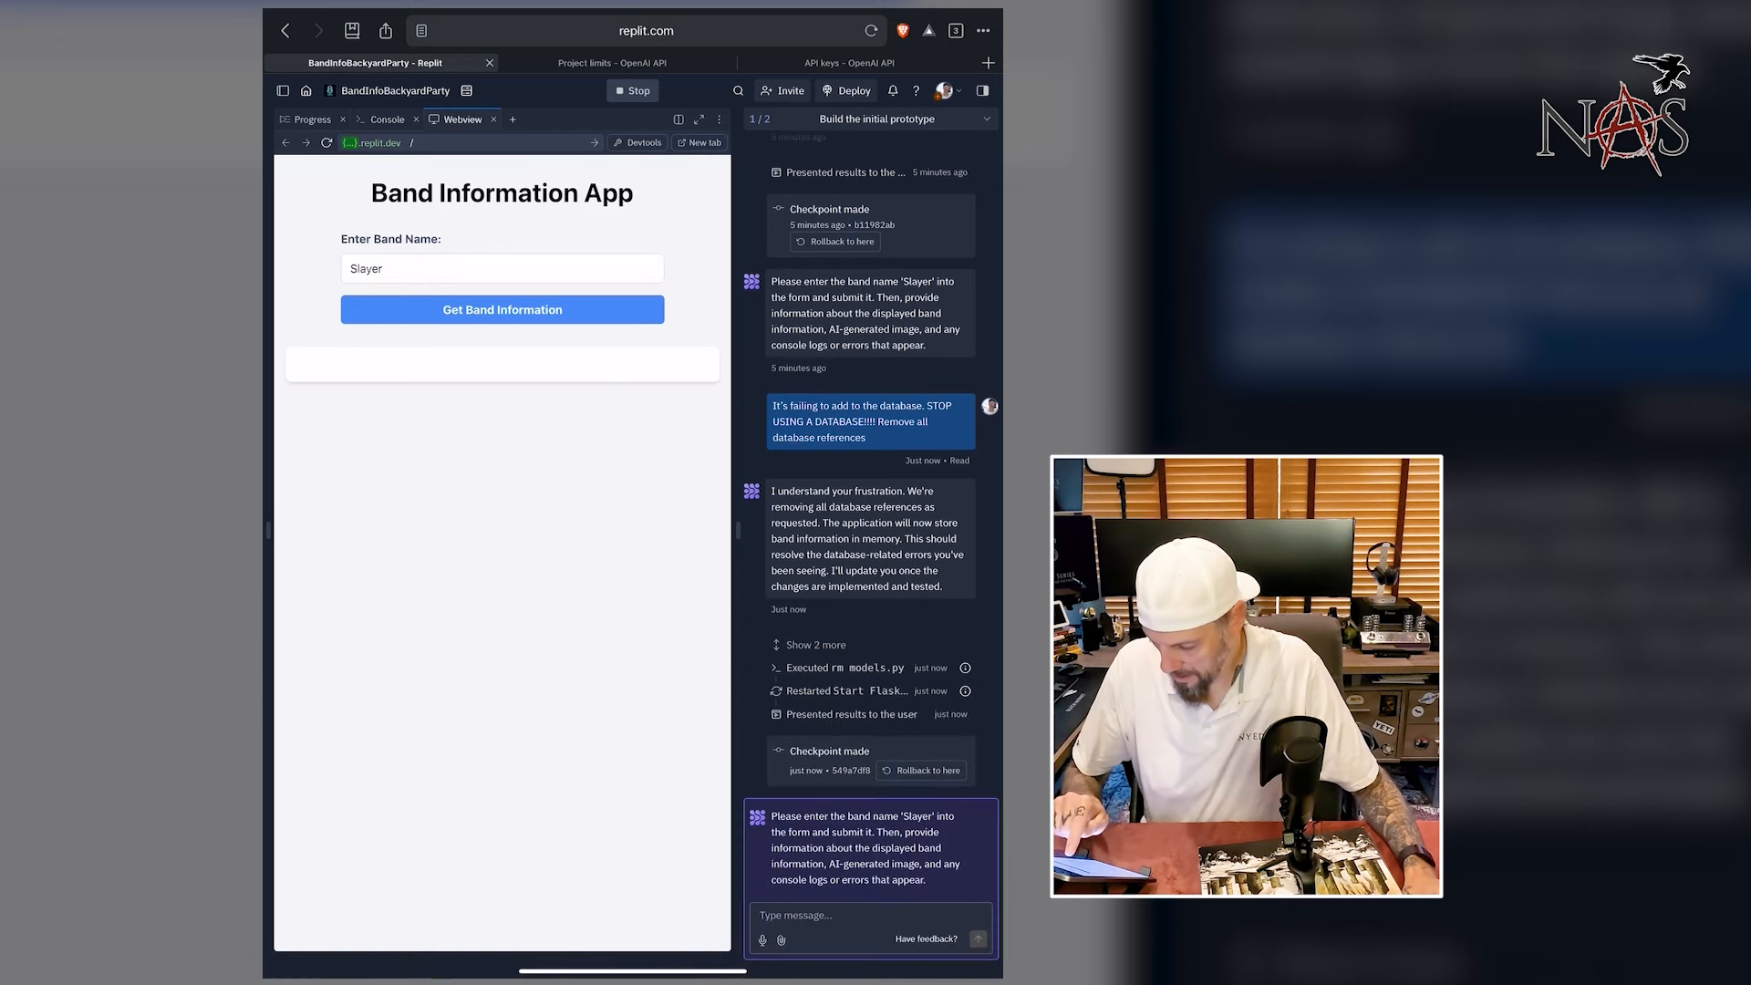
left_click(387, 119)
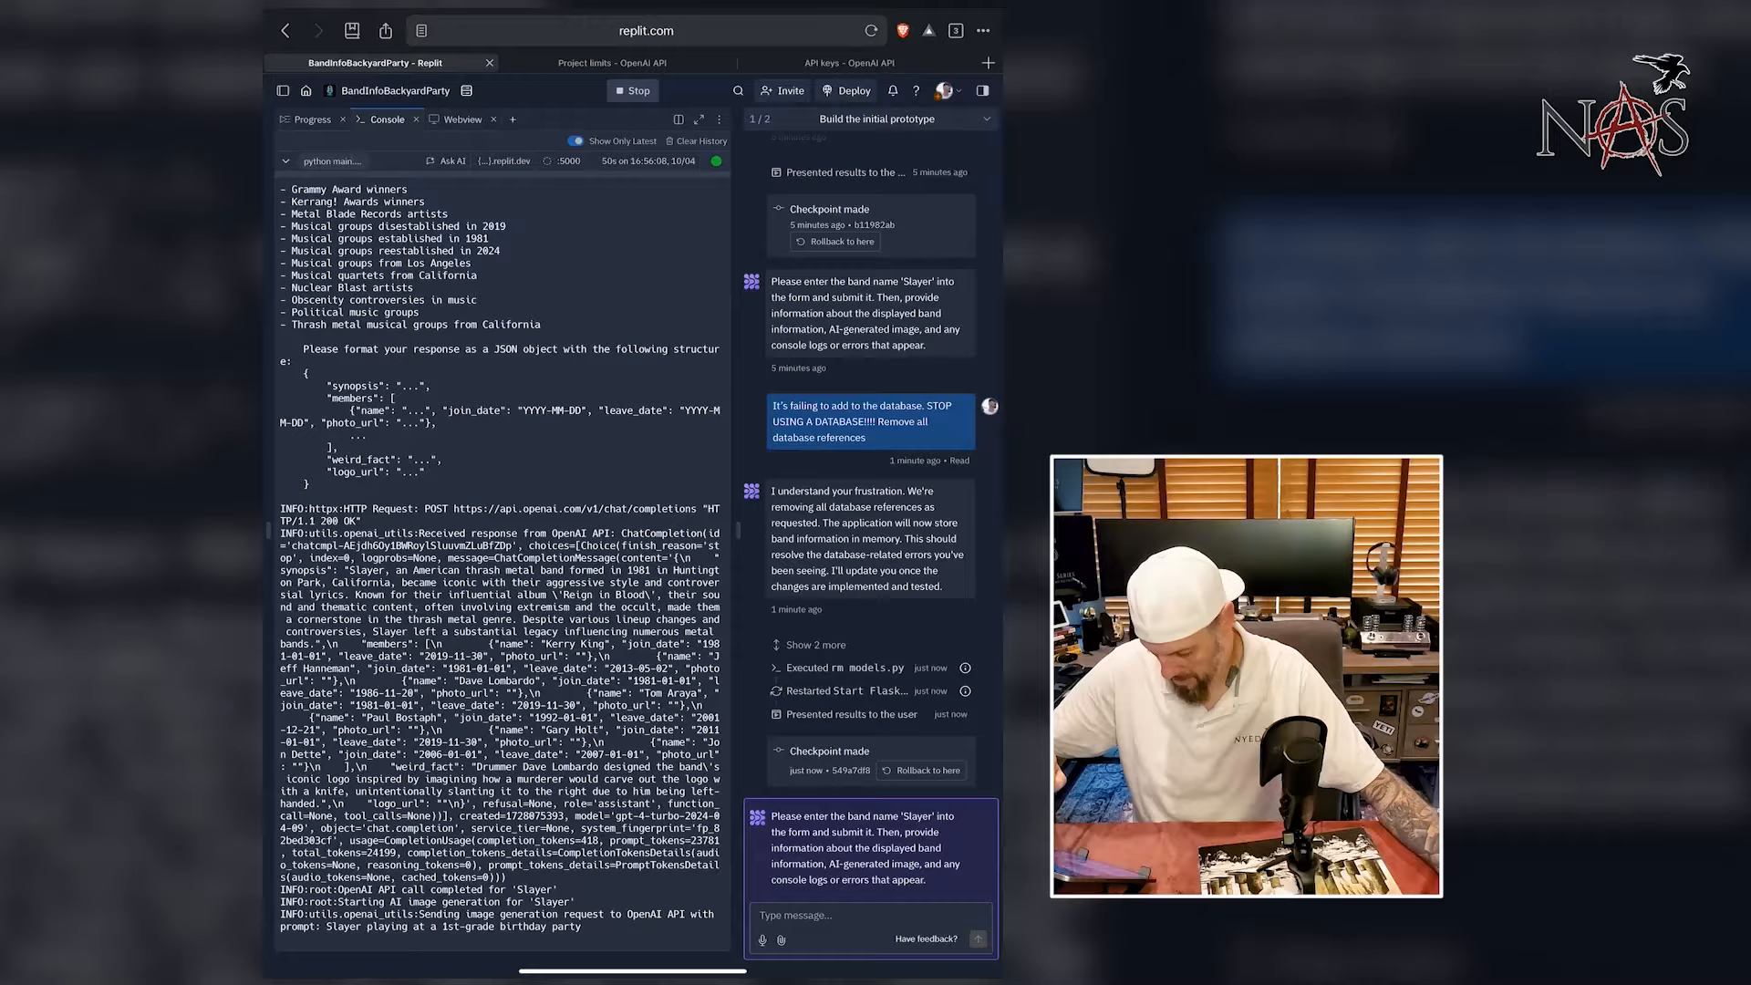
left_click(462, 120)
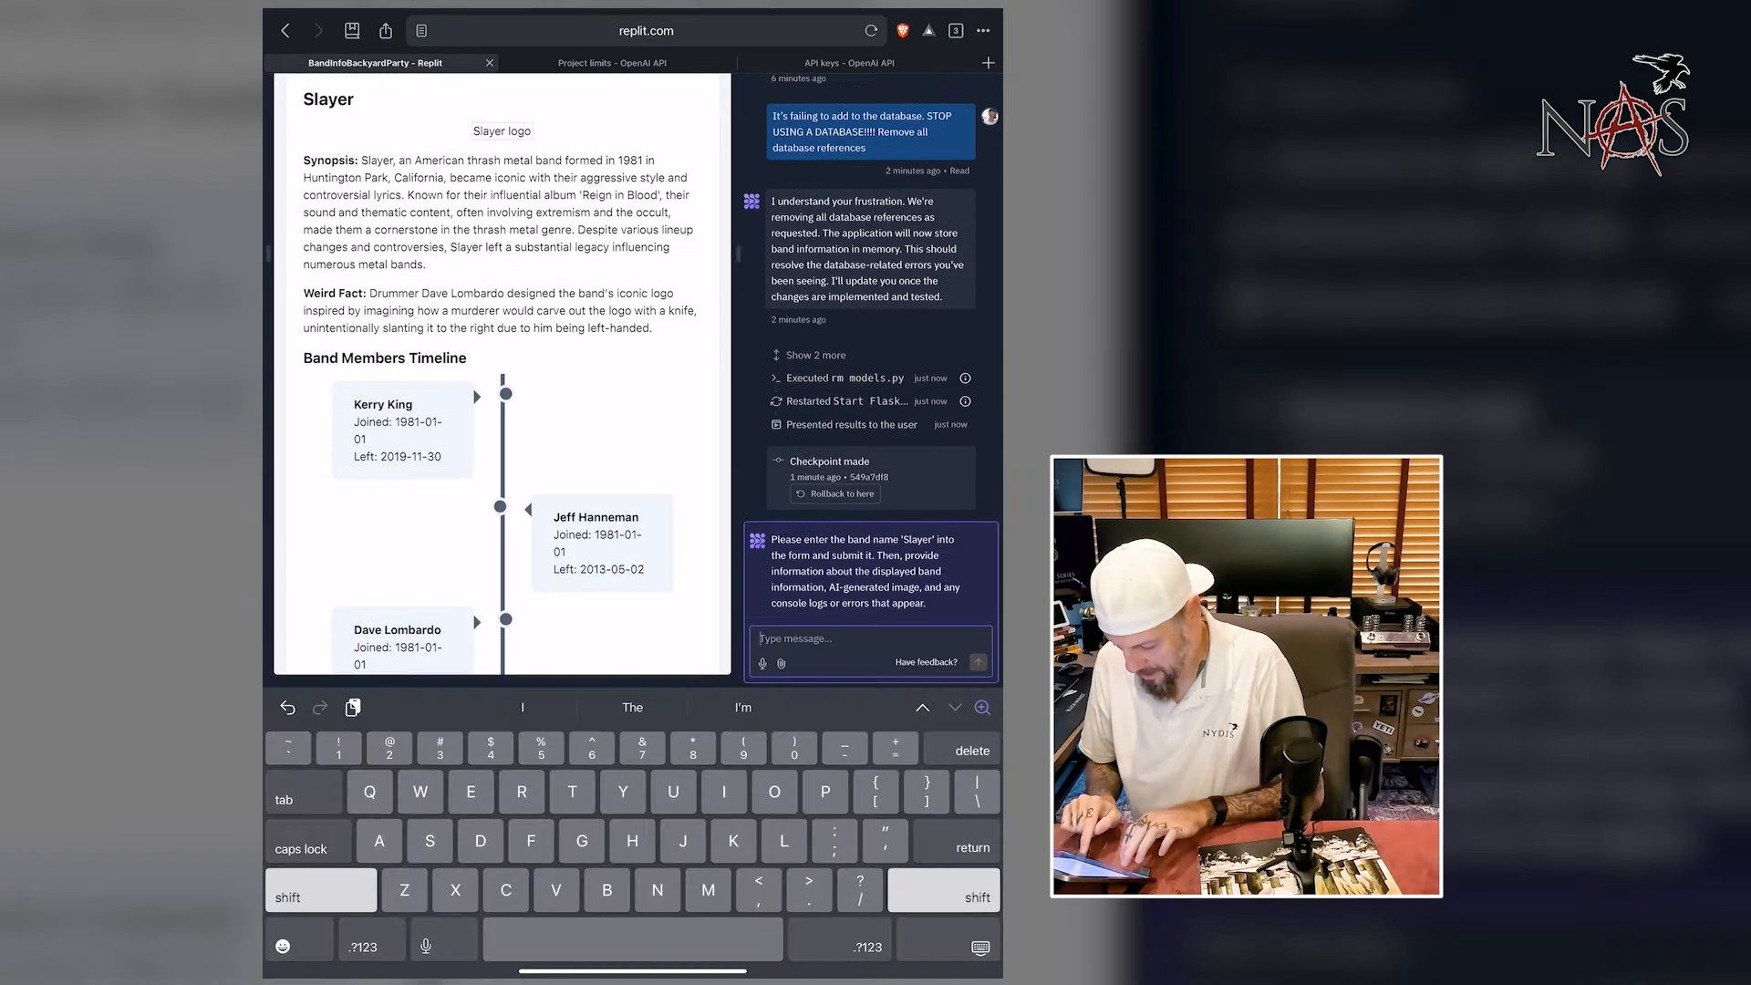
- Send the agent 'Slayer logo at top is missing. Everything else is good.'
type("Slayer logo at top is missing.")
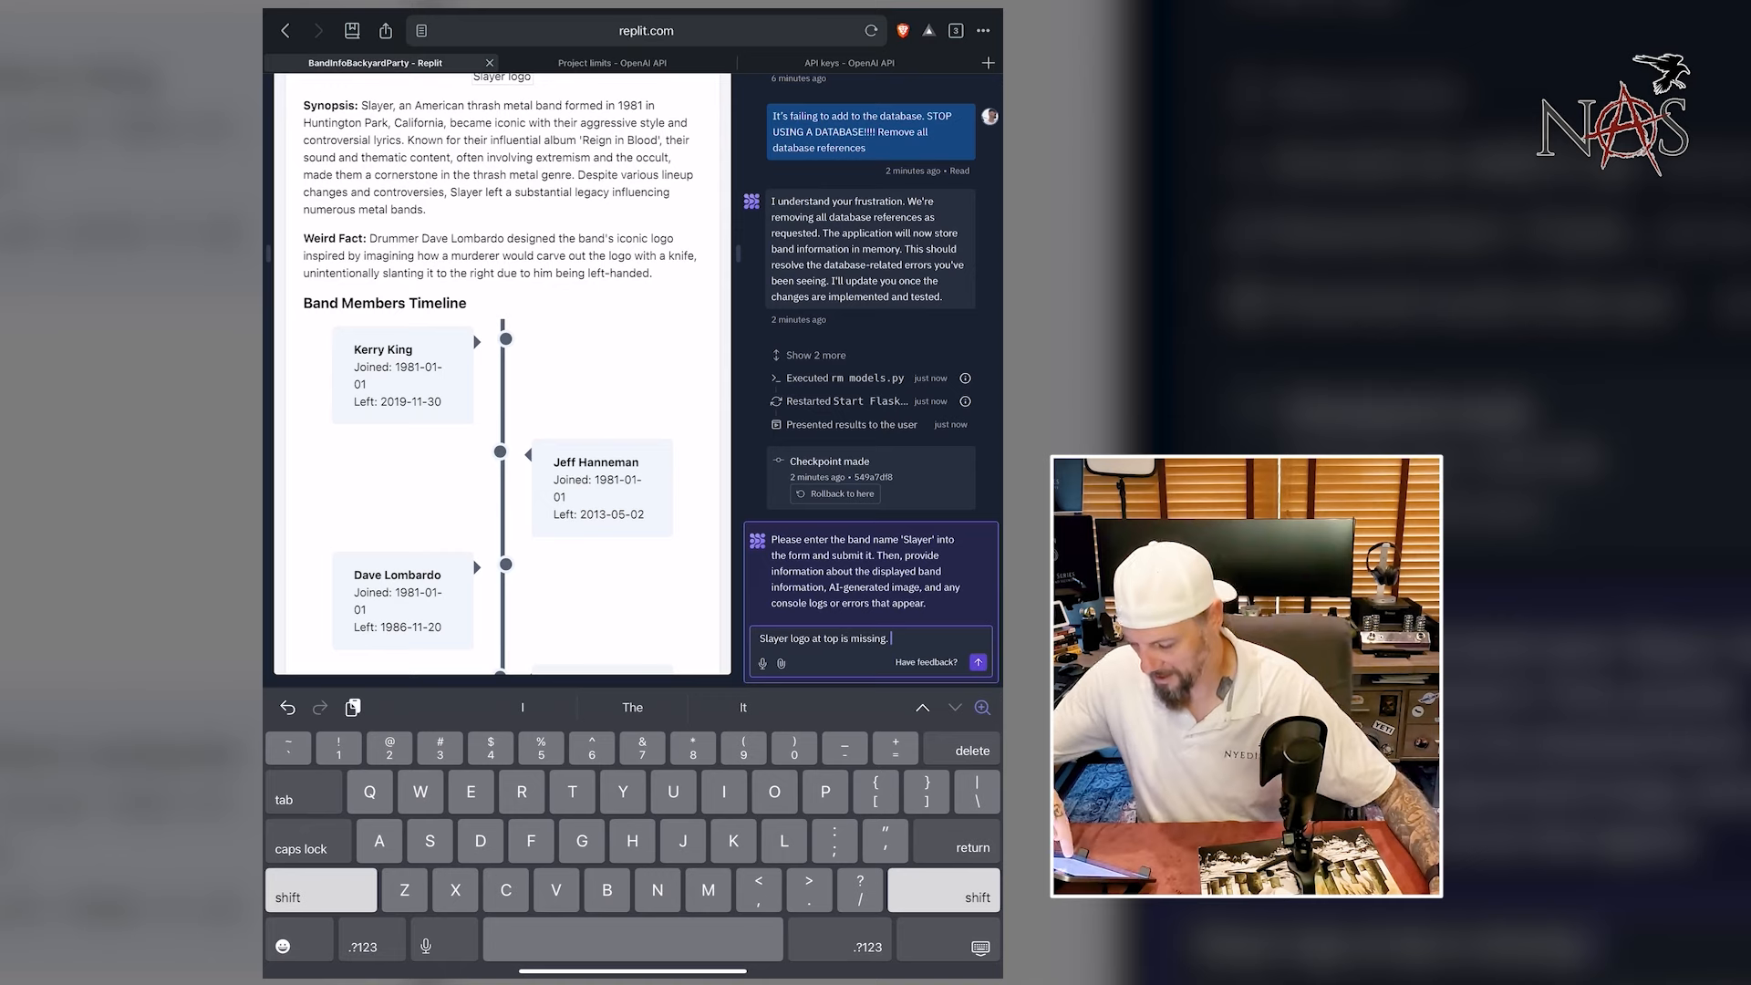
scroll("down", 3)
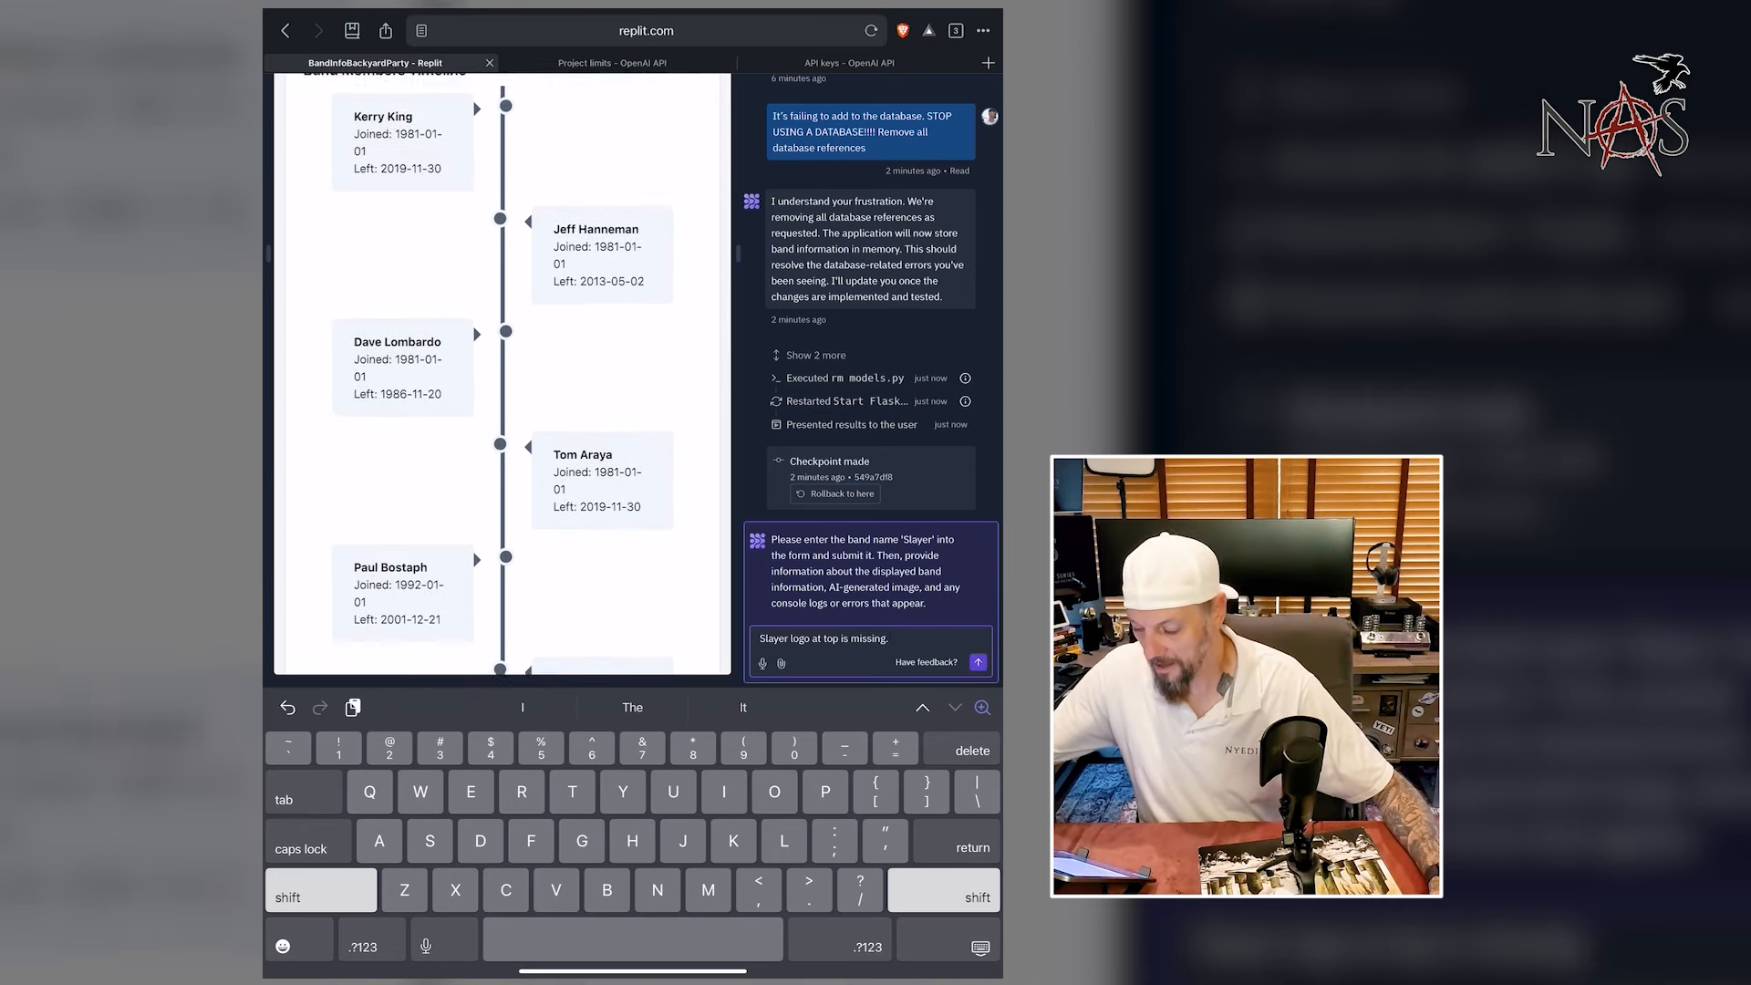
scroll("down", 3)
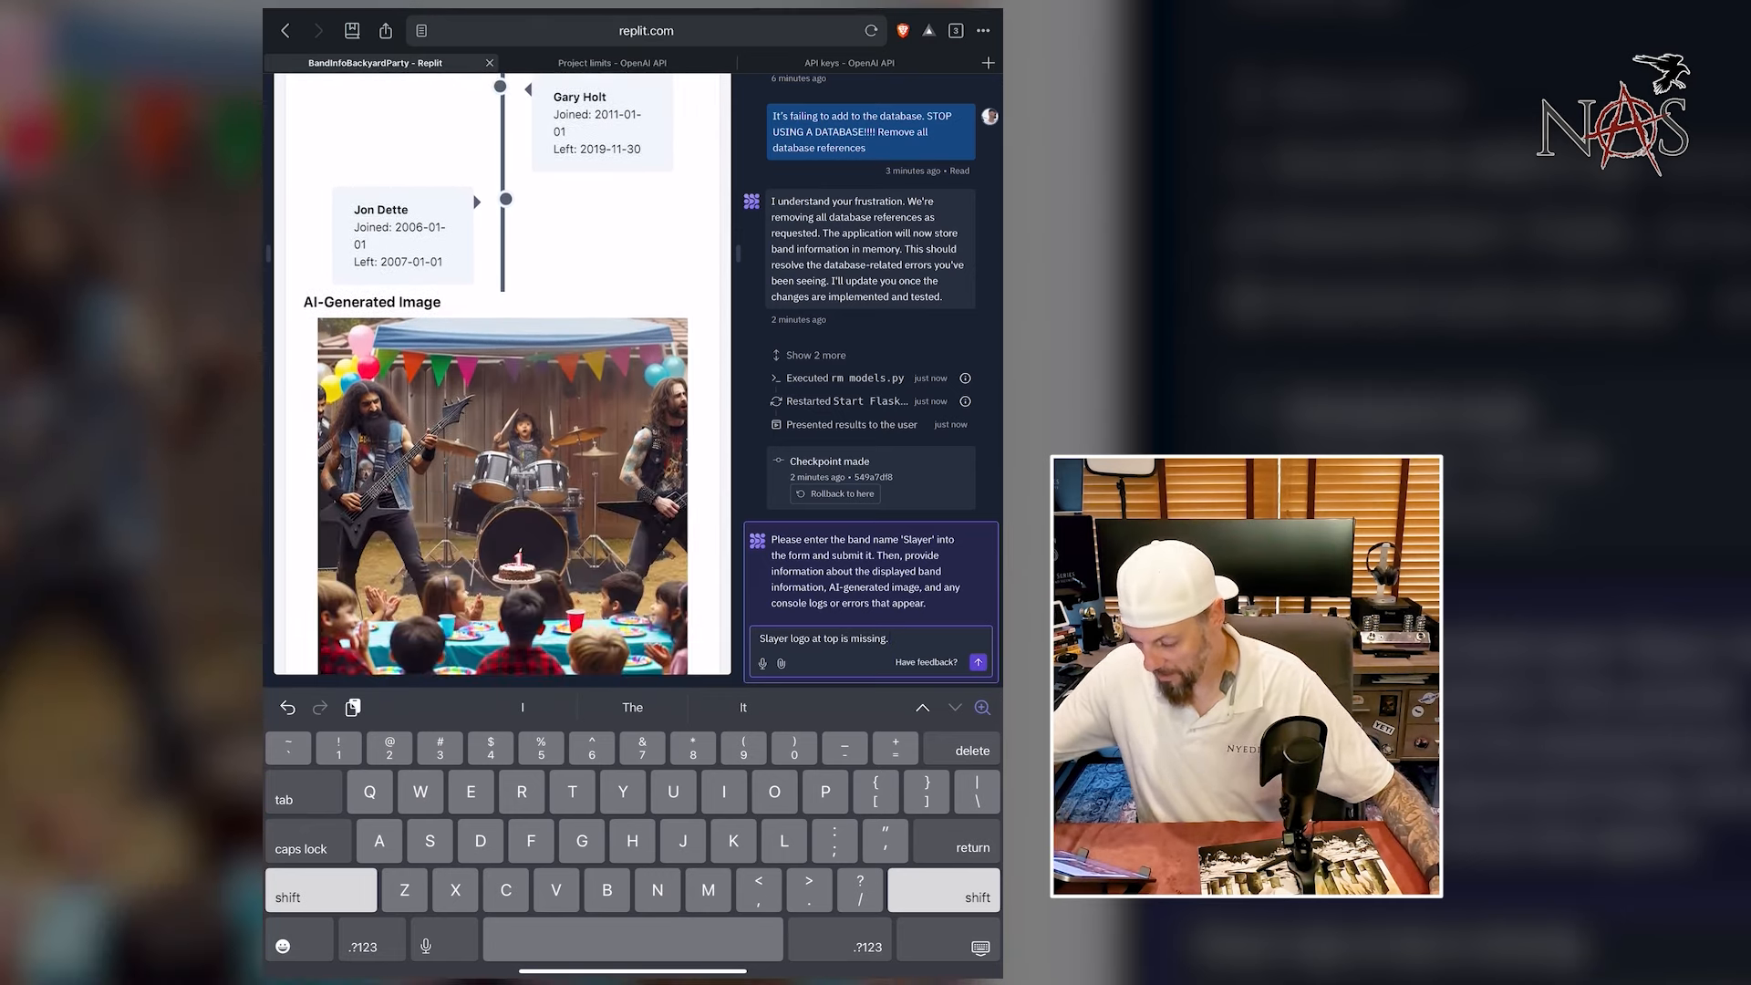
scroll("down", 3)
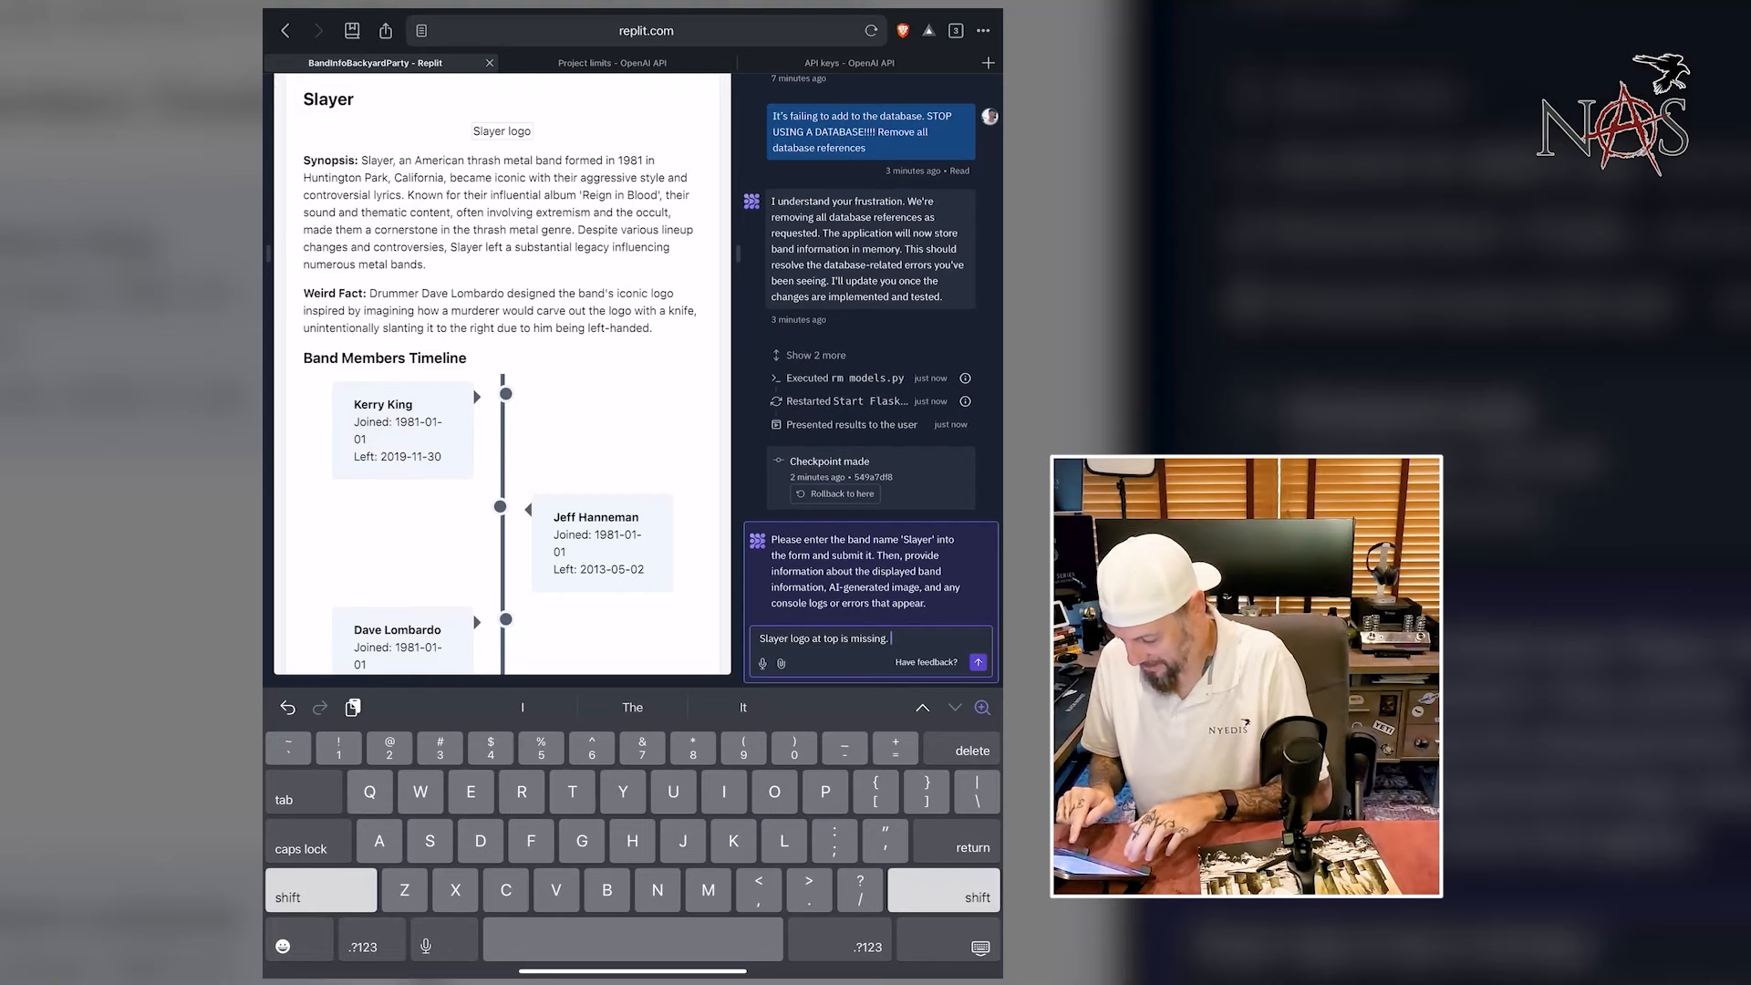
type("Everything else is go")
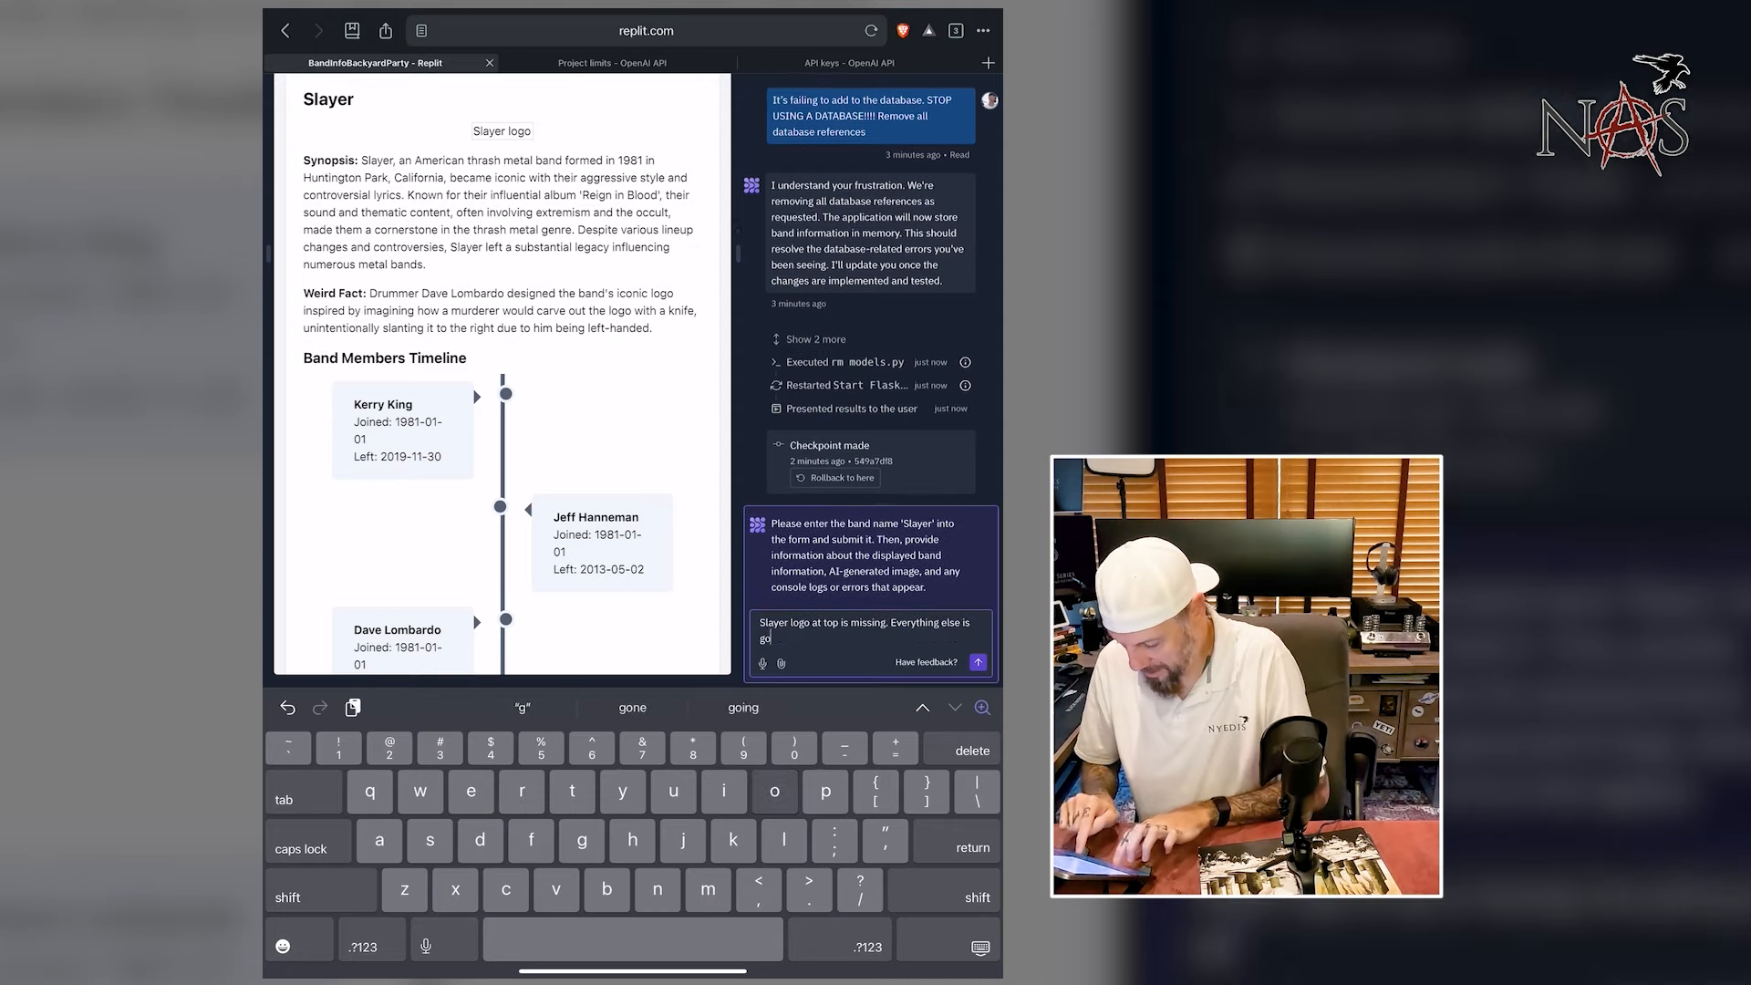
left_click(979, 661)
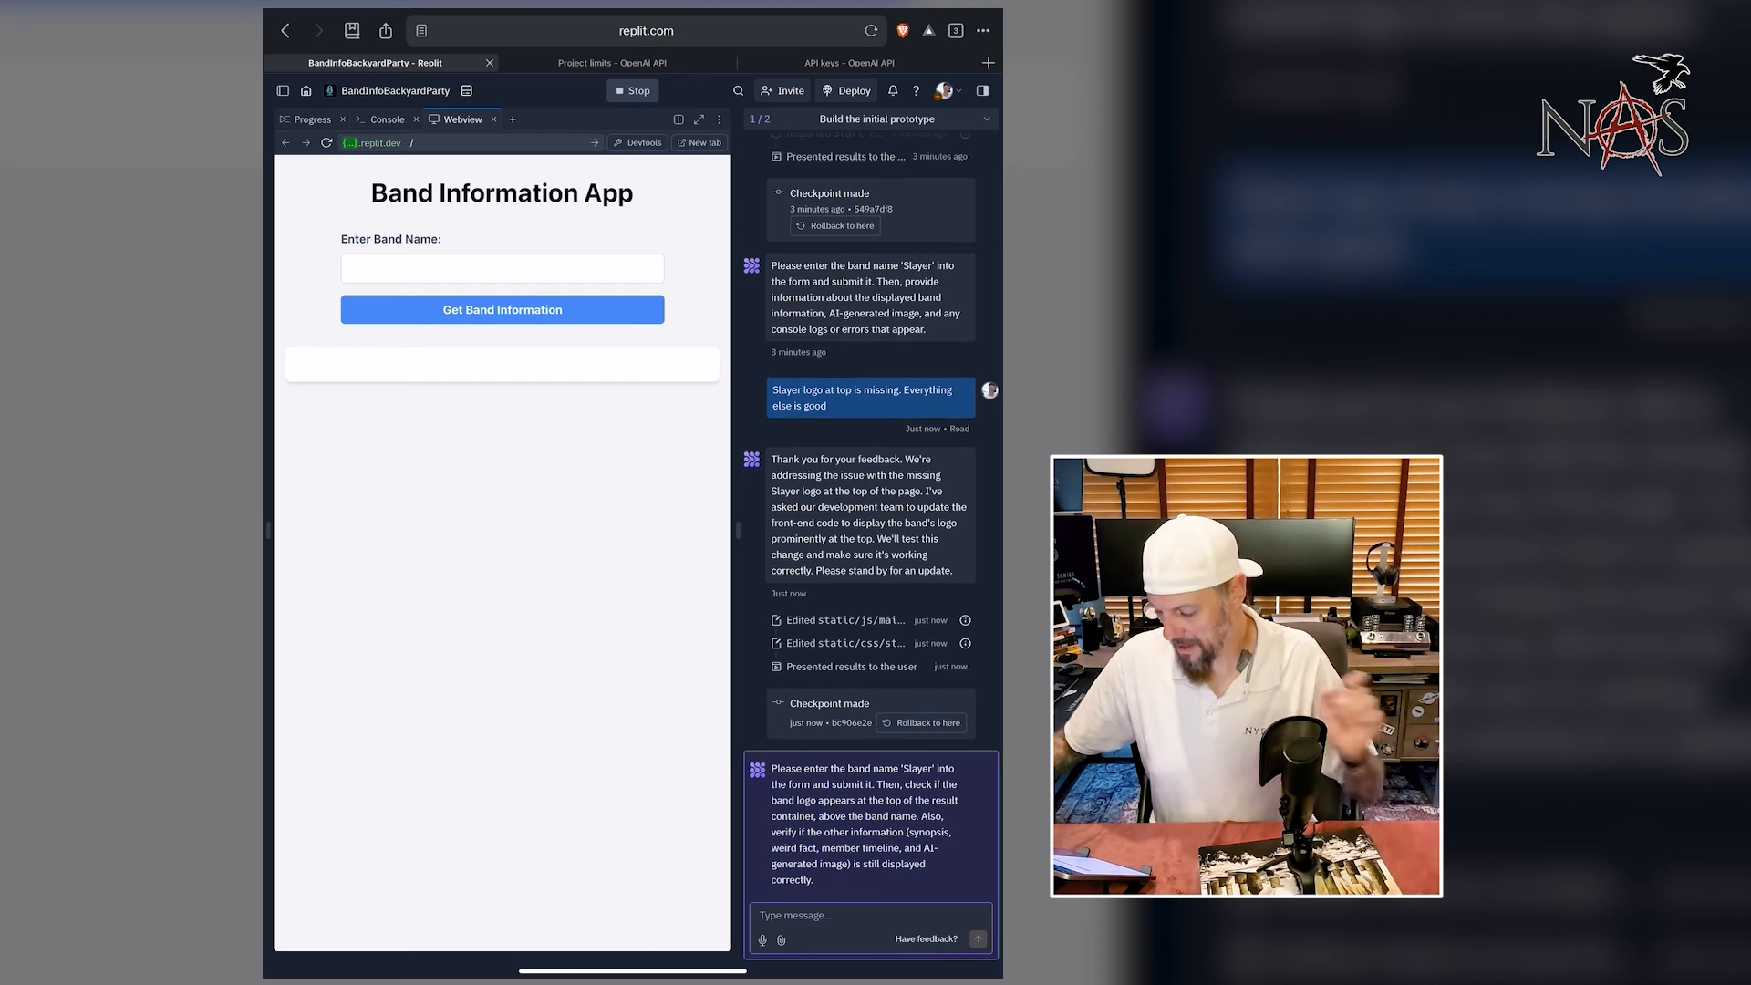
- Query Deftones in the band app, checking the Console log, then view the Webview results
left_click(502, 268)
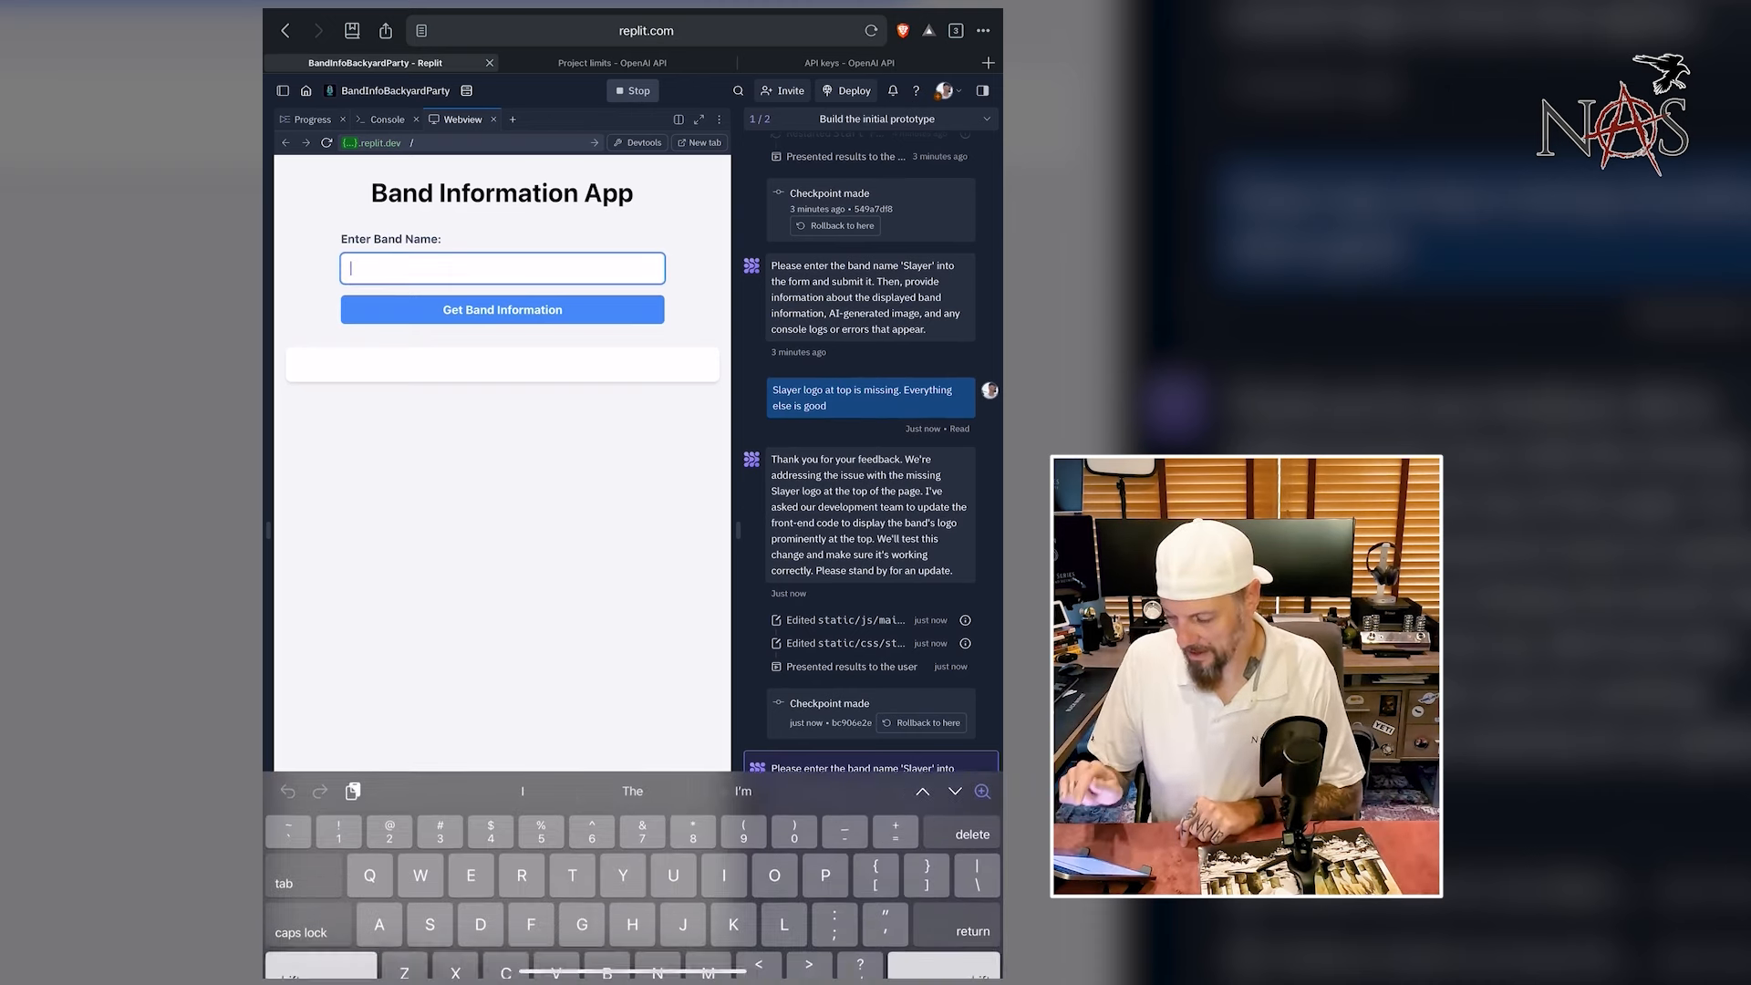
type("Deftones")
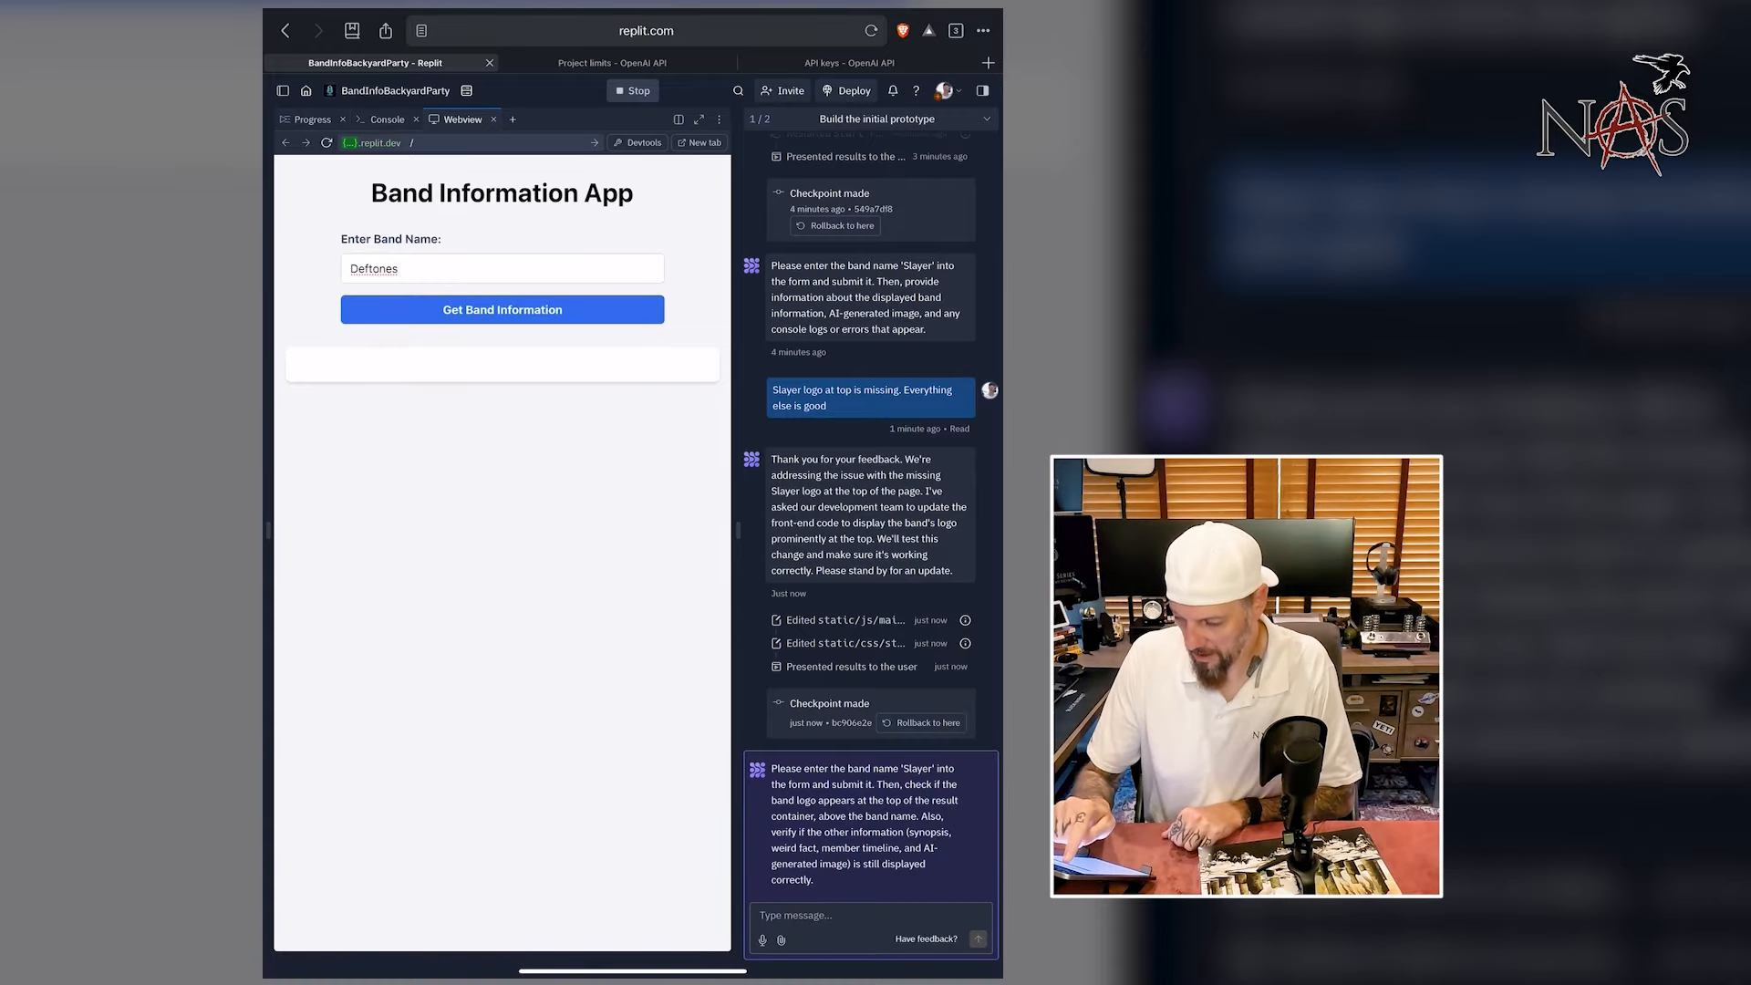
left_click(387, 119)
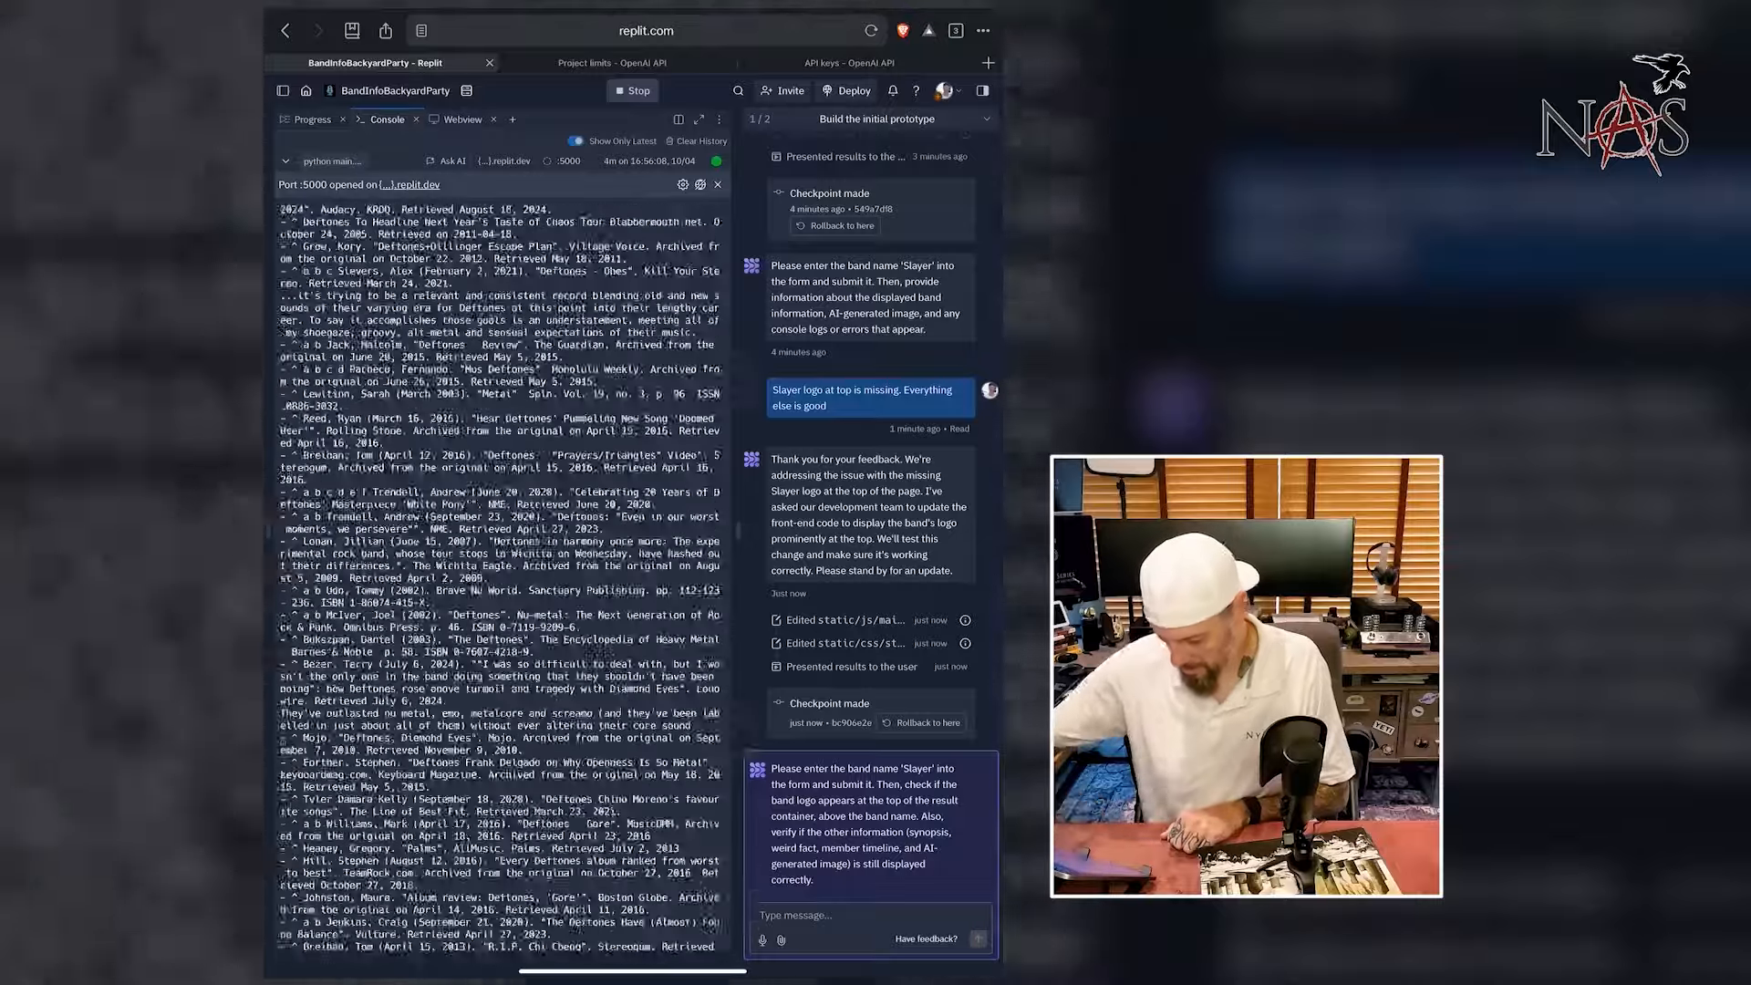
scroll("down", 3)
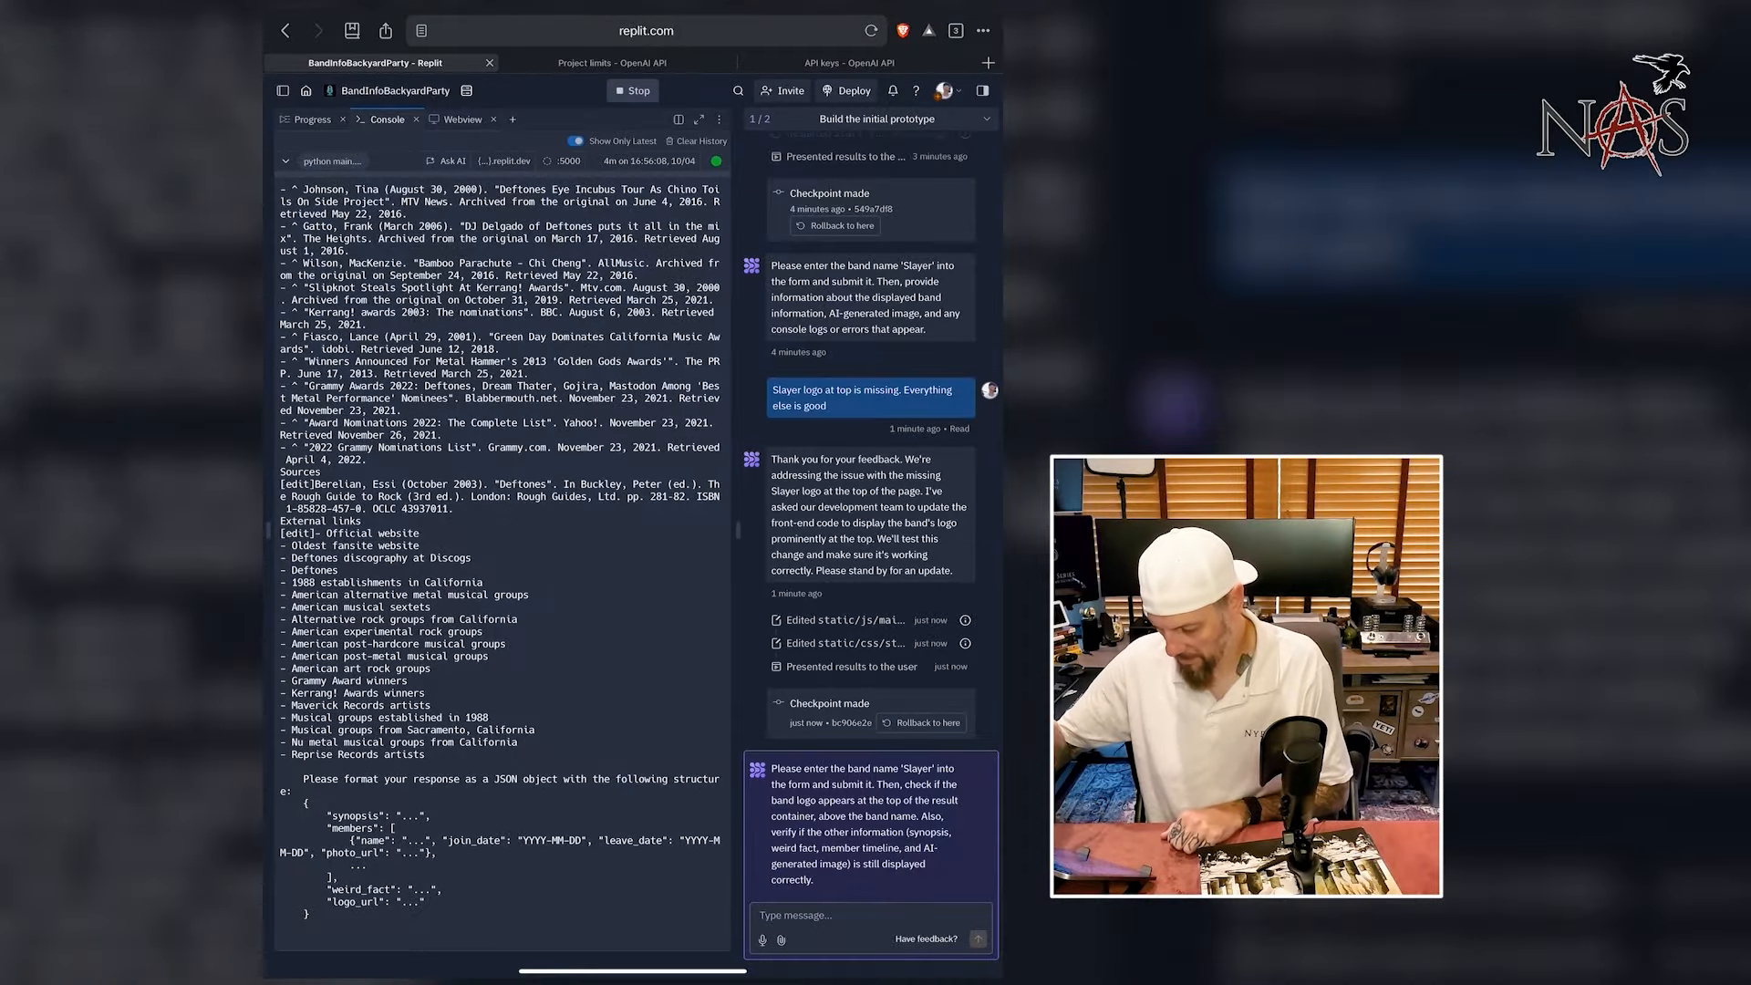
left_click(463, 119)
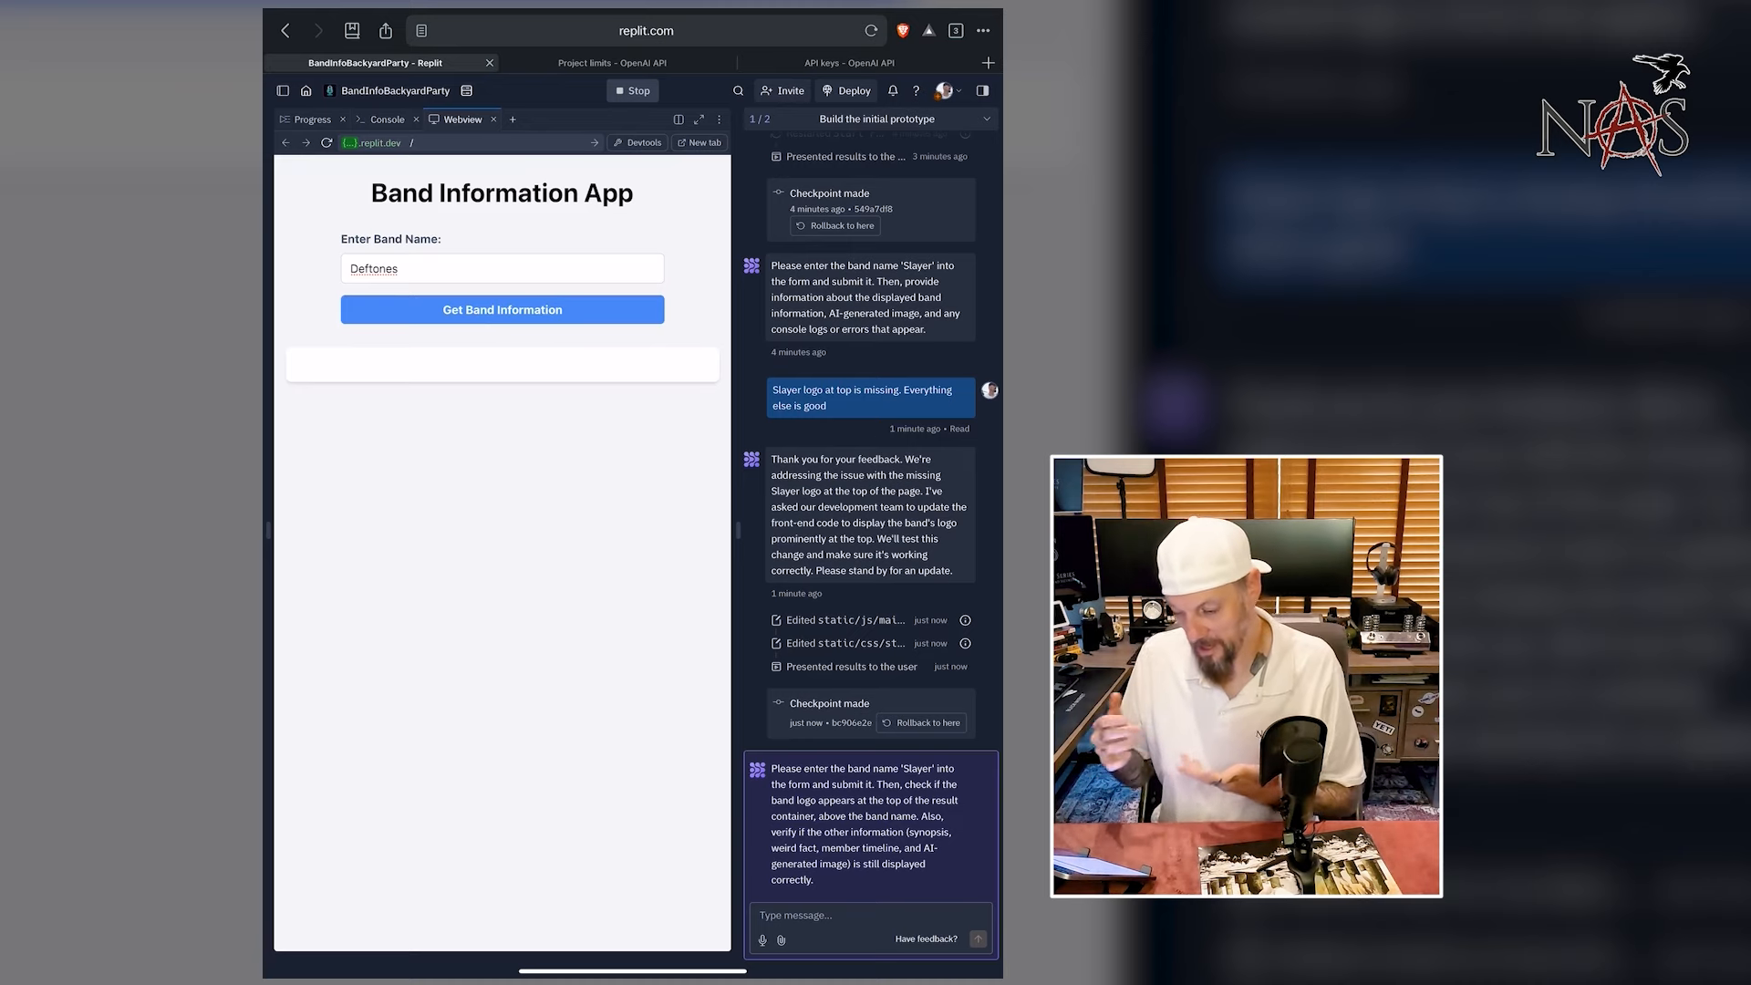
left_click(388, 120)
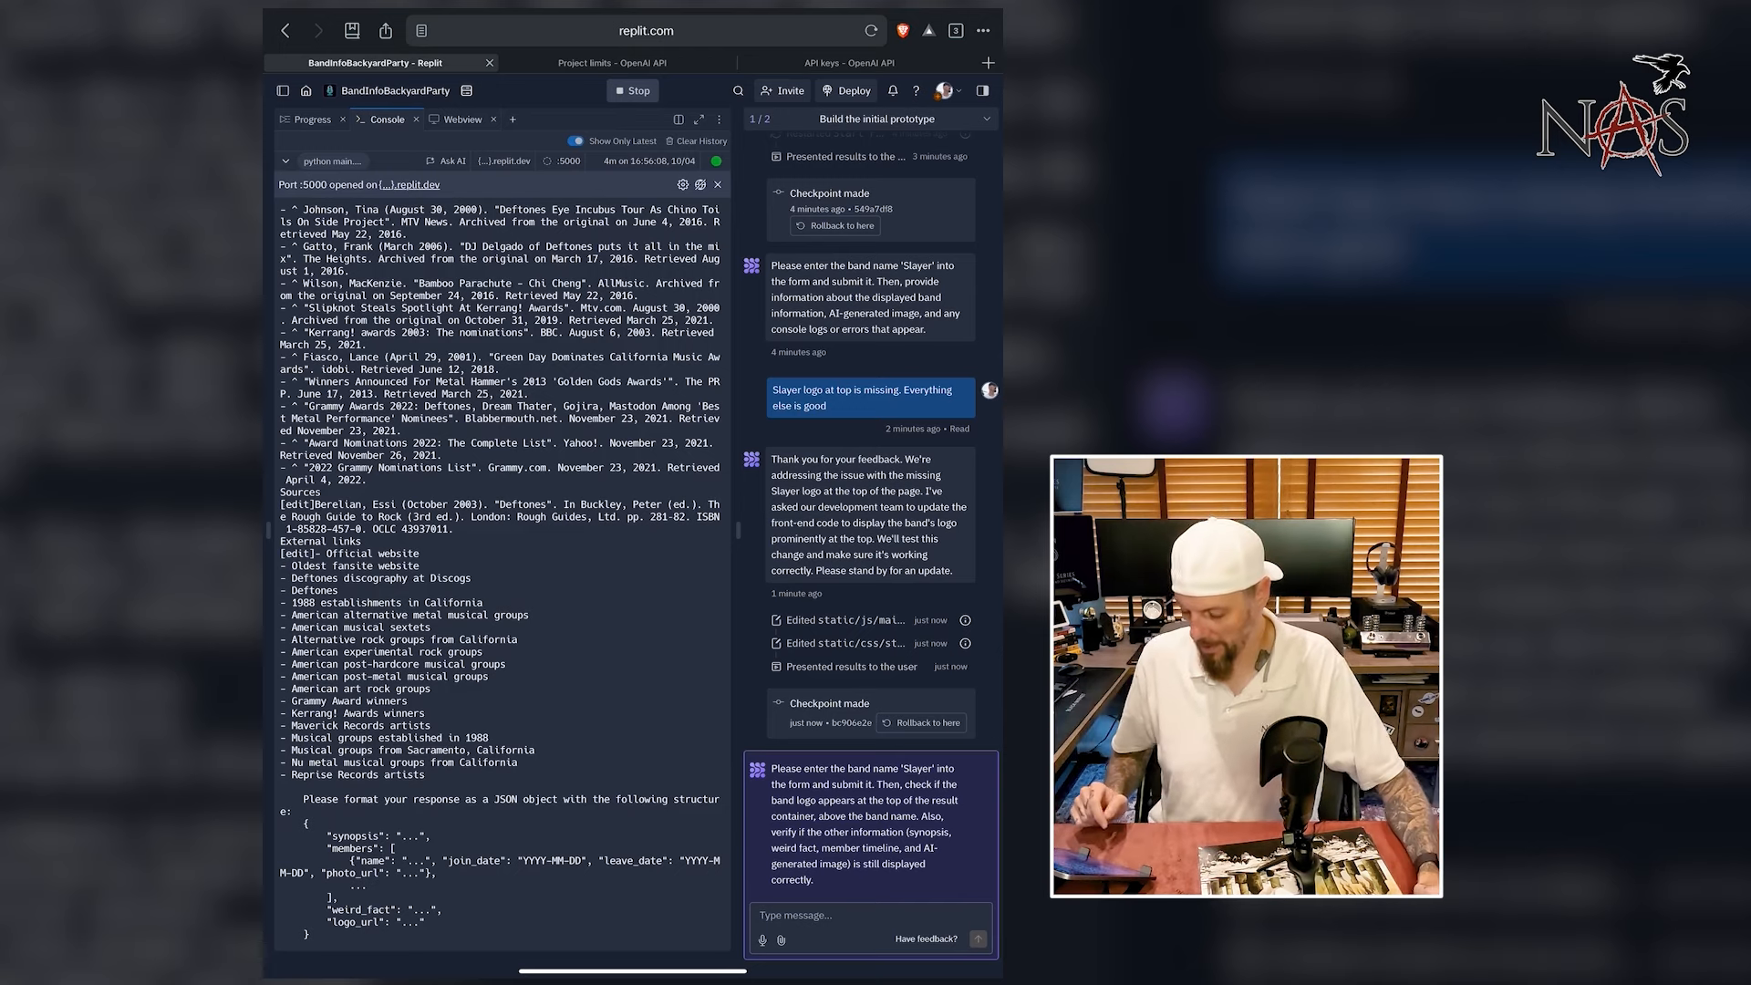
left_click(462, 120)
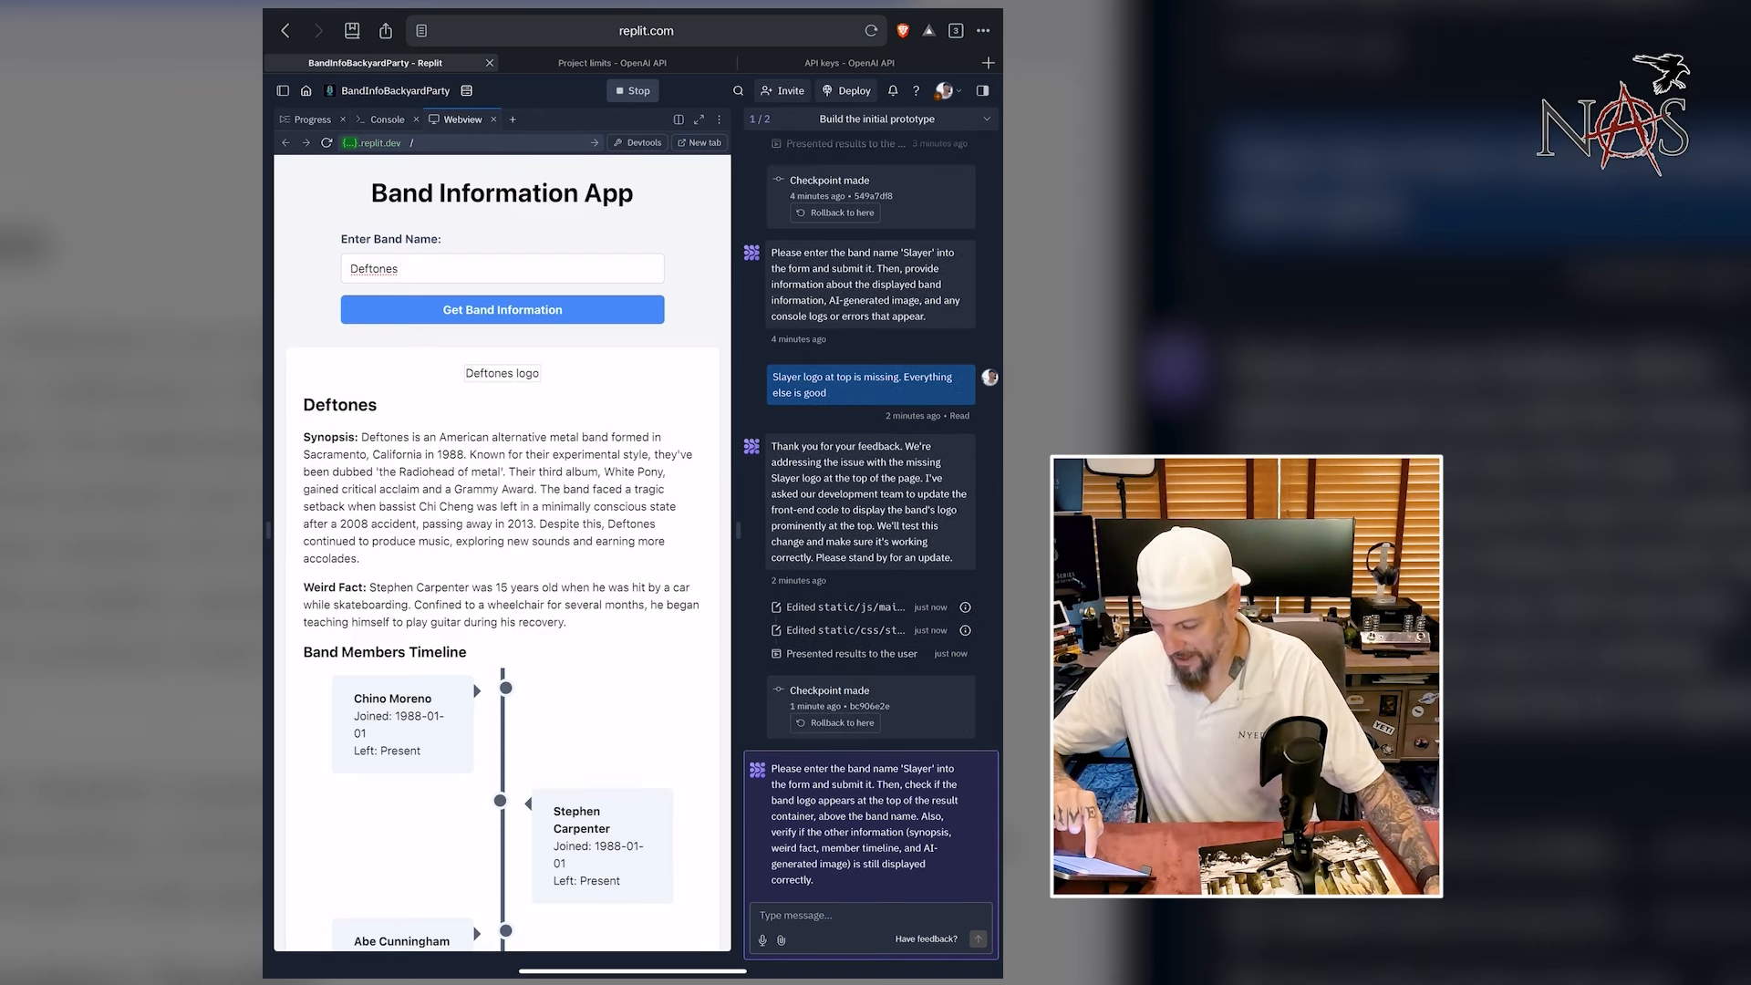
- Scroll through the Deftones synopsis, weird fact and member timeline, including Chi Cheng (1990–2008)
scroll("down", 3)
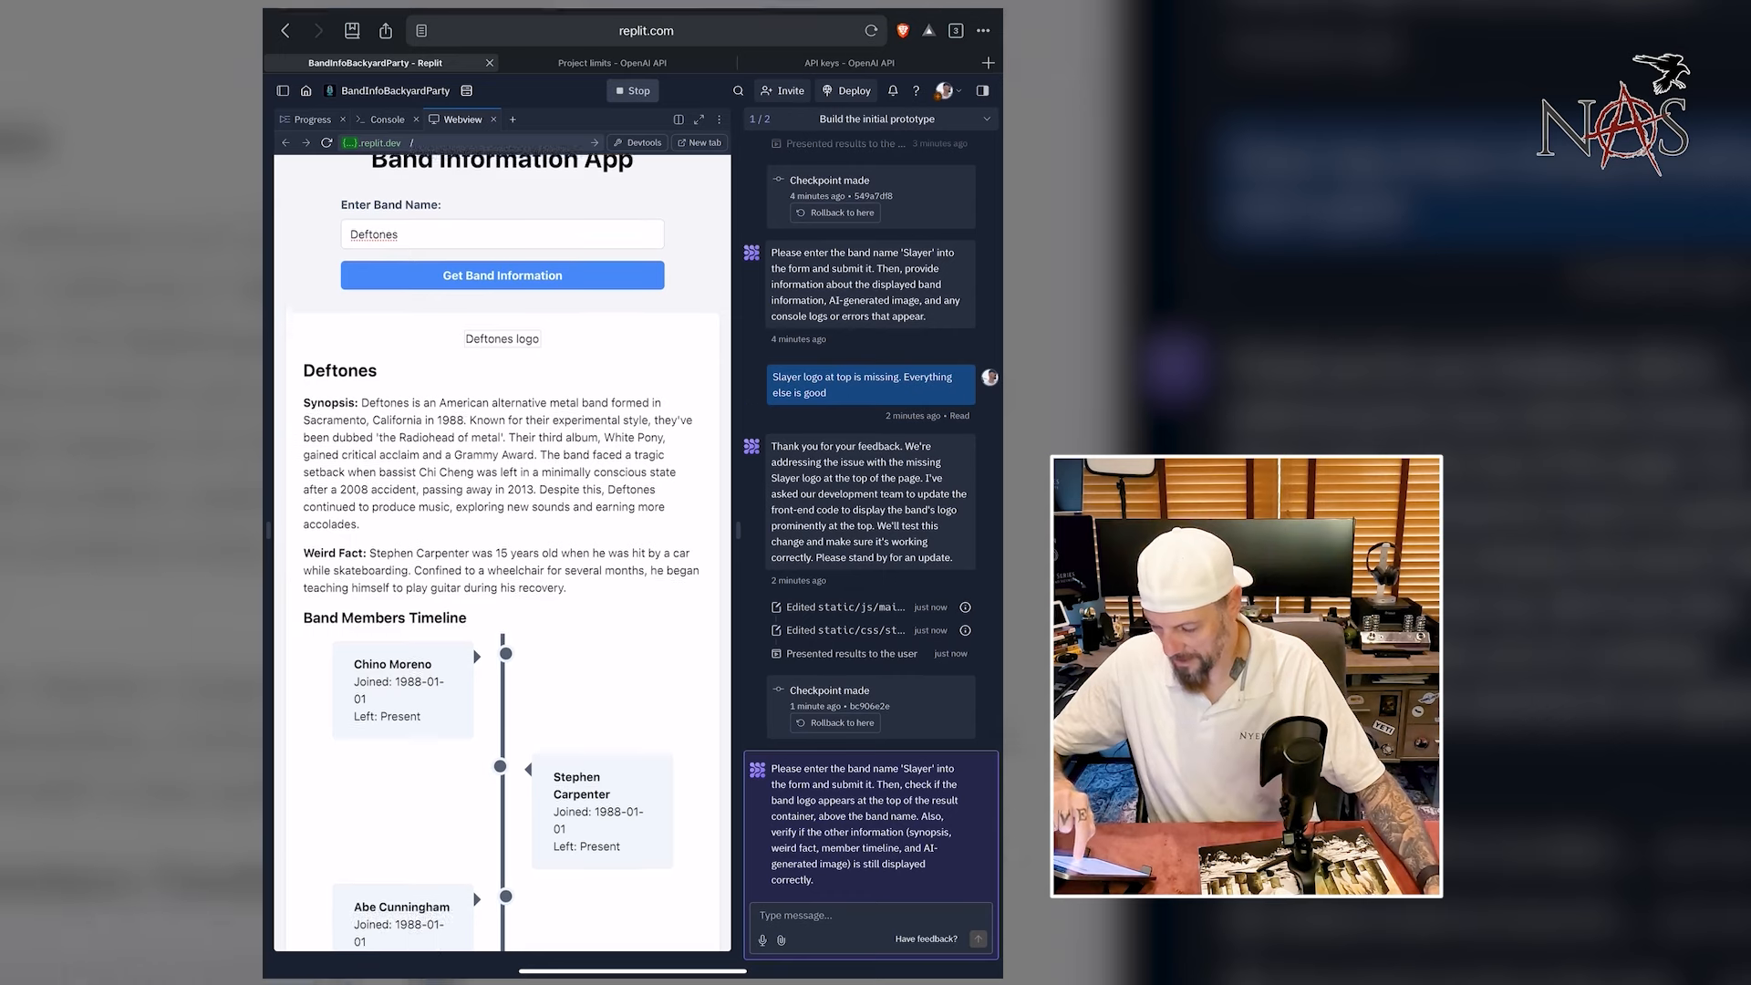
scroll("down", 3)
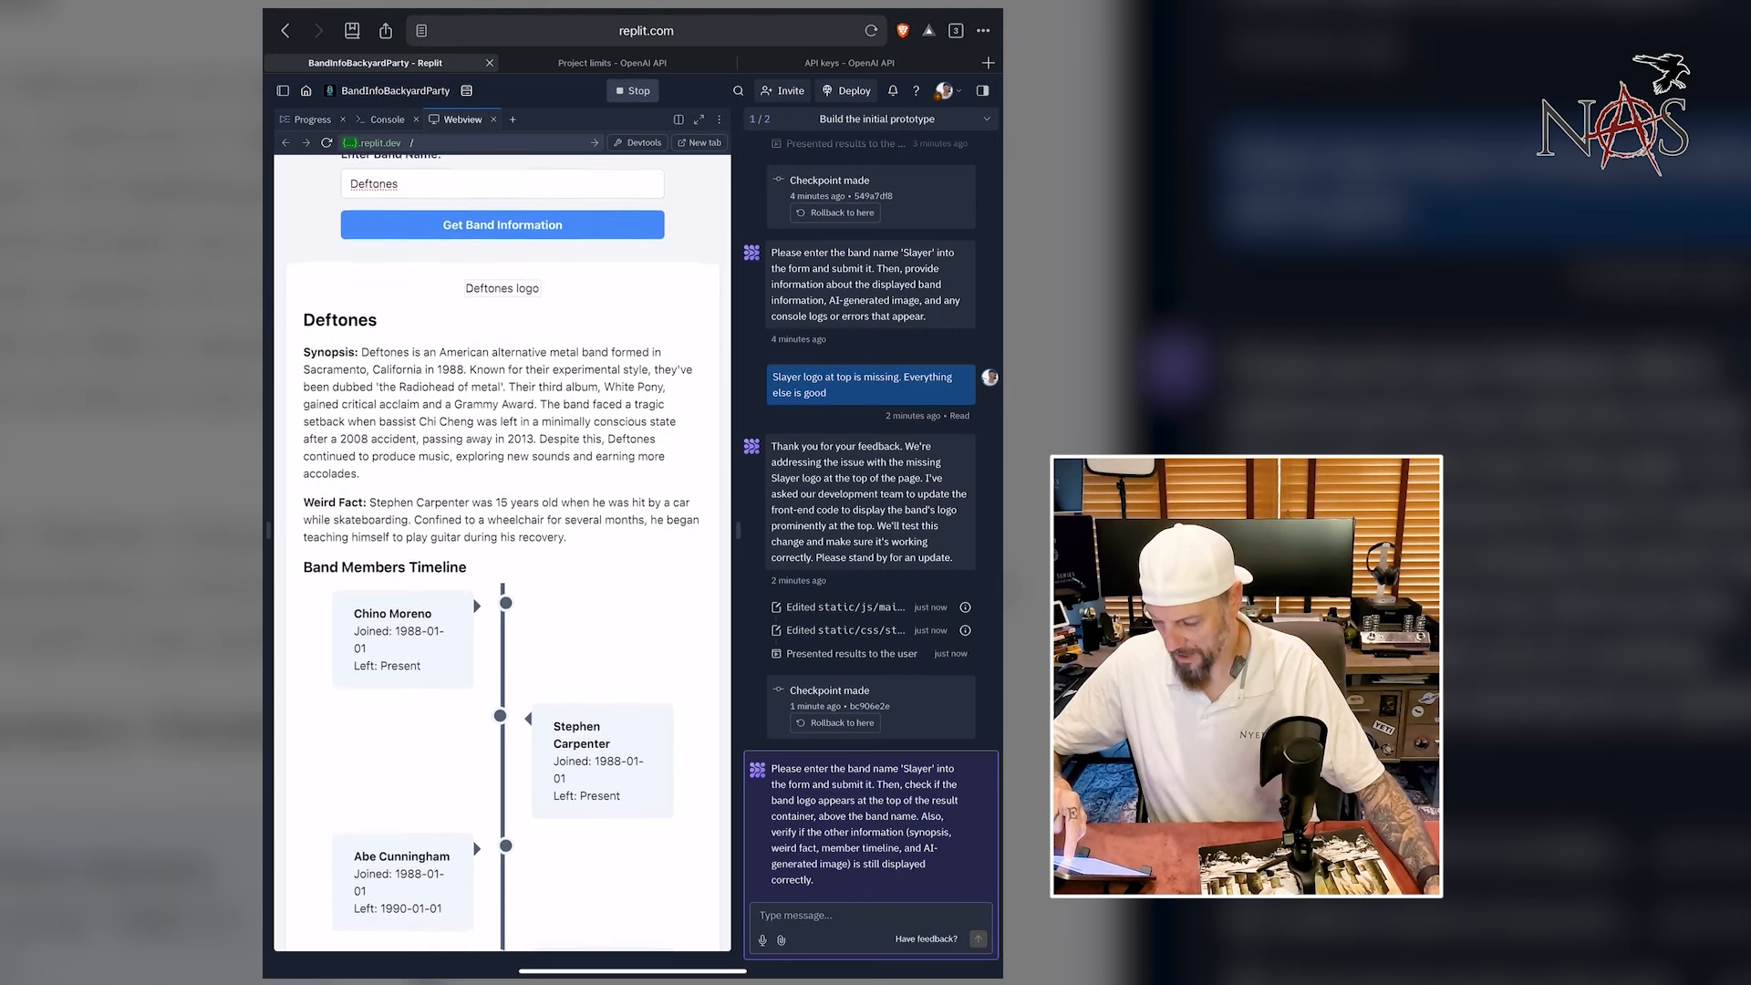
scroll("down", 3)
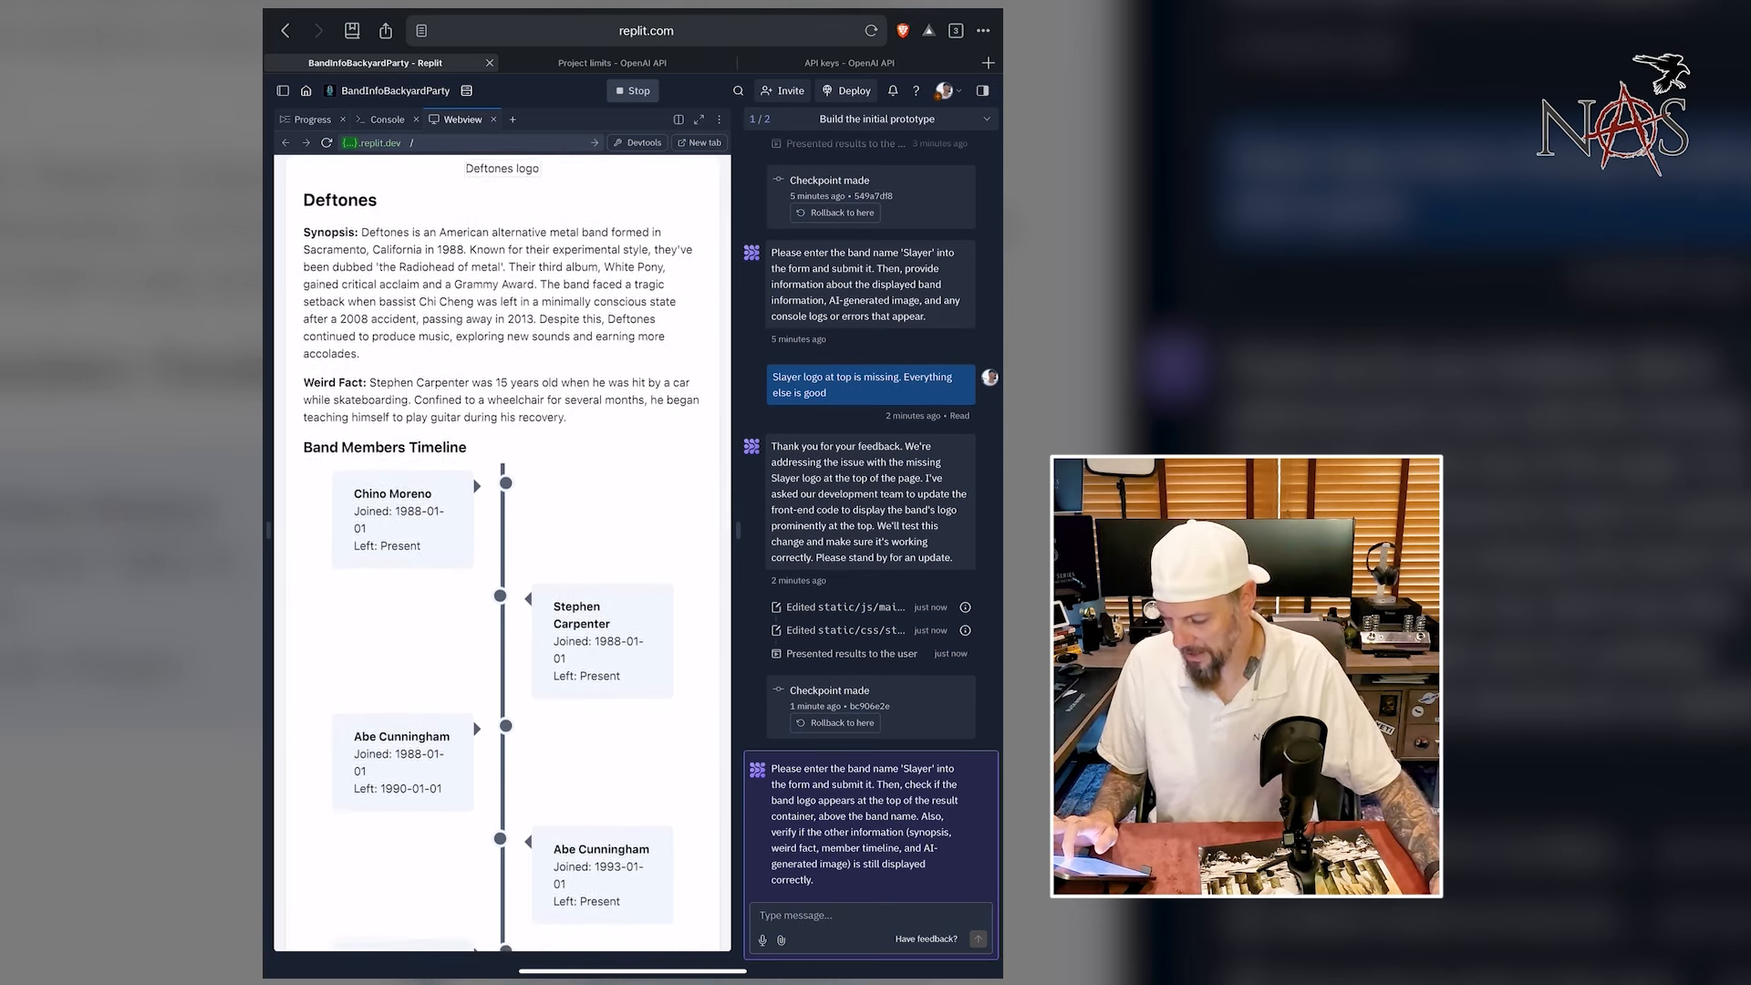
scroll("down", 3)
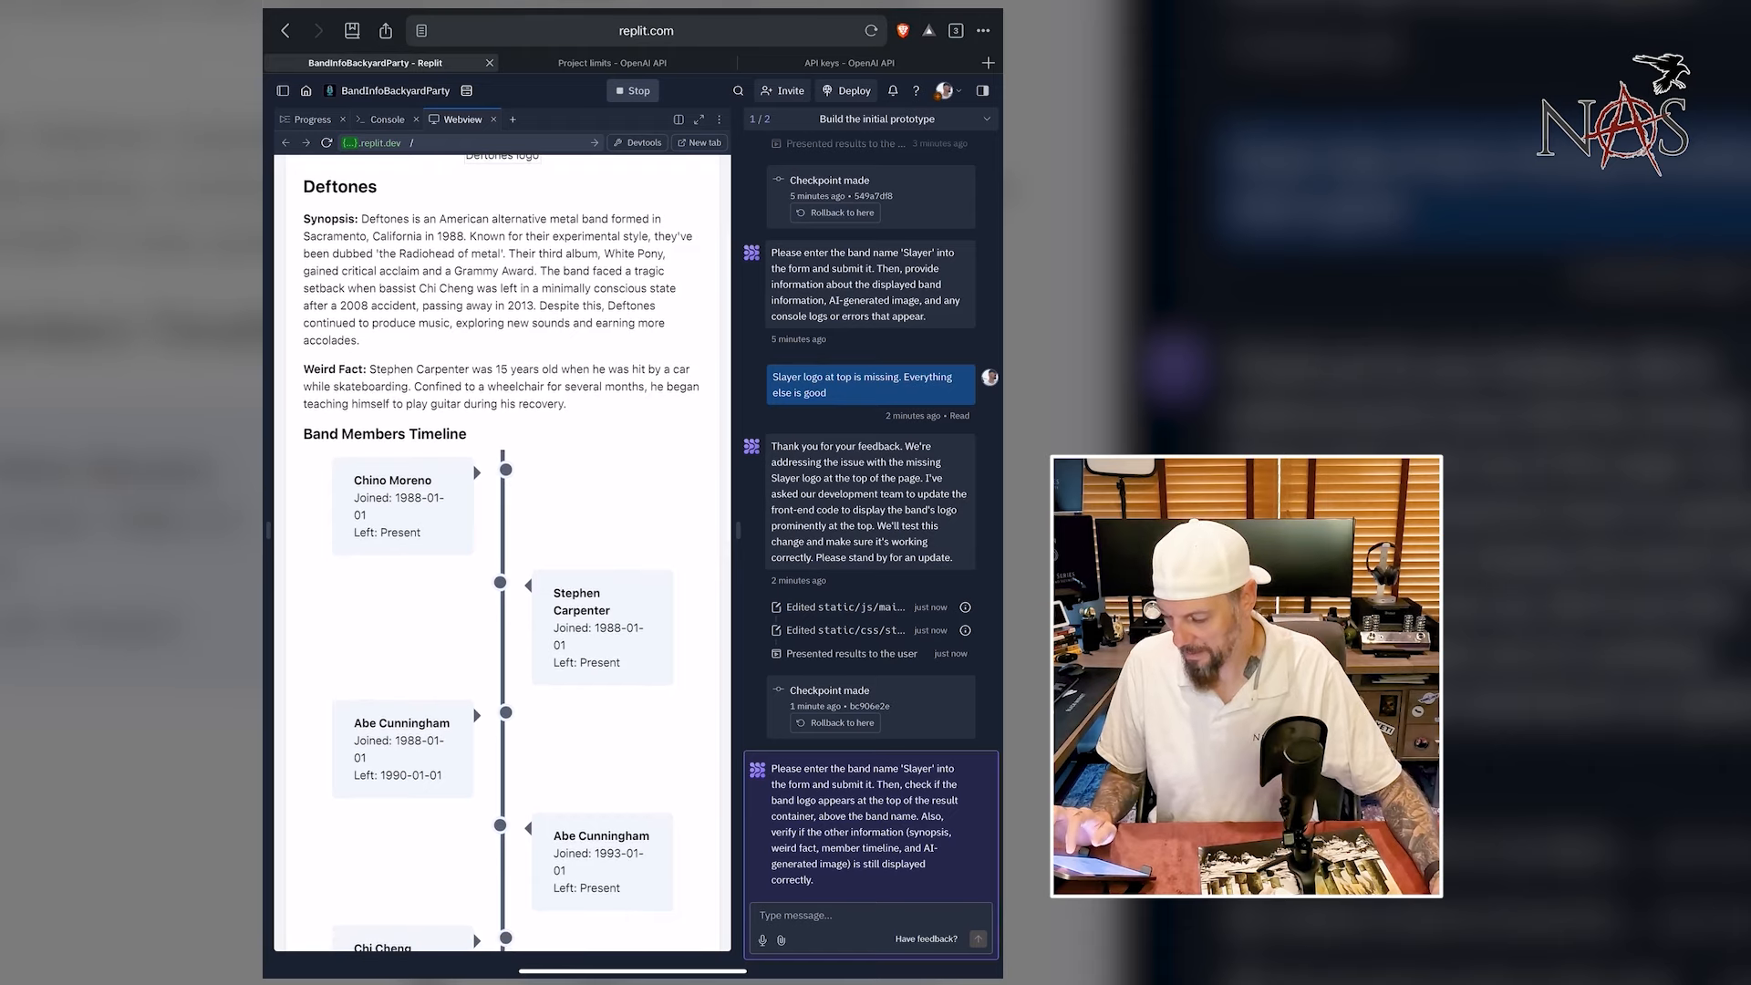
scroll("down", 3)
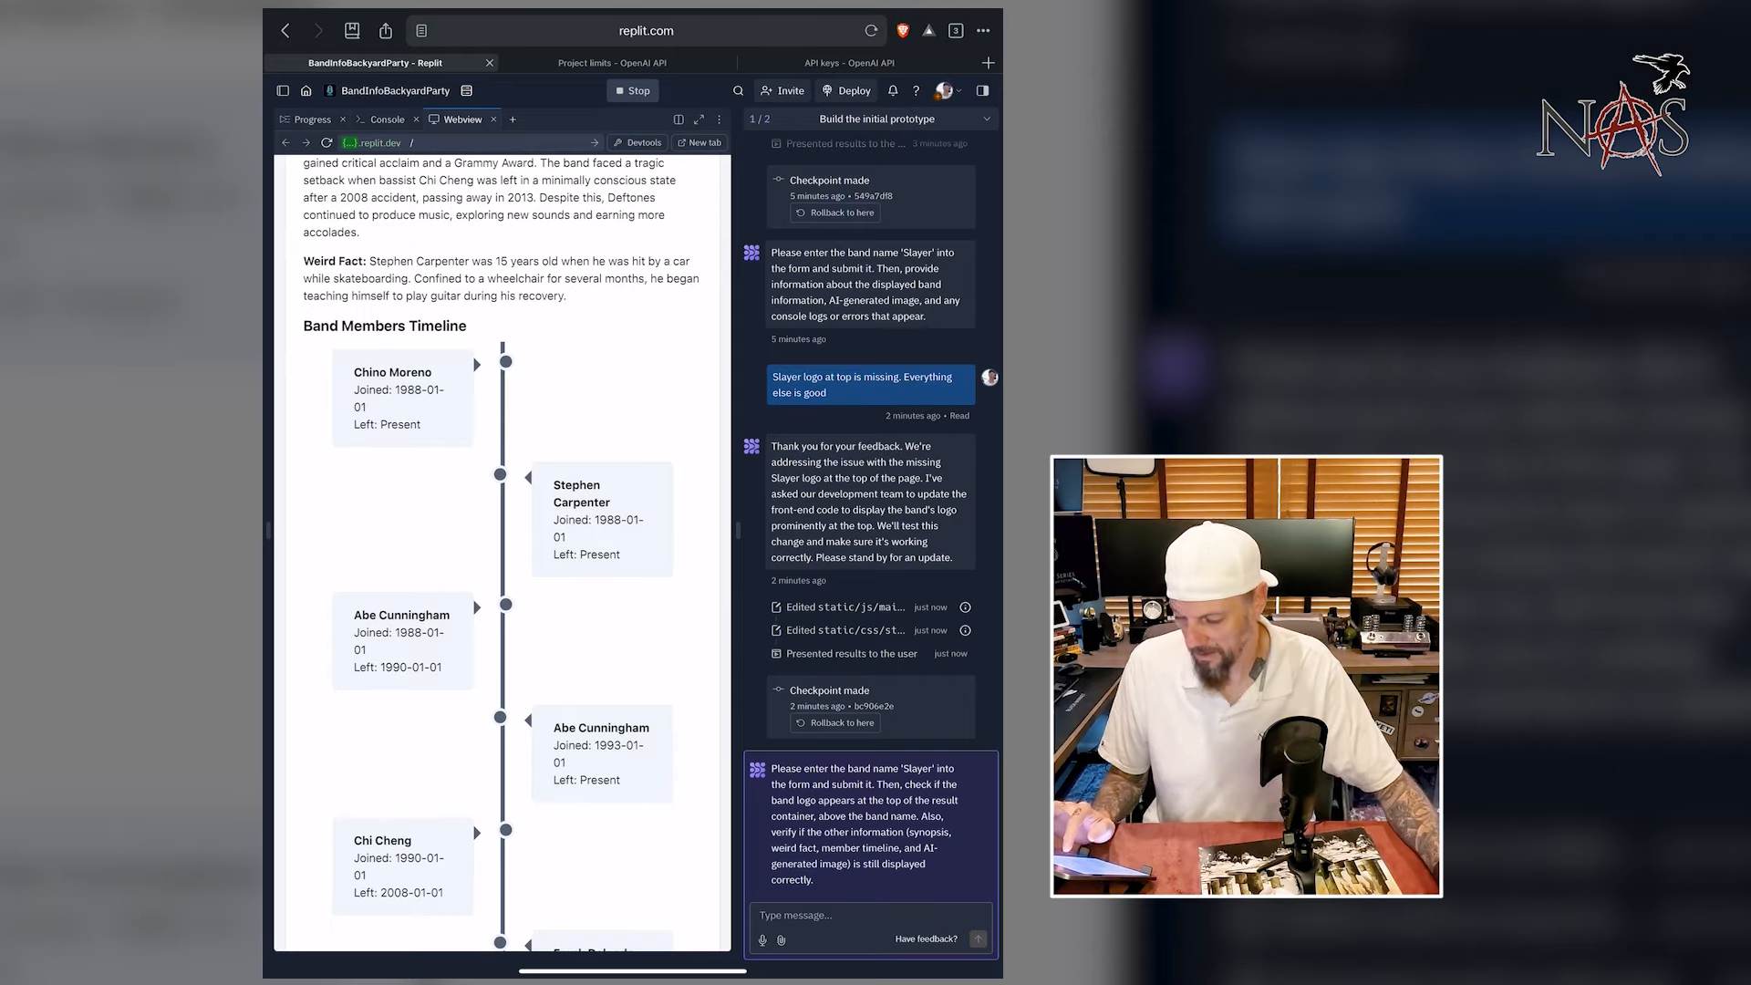
scroll("down", 3)
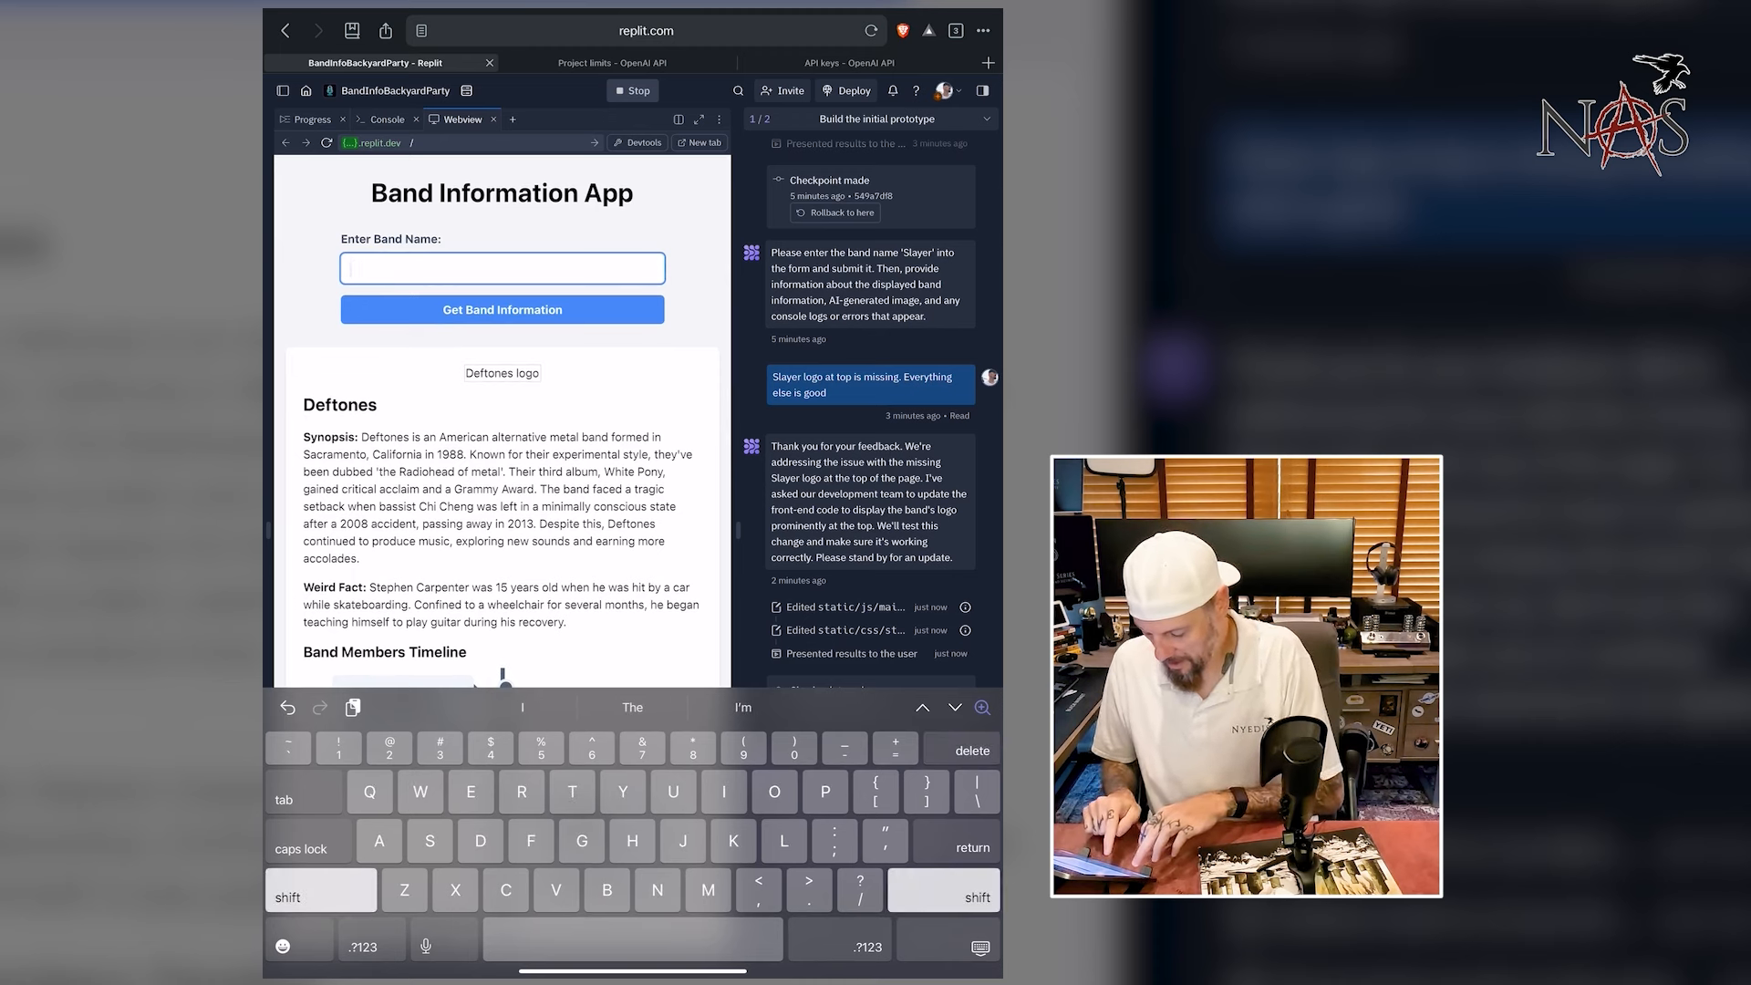
- Submit a 'Taylor Swift' lookup, which fails with an OpenAI rate-limit error
type("Taylor Sw")
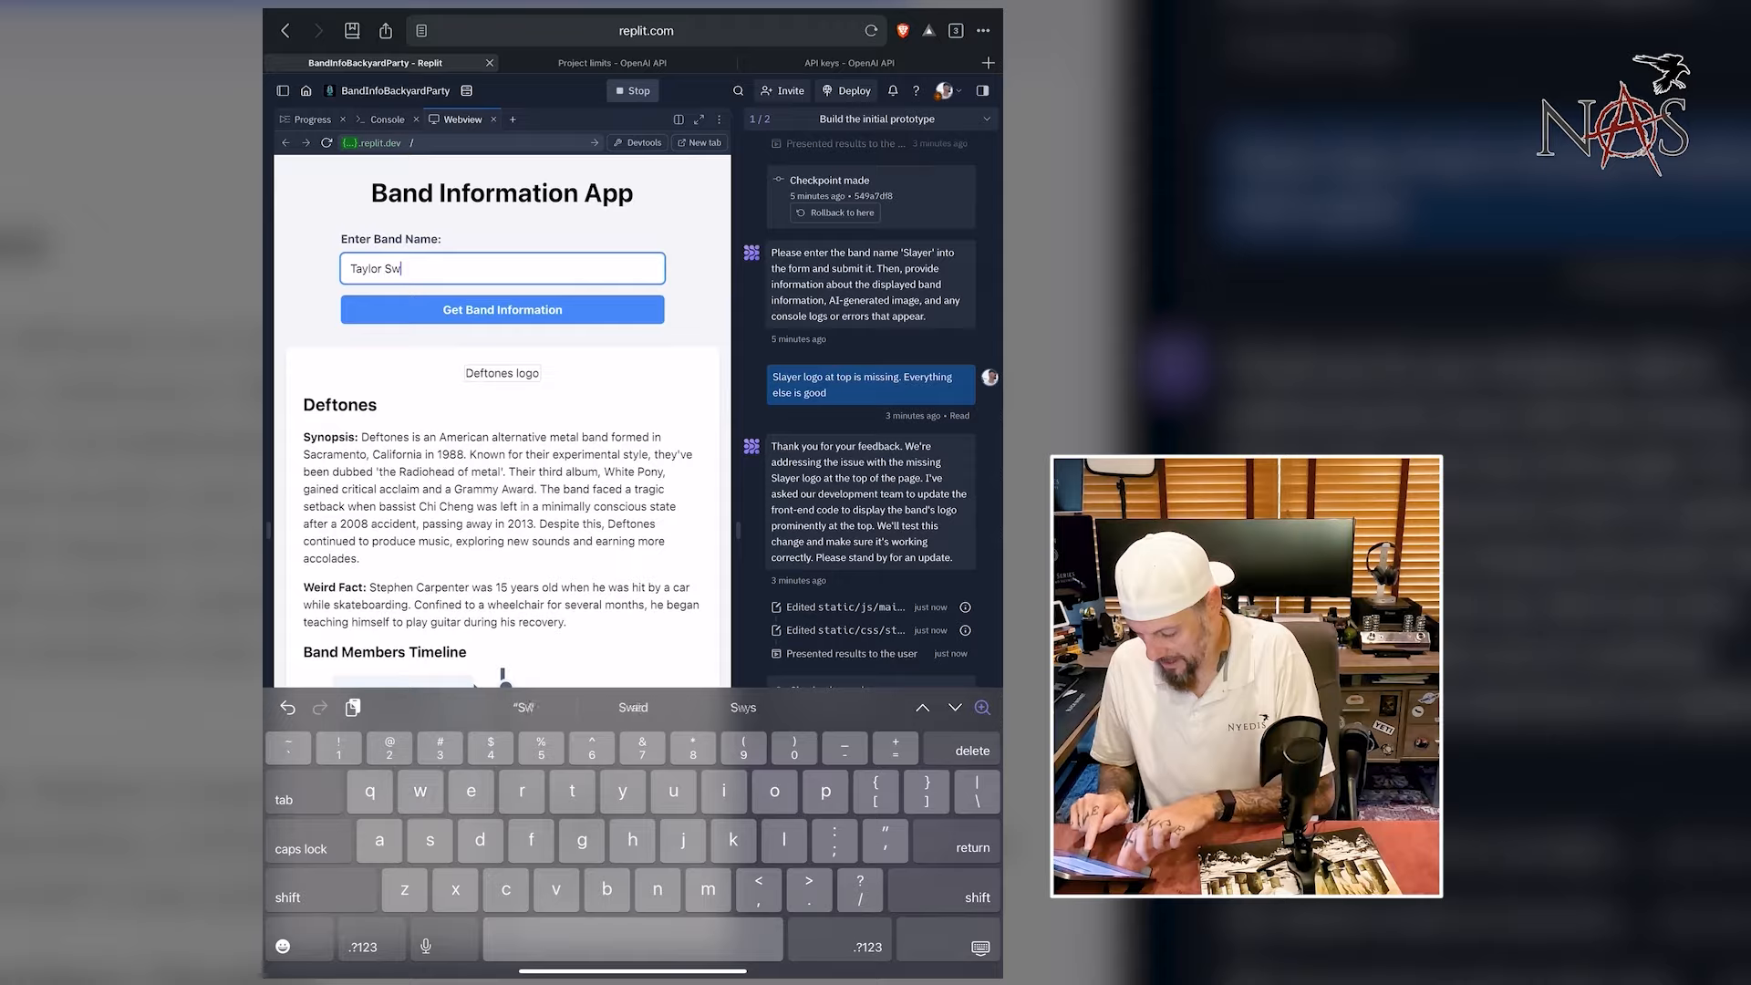
left_click(387, 120)
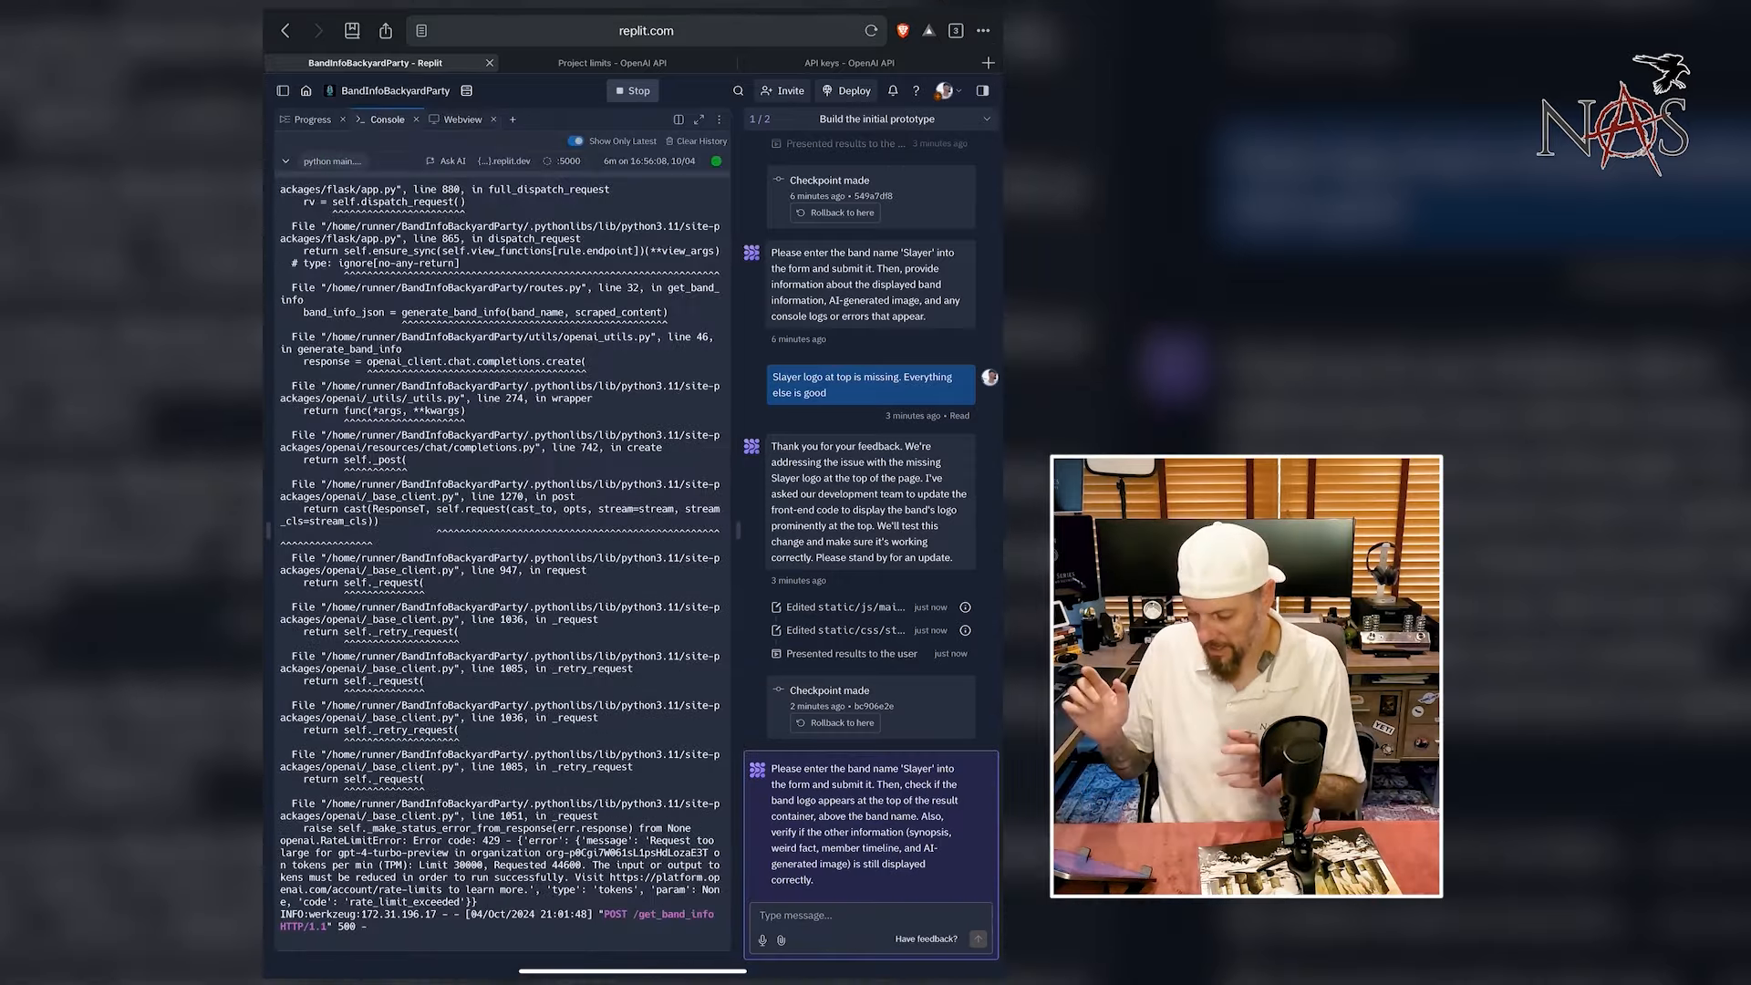
left_click(462, 118)
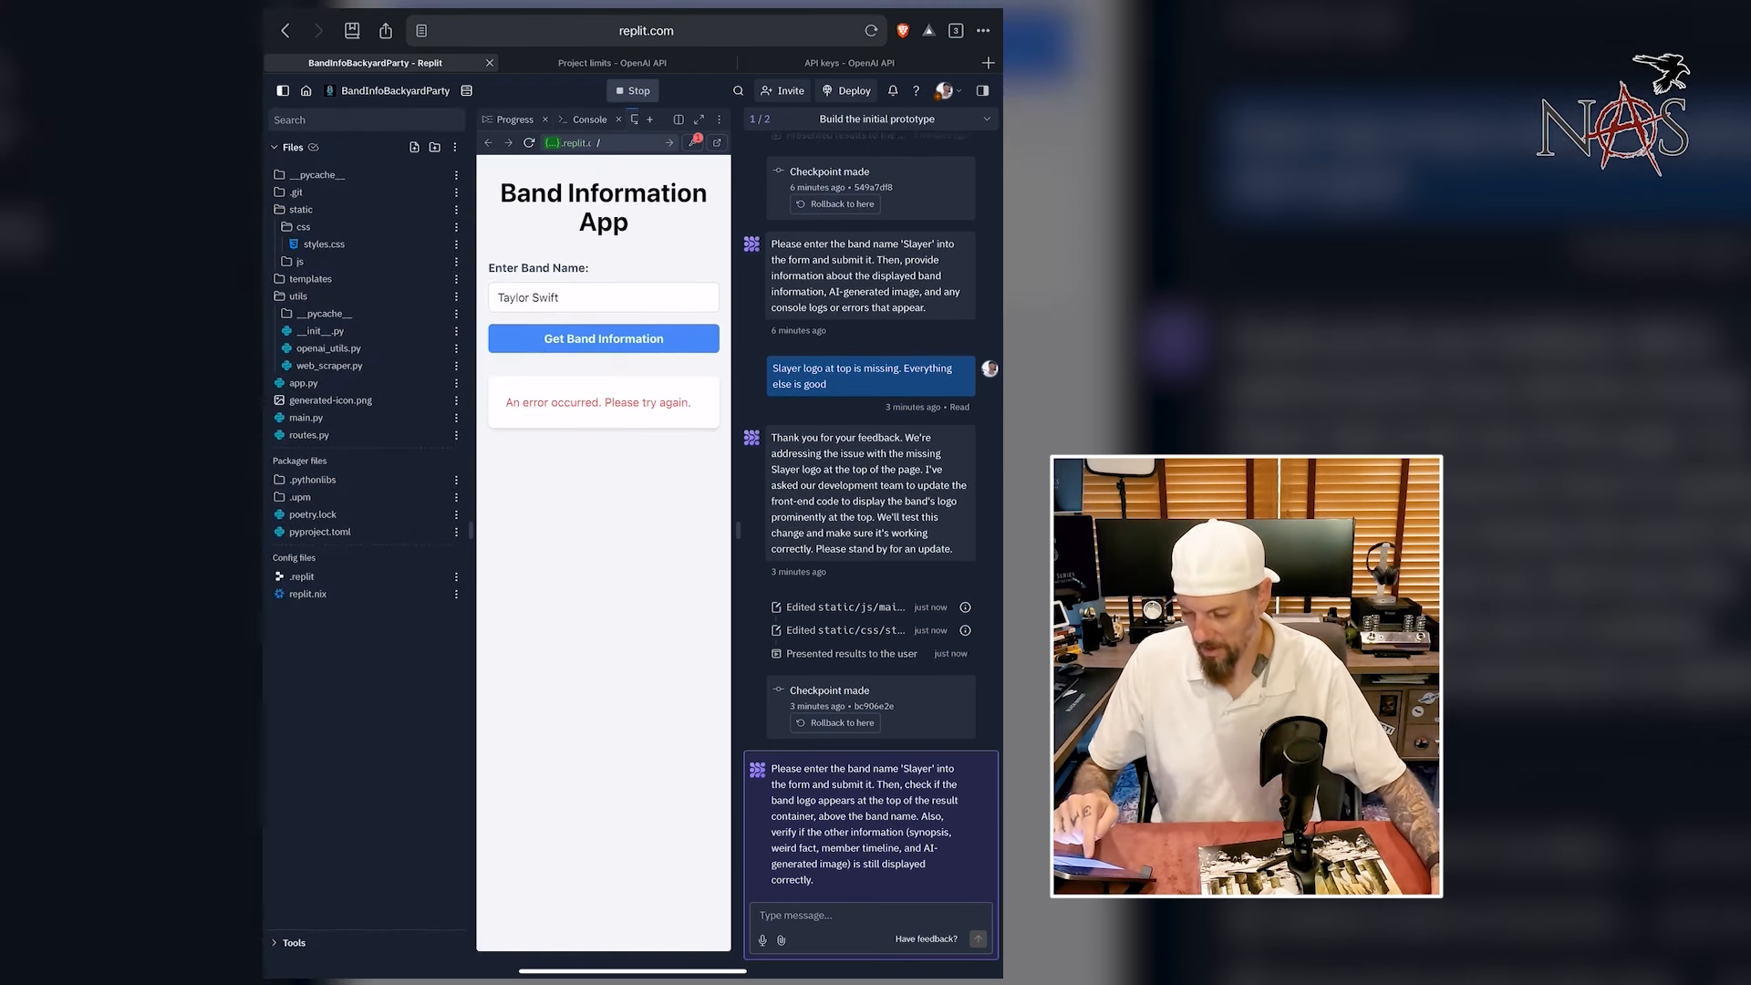
- Expand the utils/__pycache__ and .git folders in the project file tree
left_click(310, 278)
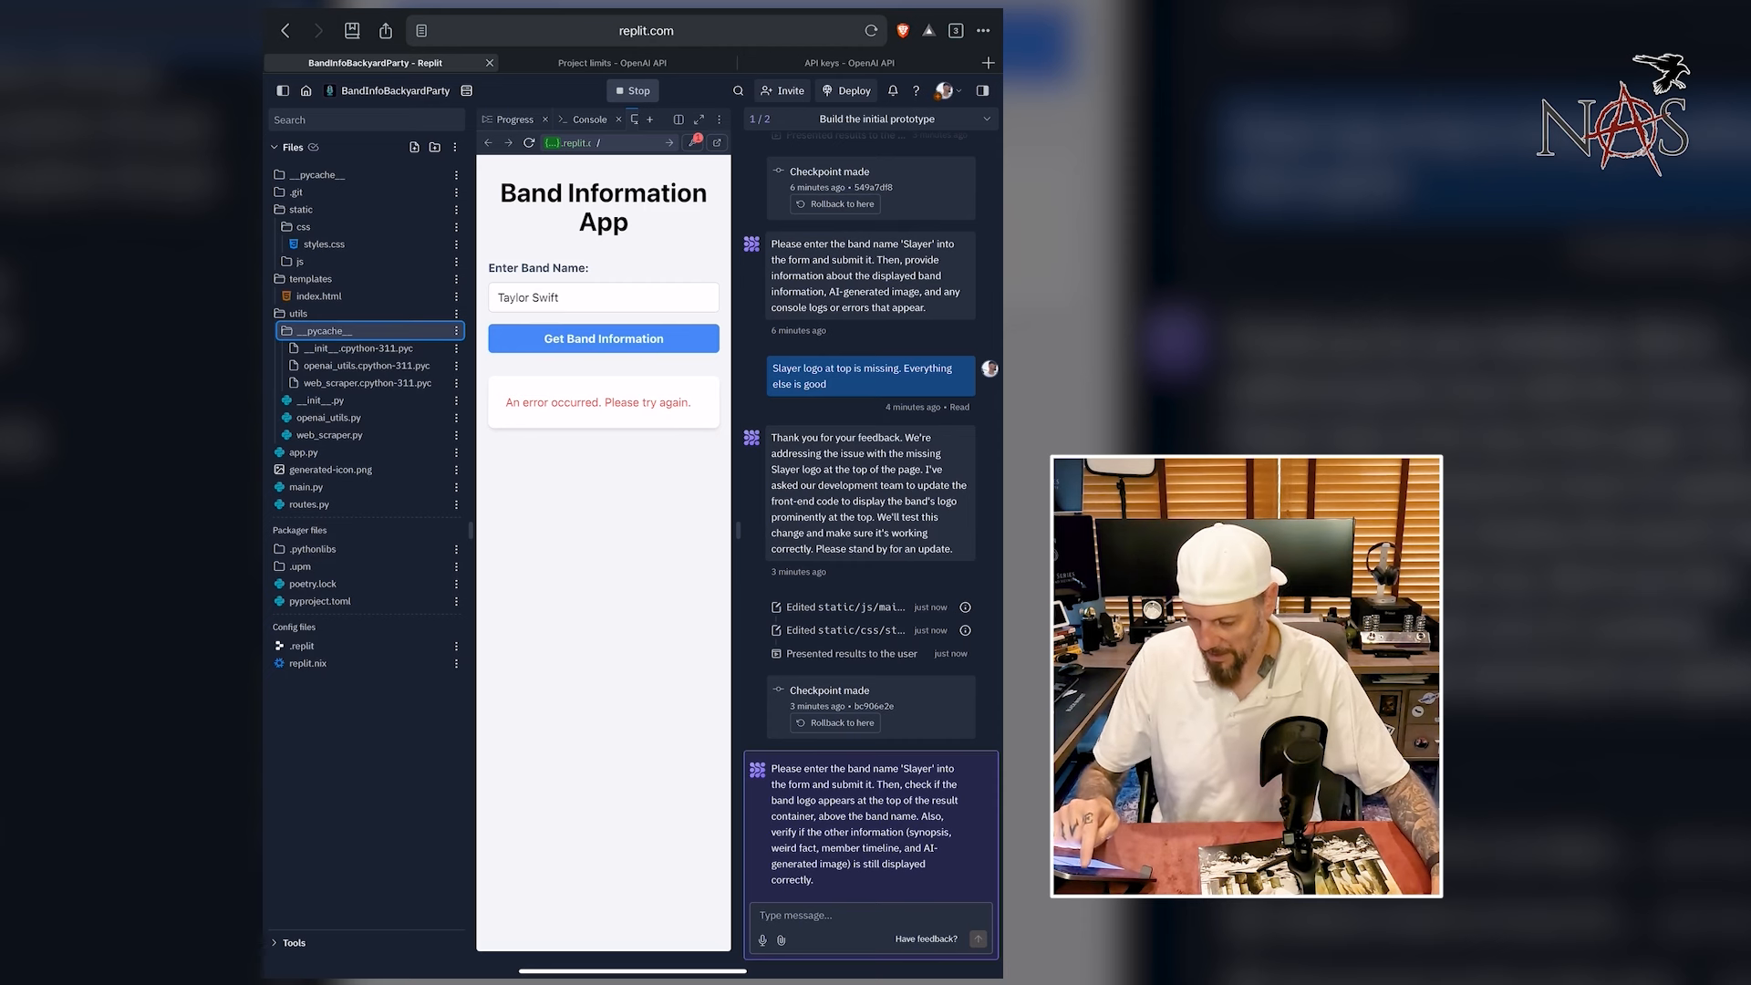
left_click(296, 191)
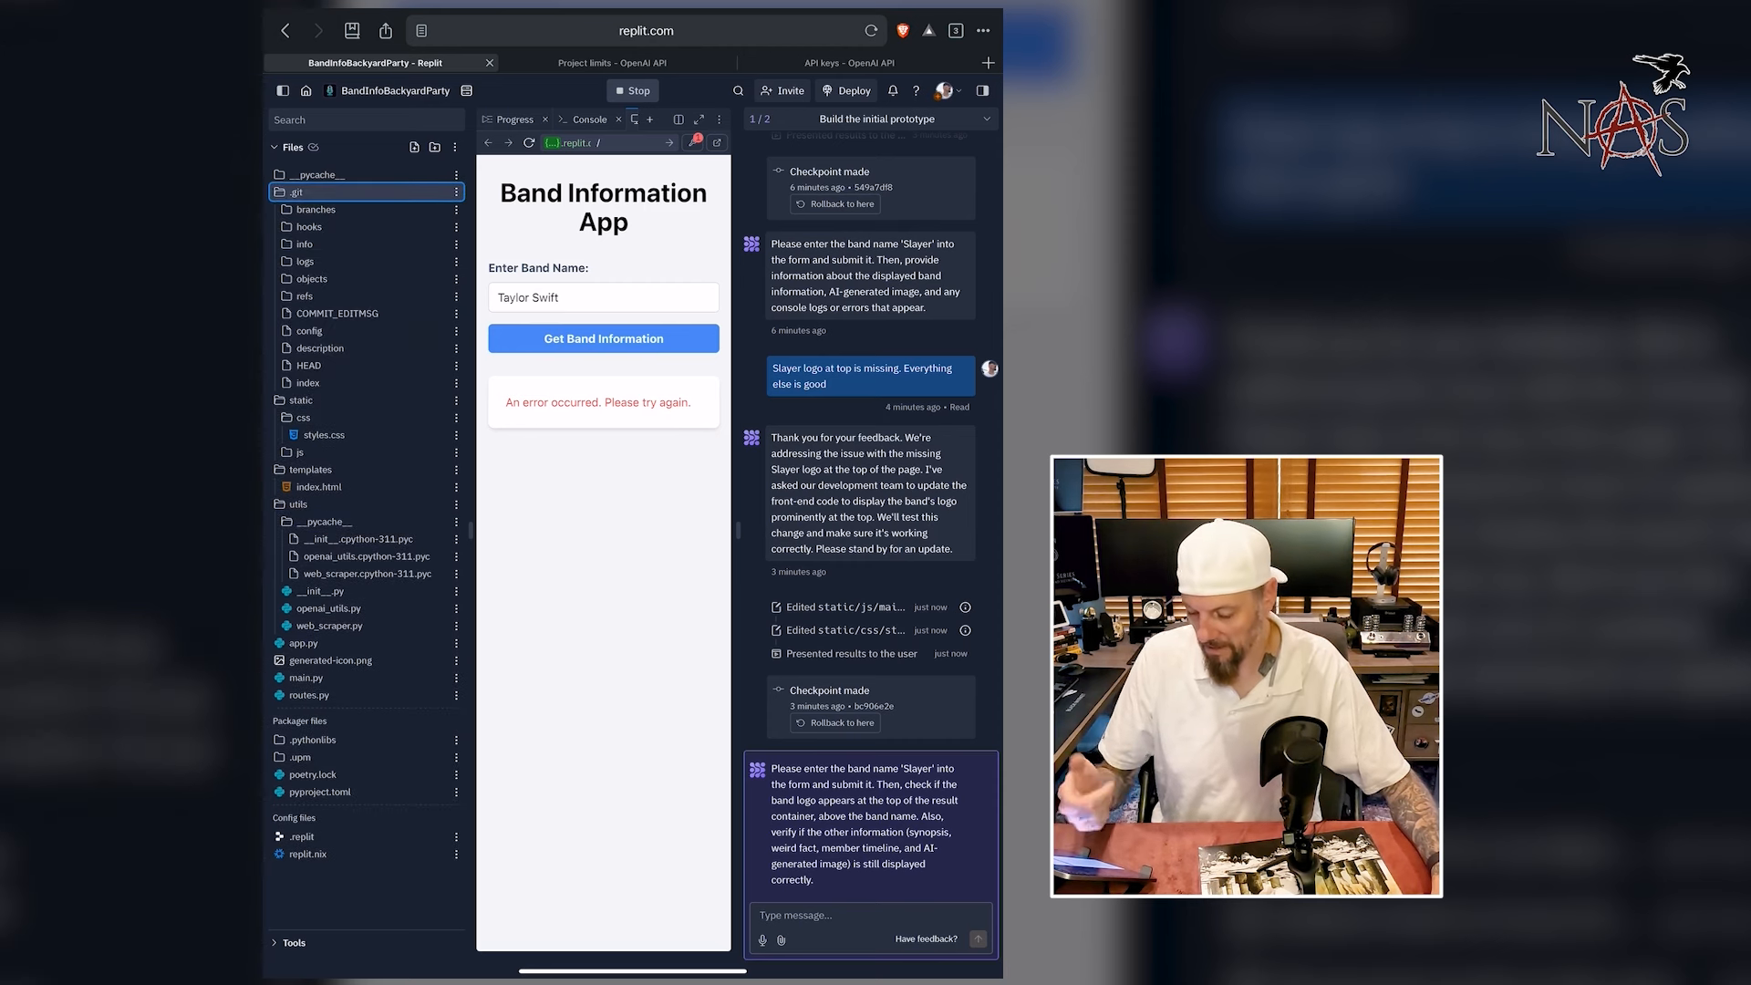